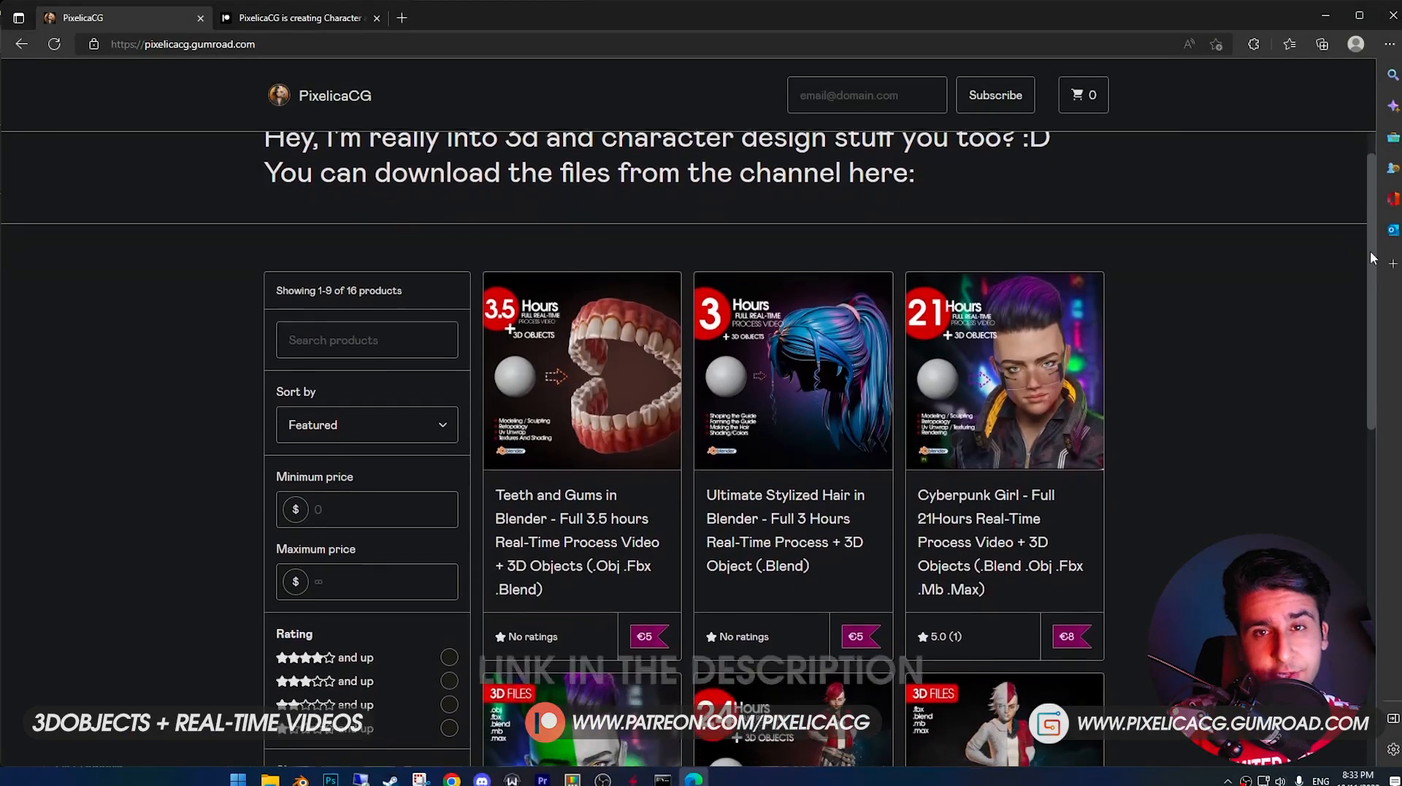
# Step: Browse down through the PixelicaCG Gumroad product listings
pyautogui.scroll(-3)
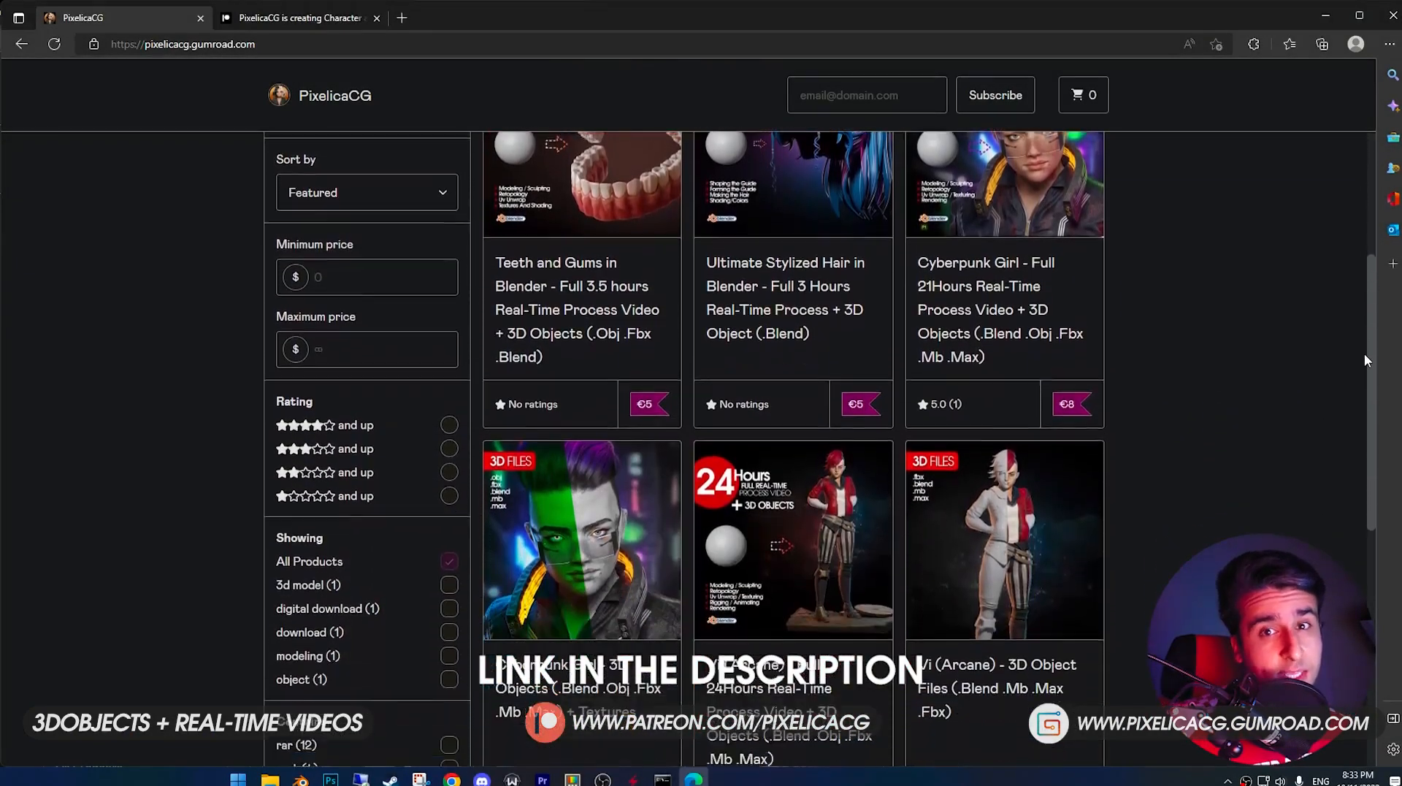
pyautogui.scroll(-3)
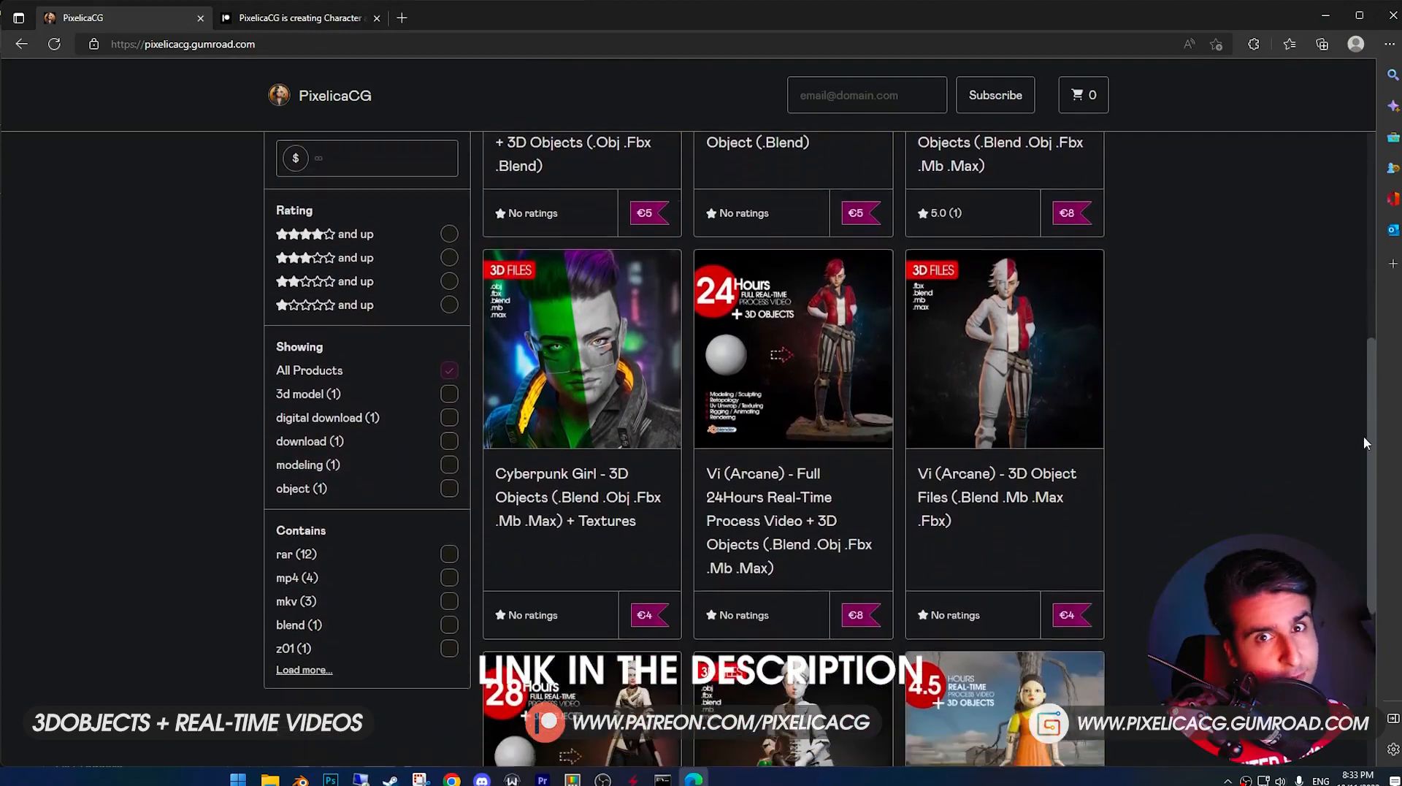
pyautogui.scroll(-3)
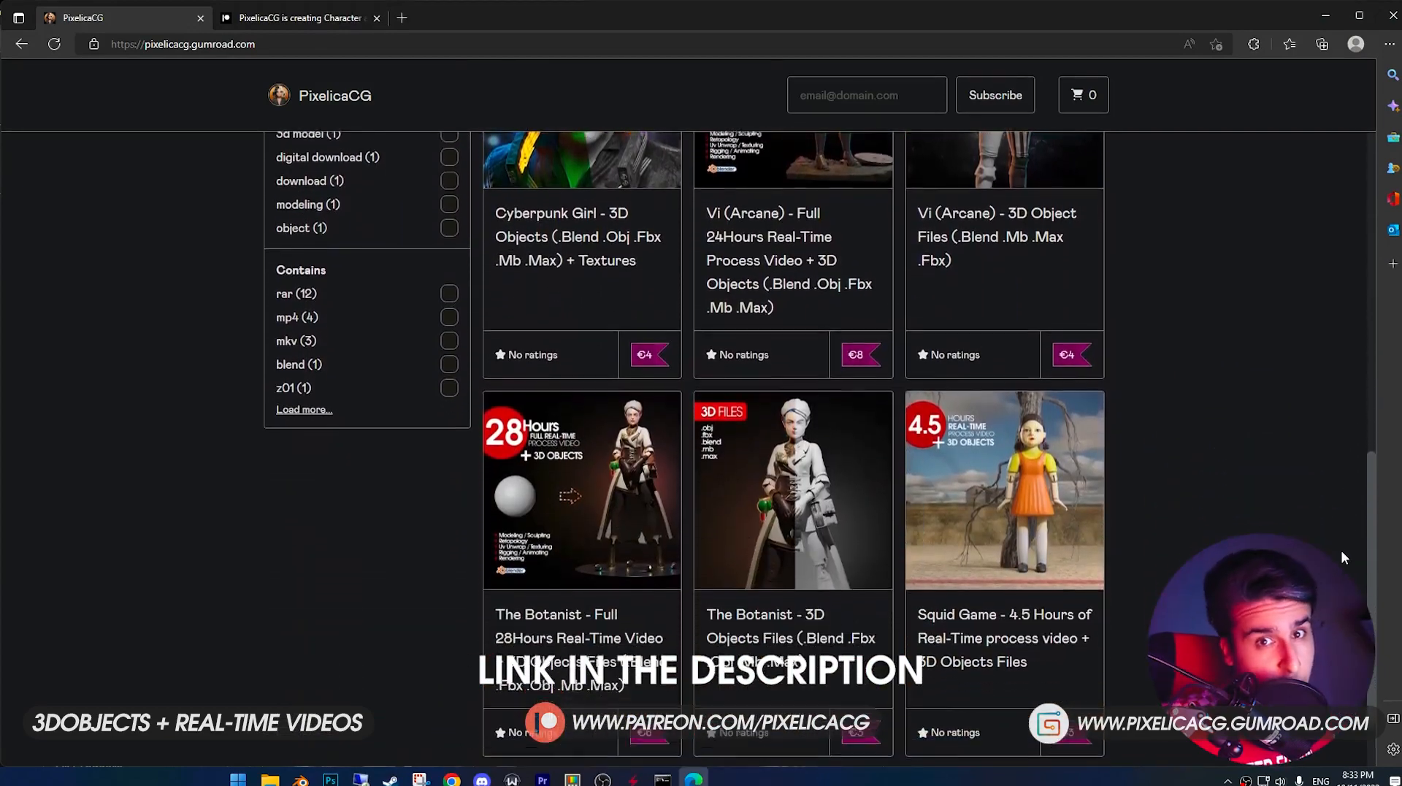
# Step: Bring up the creator's Patreon page and look through the membership tiers
pyautogui.click(300, 18)
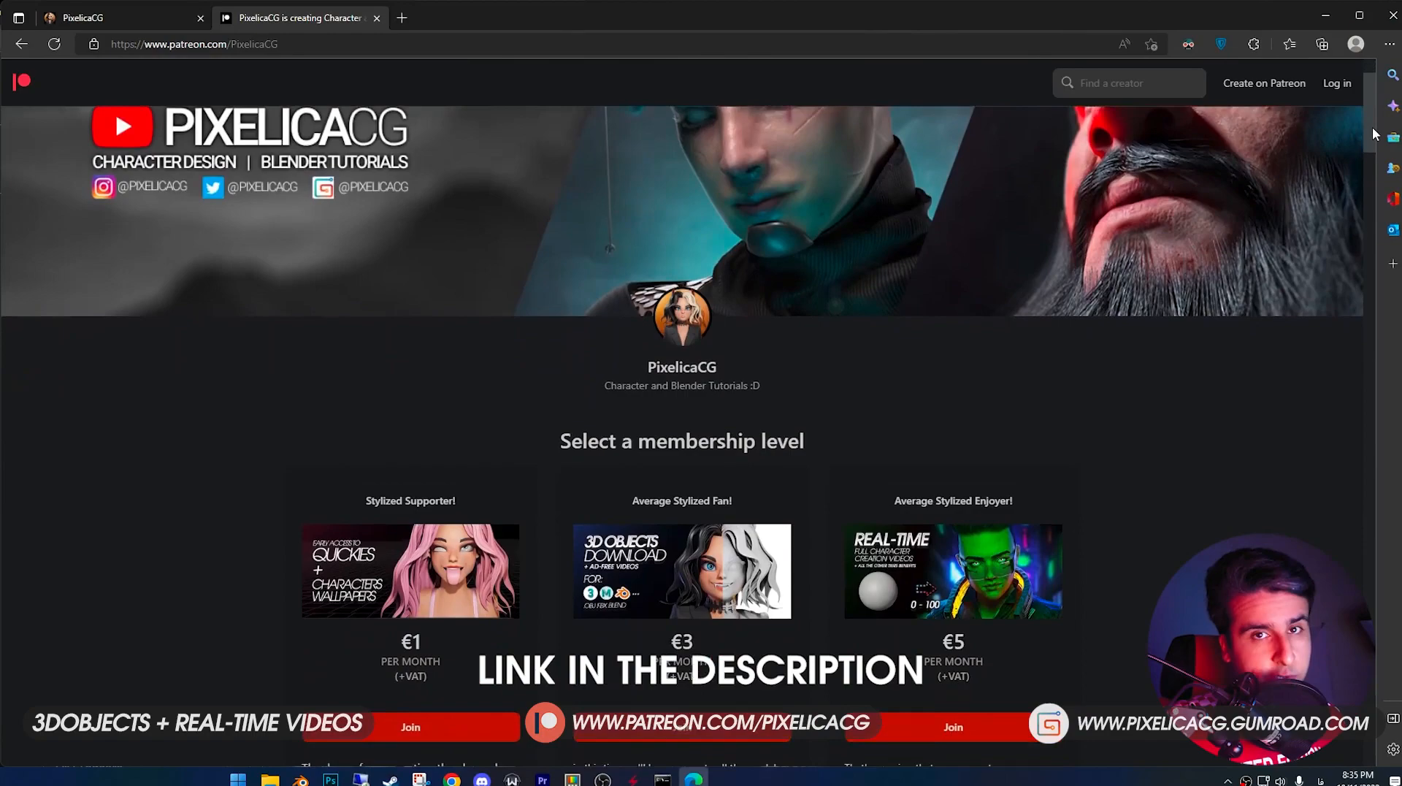
pyautogui.scroll(-3)
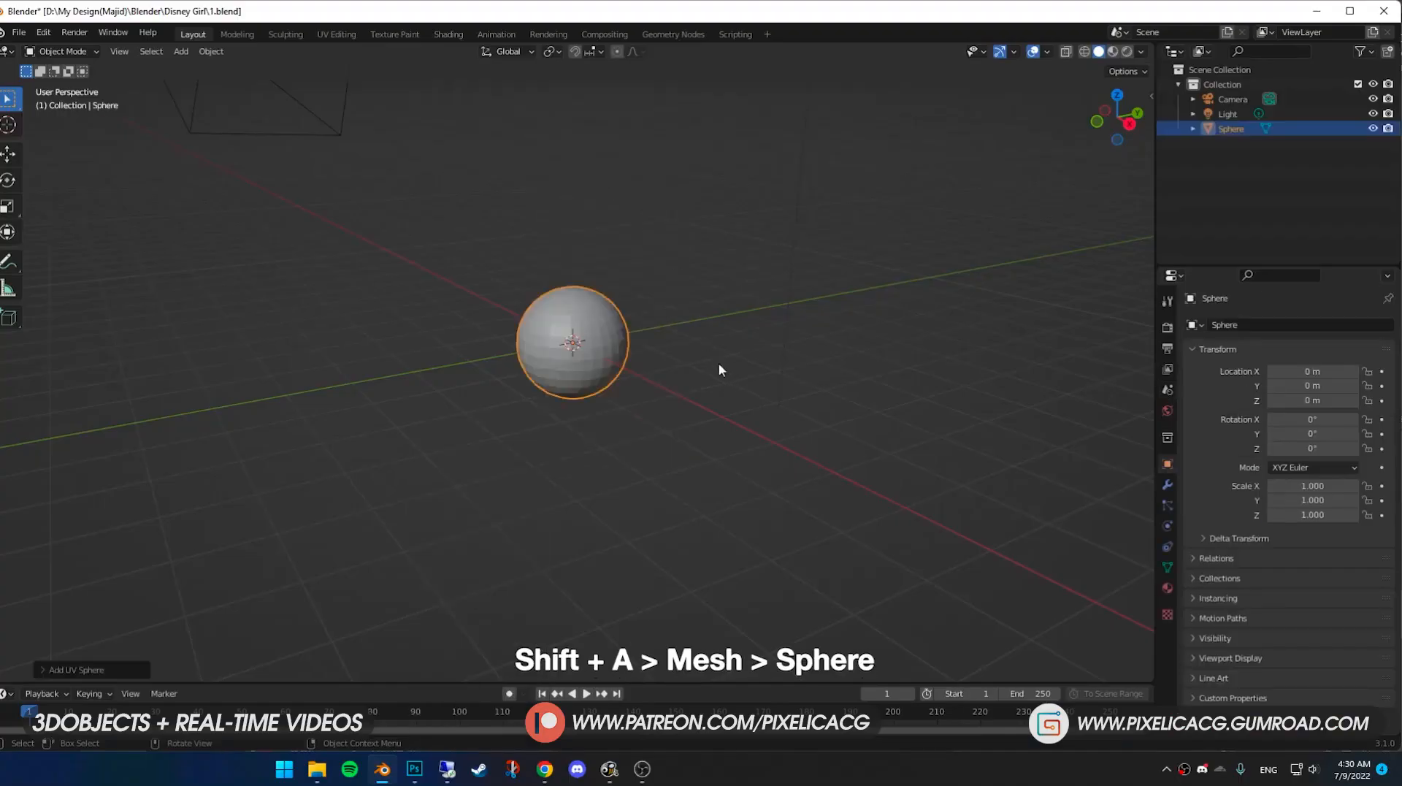
# Step: Sculpt the sphere into a rough head, pulling the form with Grab and carving cheek creases
pyautogui.click(285, 34)
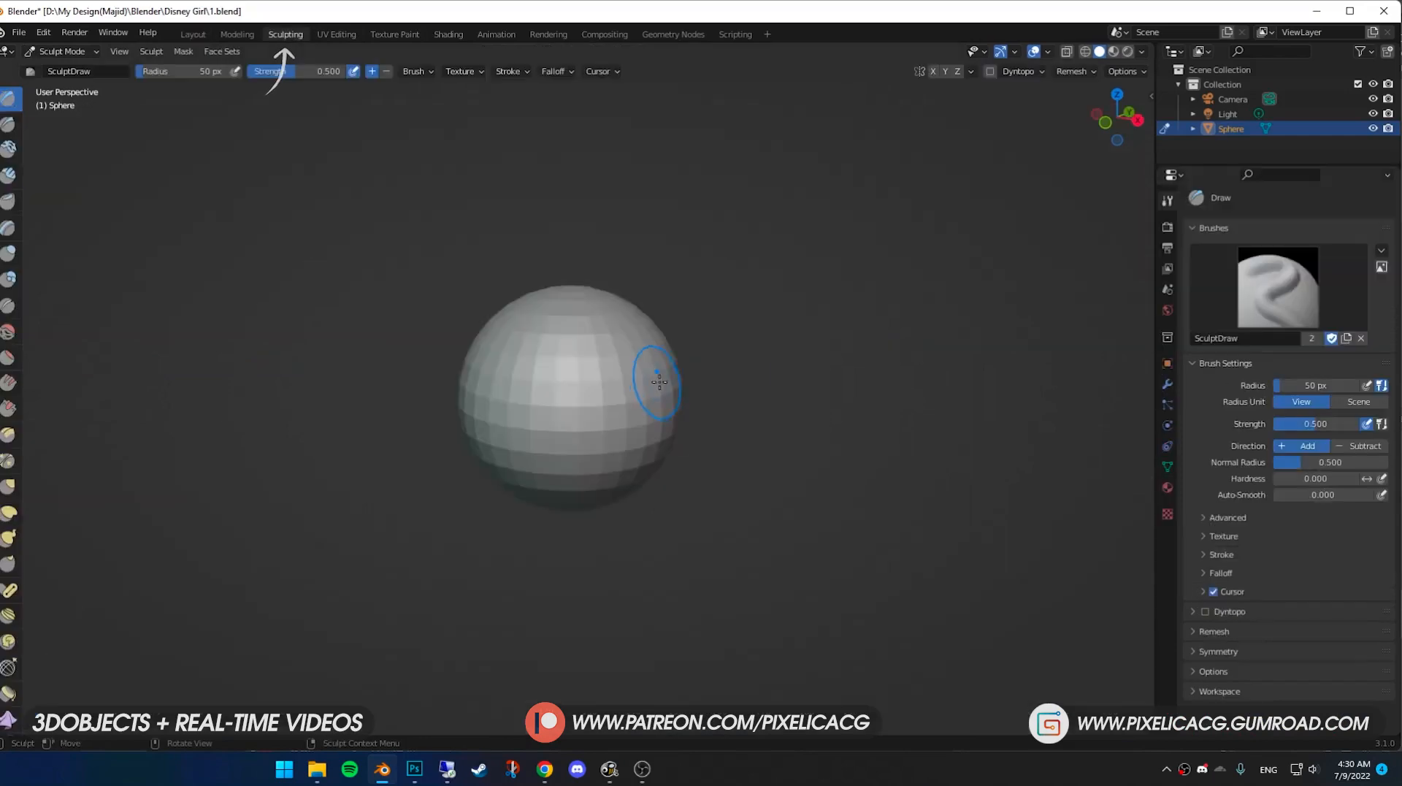
pyautogui.press('g')
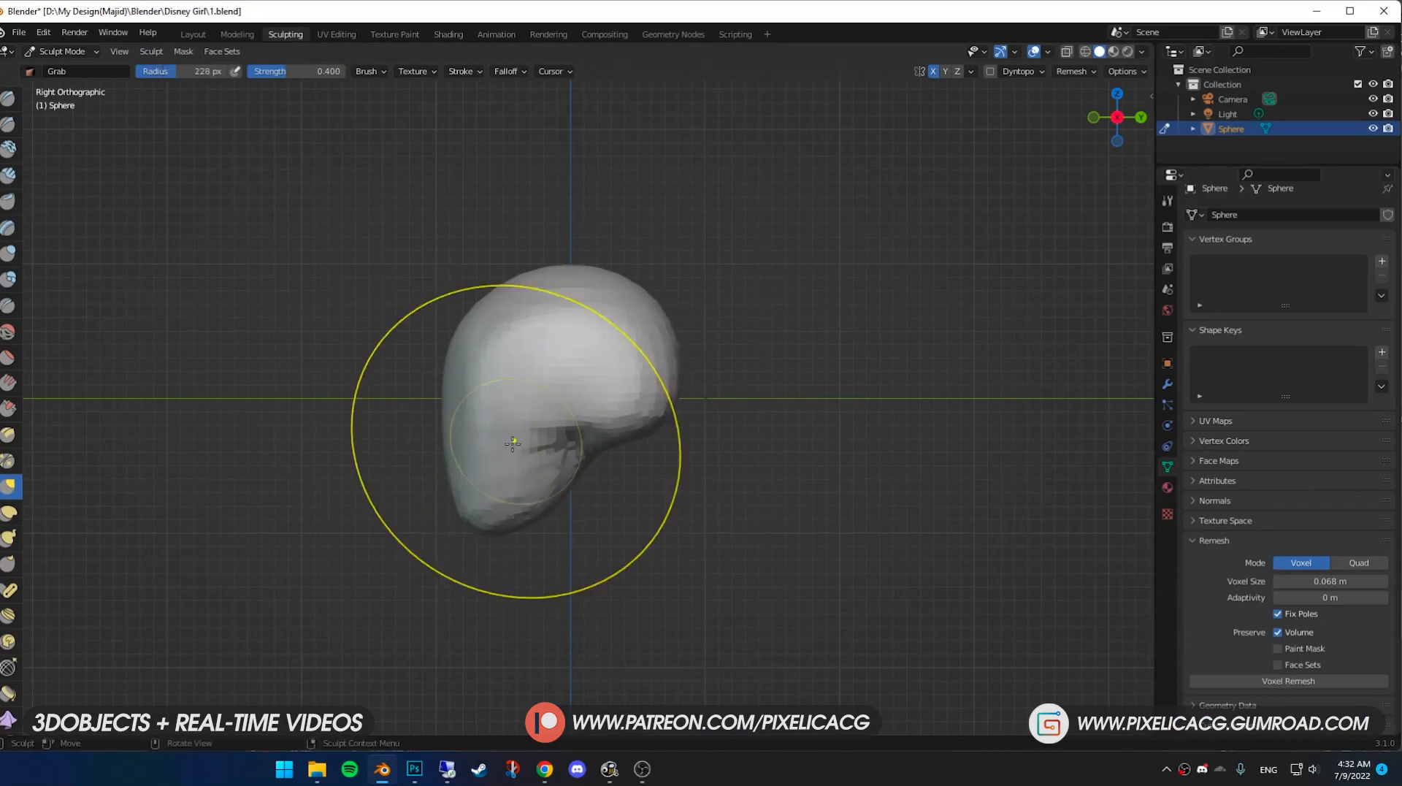
pyautogui.press('shift+c')
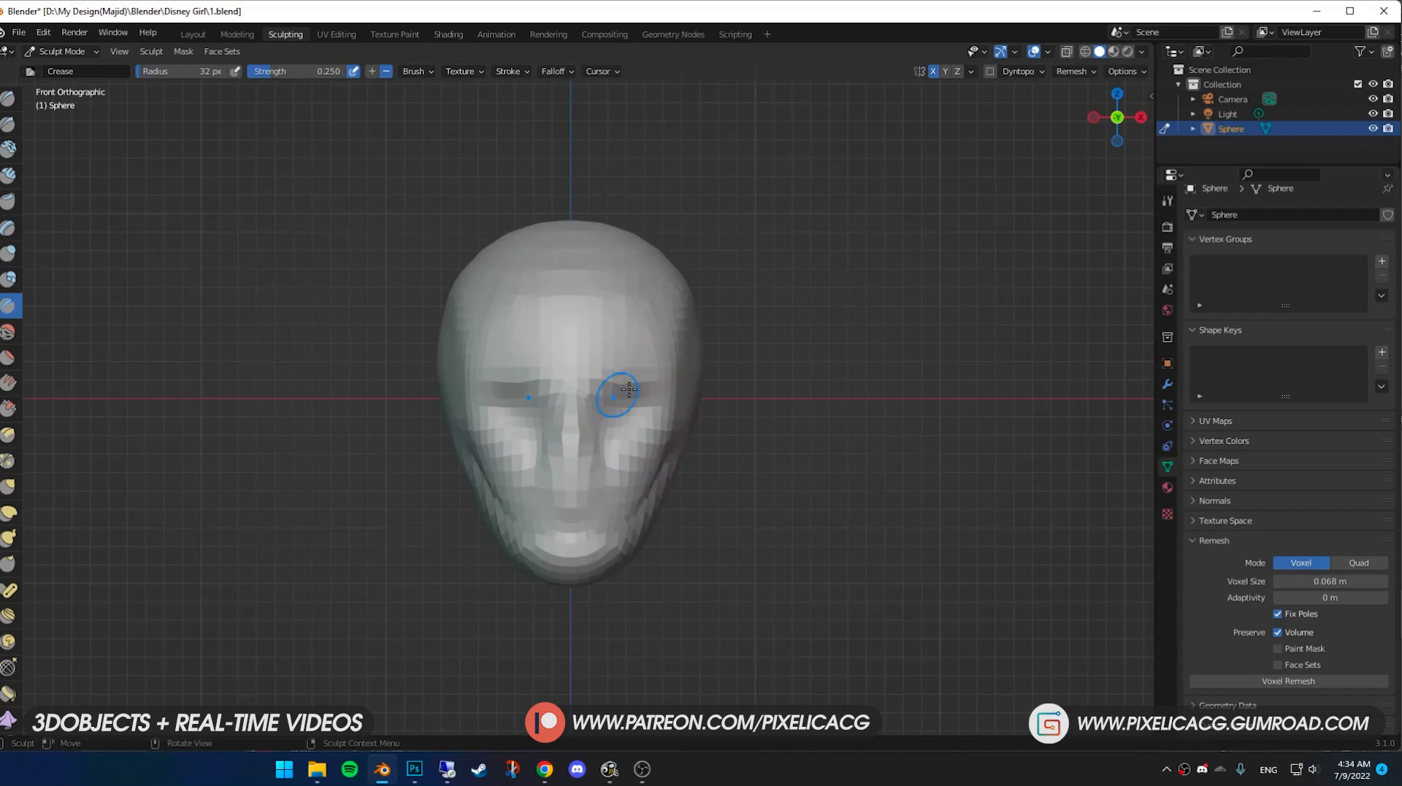
pyautogui.moveTo(616, 388); pyautogui.dragTo(515, 484)
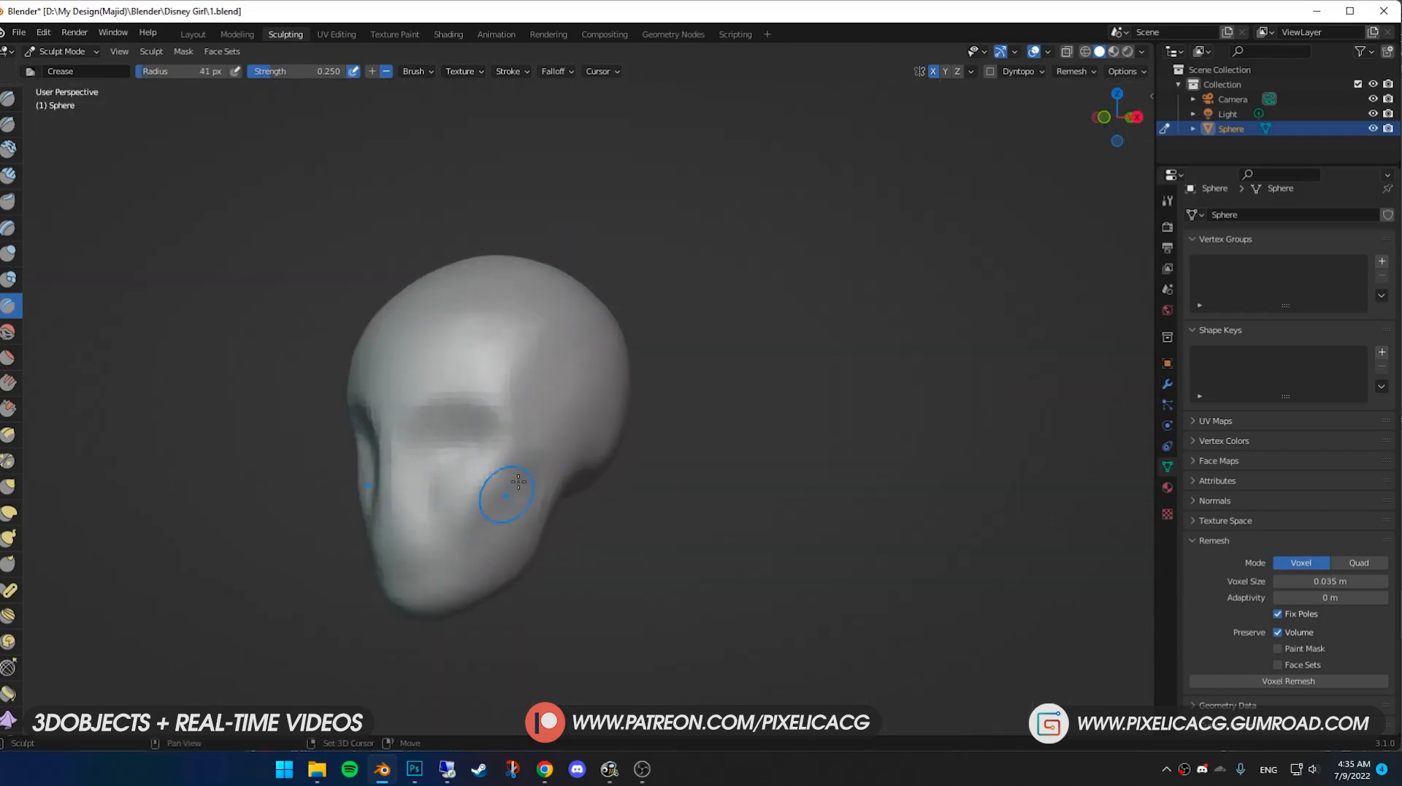
# Step: Add a second UV sphere beside the head
pyautogui.press('shift+a')
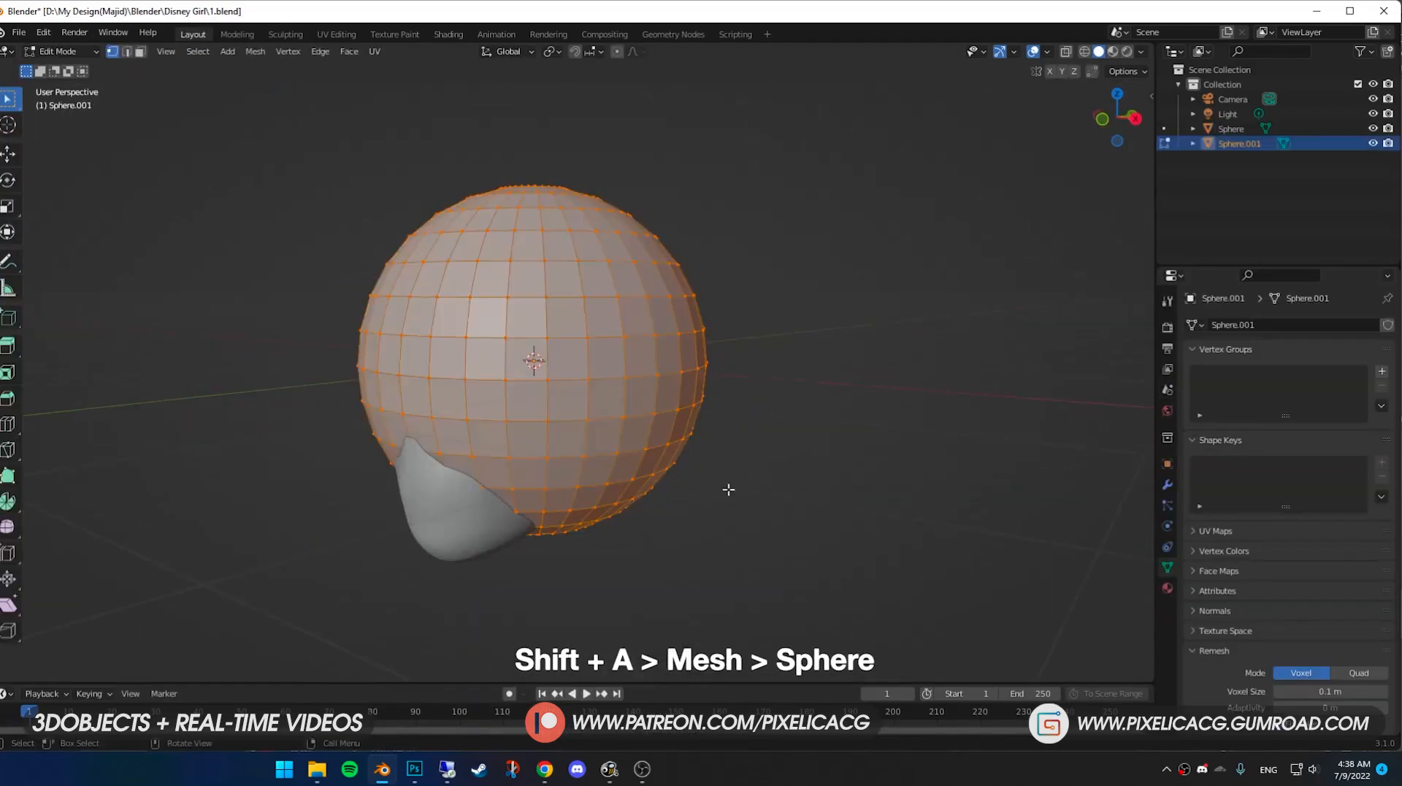
# Step: Flatten the new sphere along Y and pull it into an ear with the Grab brush
pyautogui.press('s')
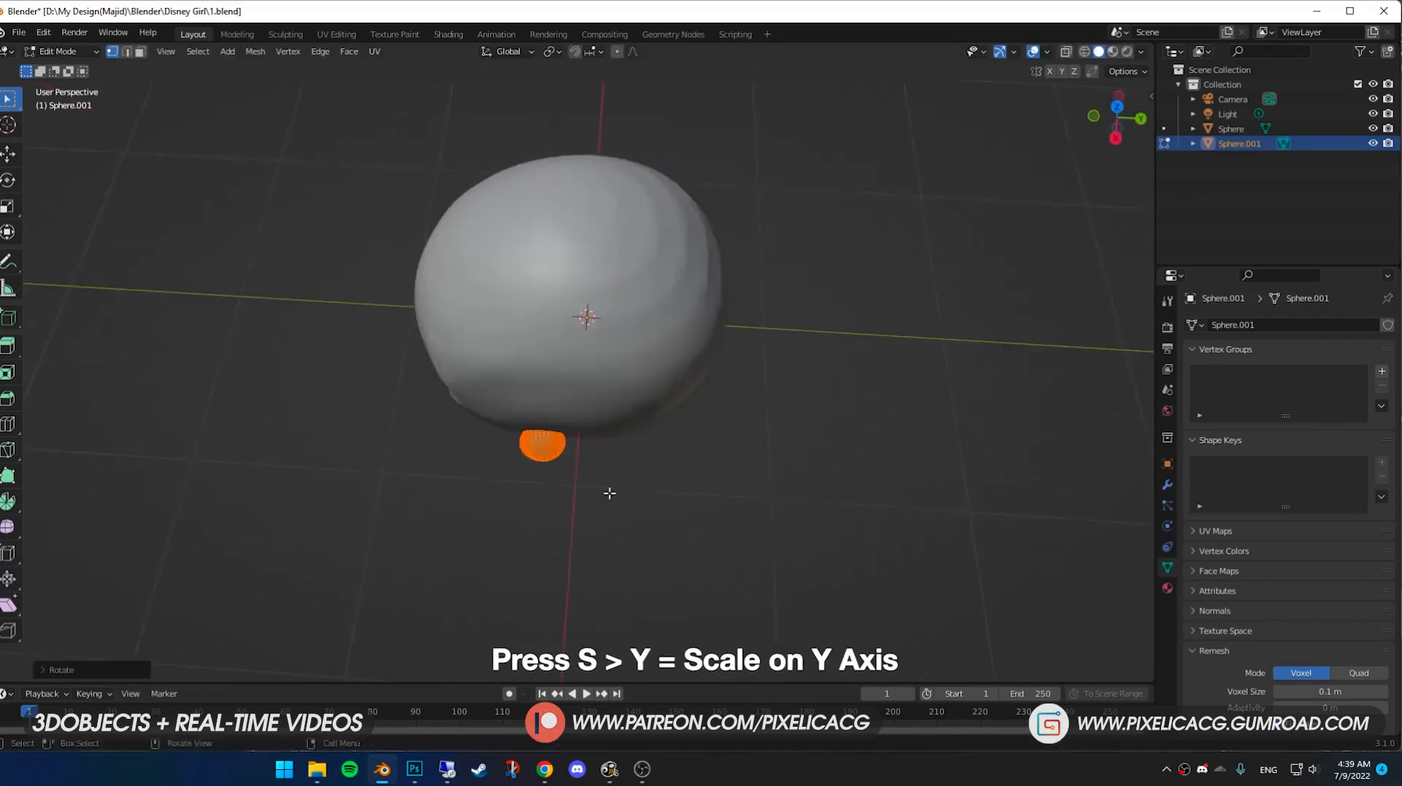
pyautogui.click(284, 34)
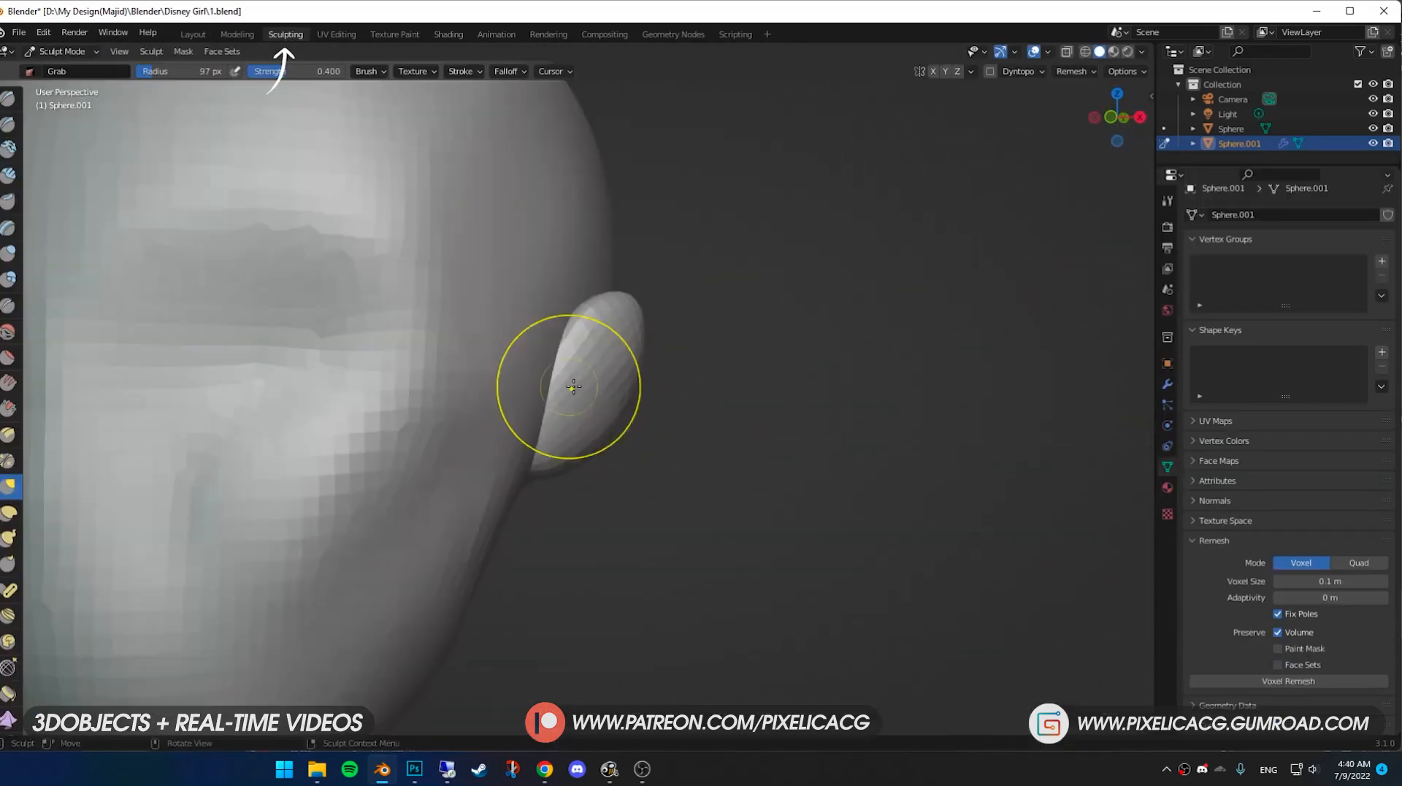
pyautogui.press('g')
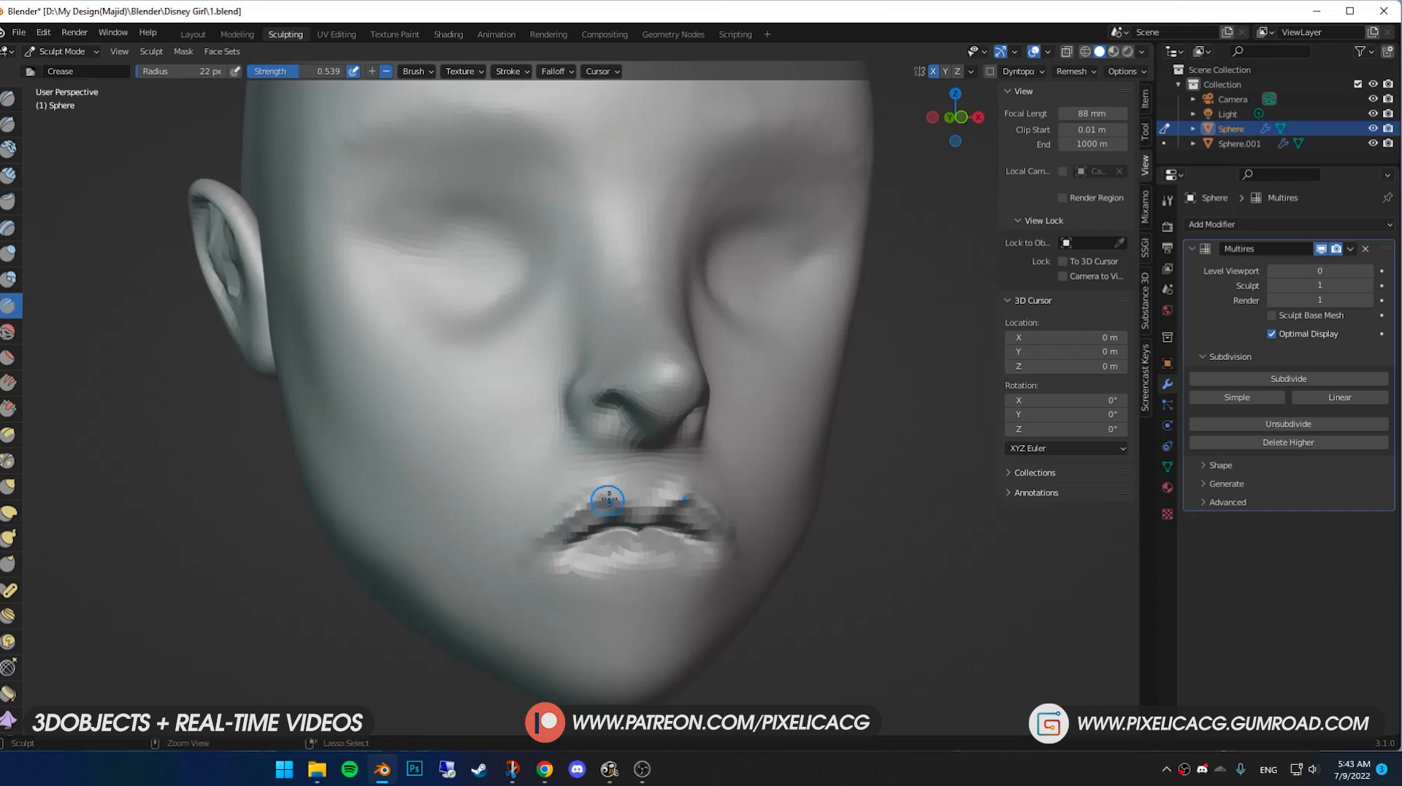
# Step: Deepen the crease between the lips on the detailed face
pyautogui.moveTo(607, 499); pyautogui.dragTo(548, 509)
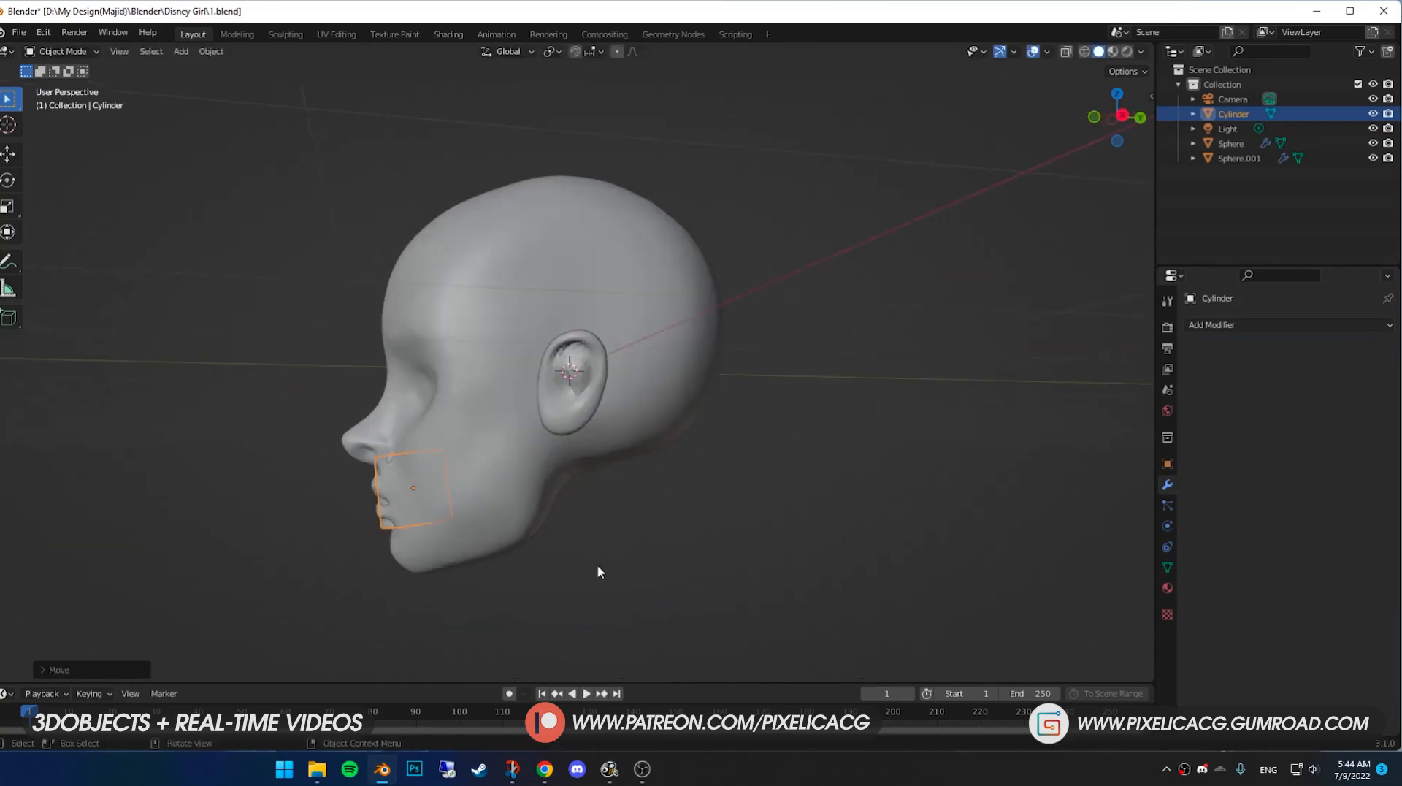
# Step: Position the new cylinder over the mouth of the head
pyautogui.press('3')
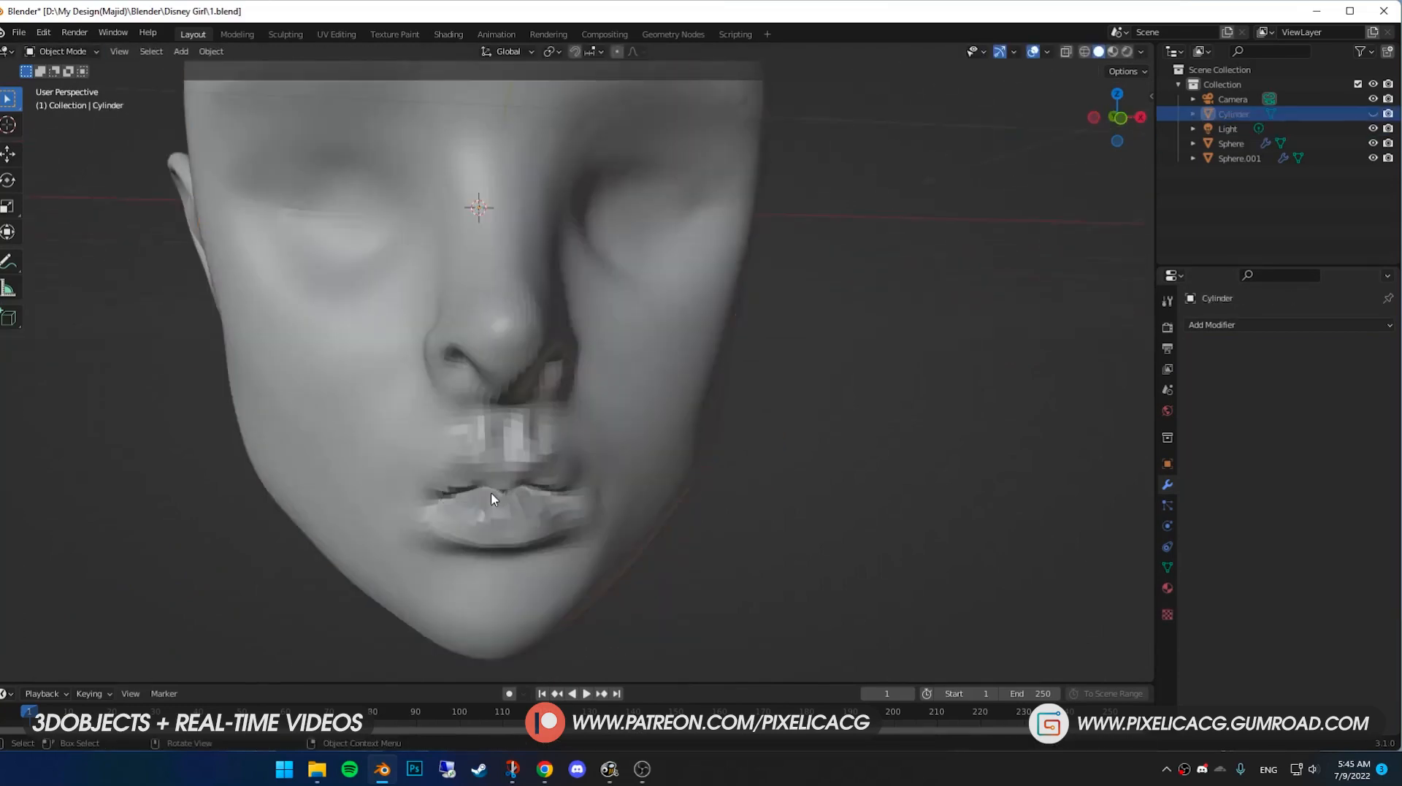
pyautogui.click(284, 34)
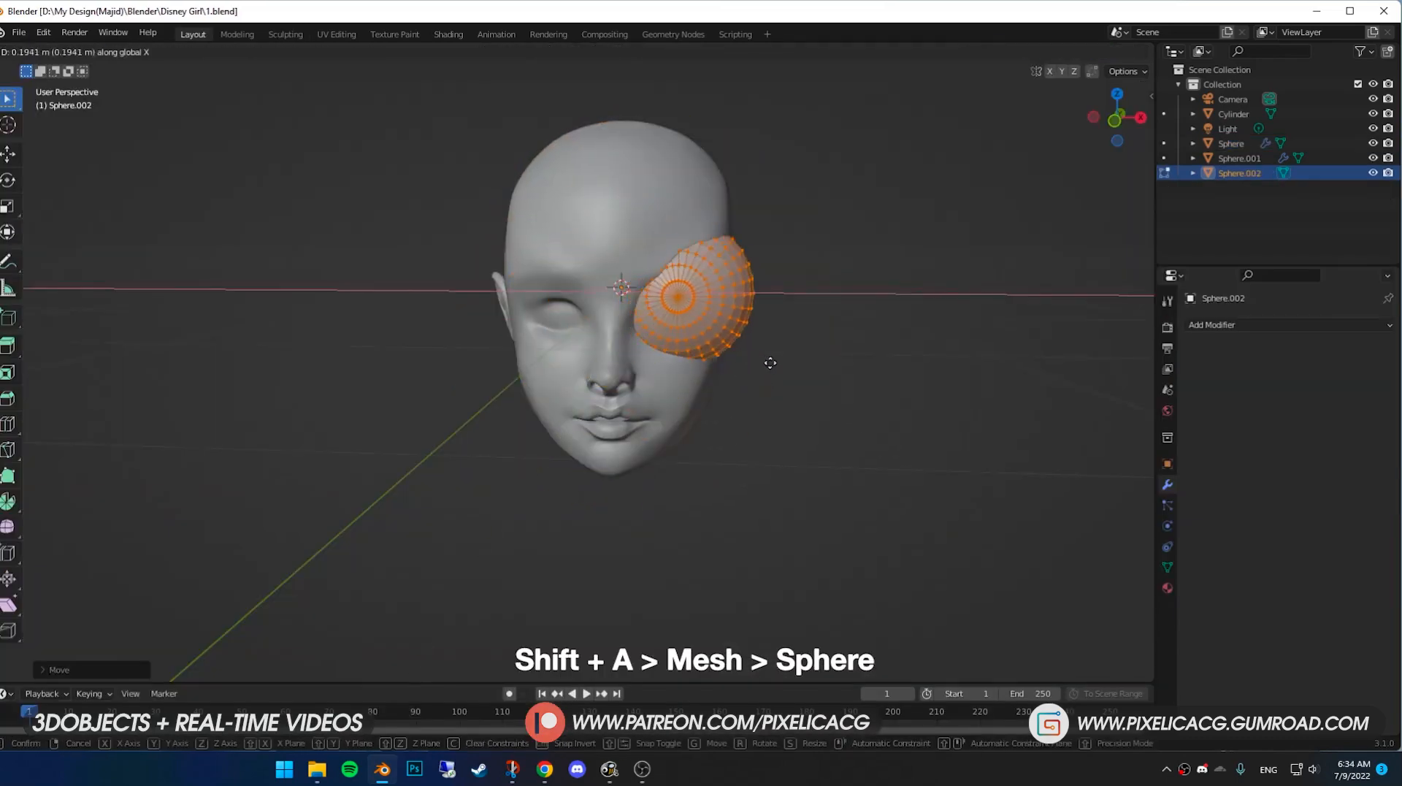
# Step: Resize the mirrored eyeball sphere, then sculpt the head's eyelids around it with Crease
pyautogui.press('Tab')
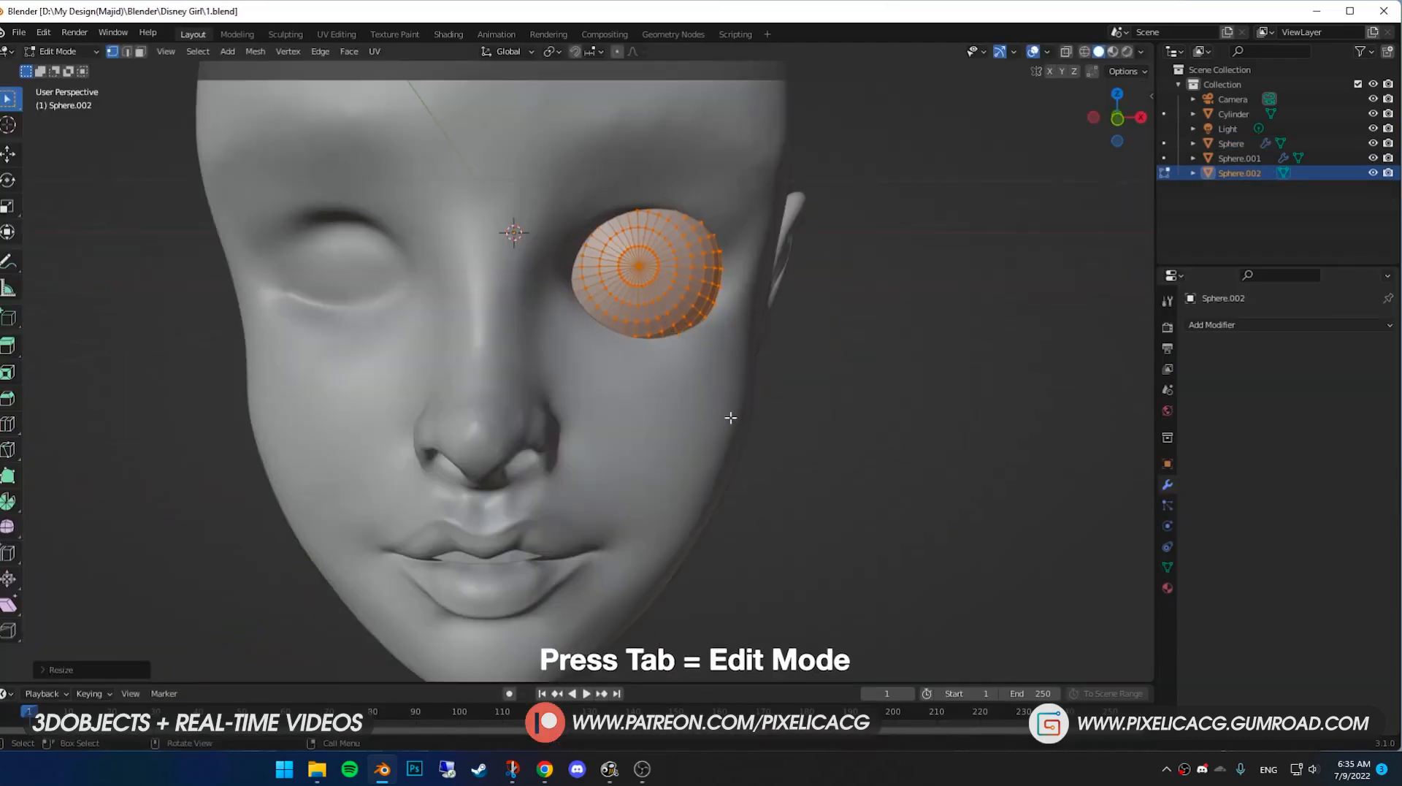
pyautogui.press('Tab')
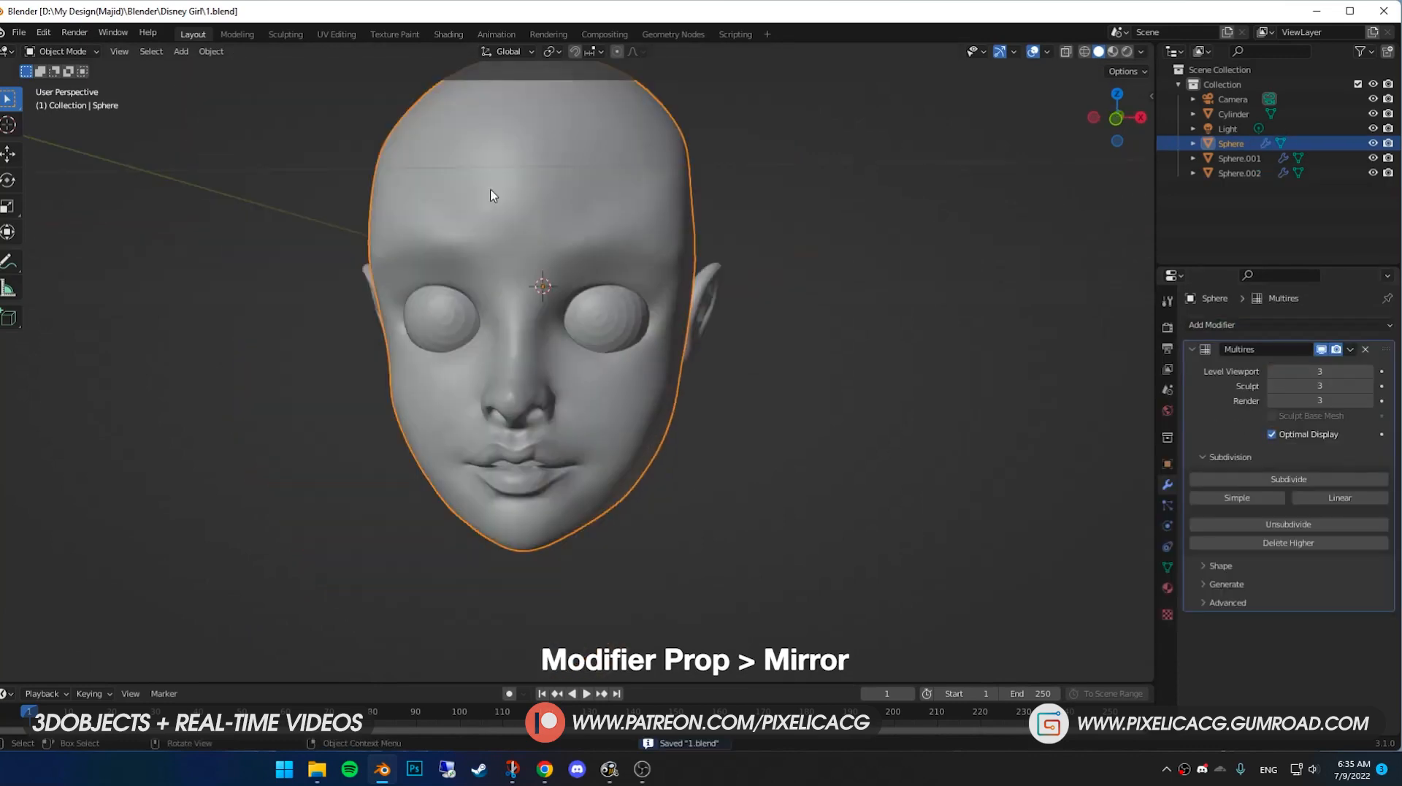
pyautogui.click(285, 33)
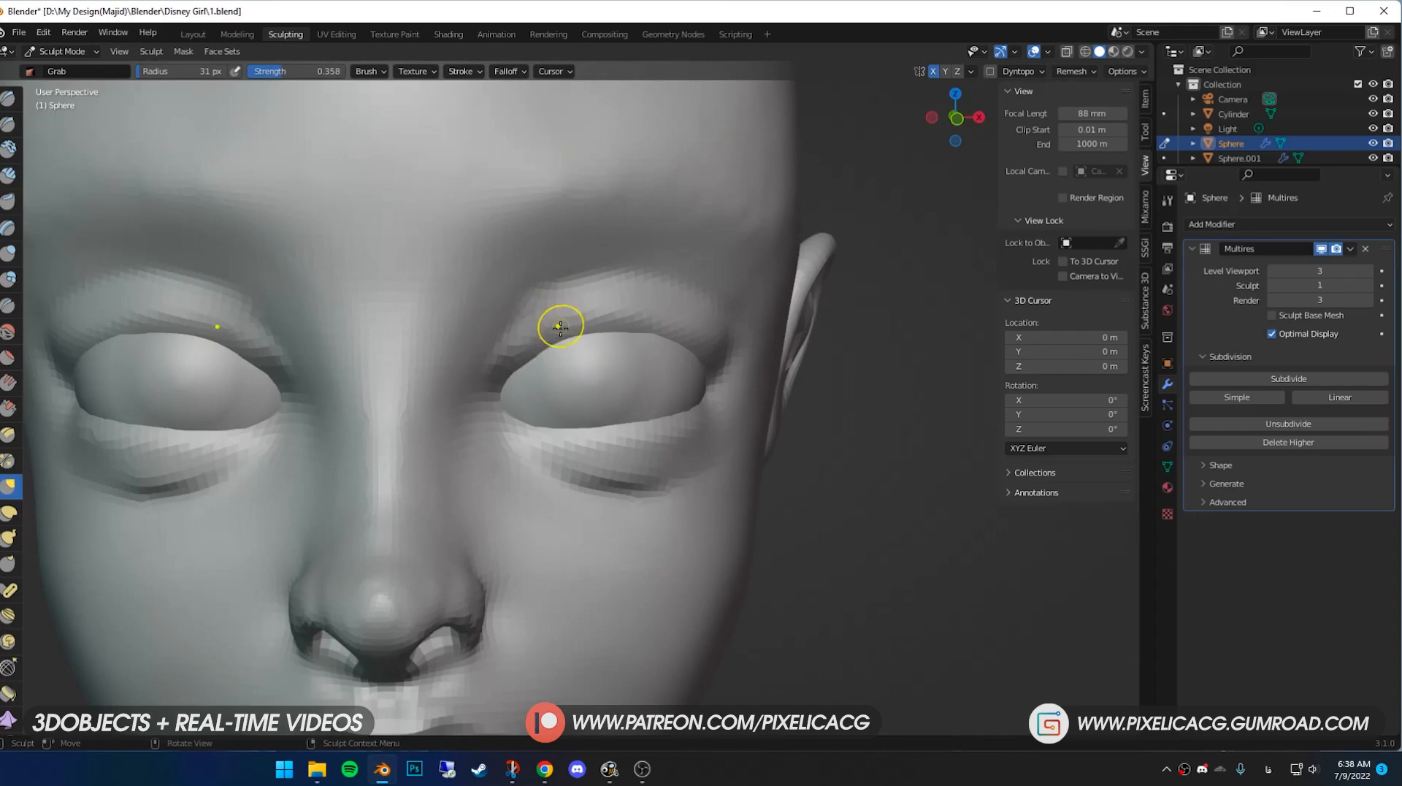
pyautogui.press('shift+c')
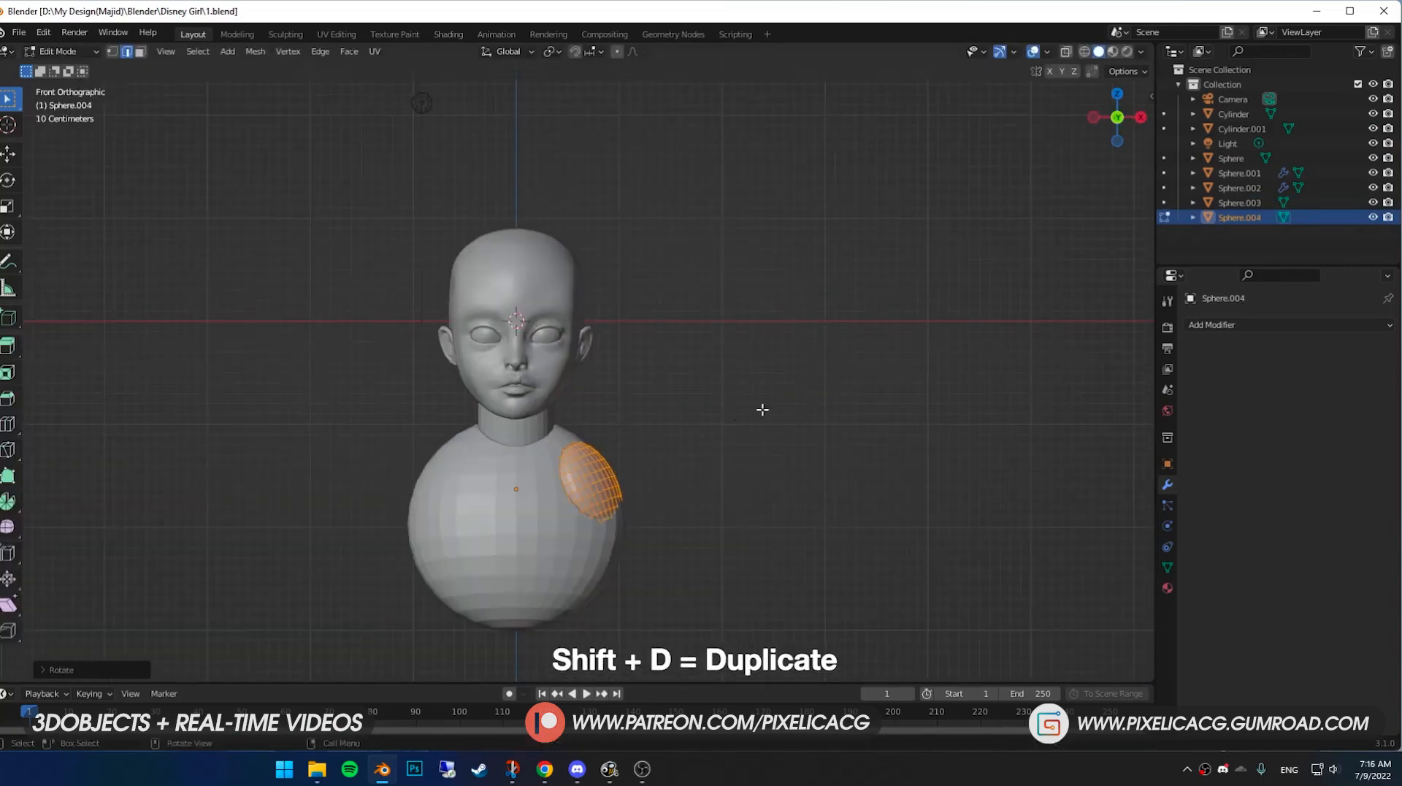
# Step: Block out neck, torso and shoulder pieces and reshape the torso front with Grab
pyautogui.click(284, 33)
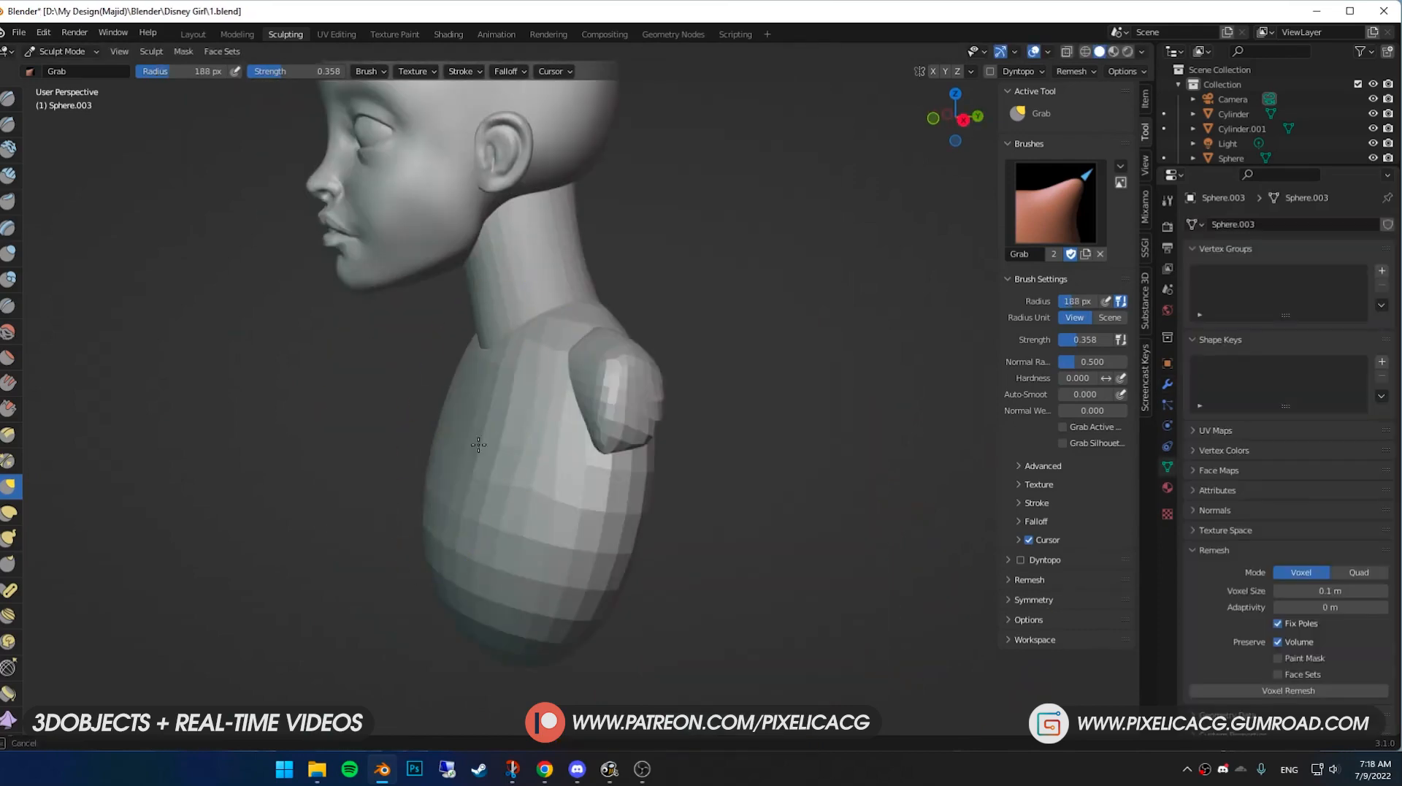
pyautogui.press('g')
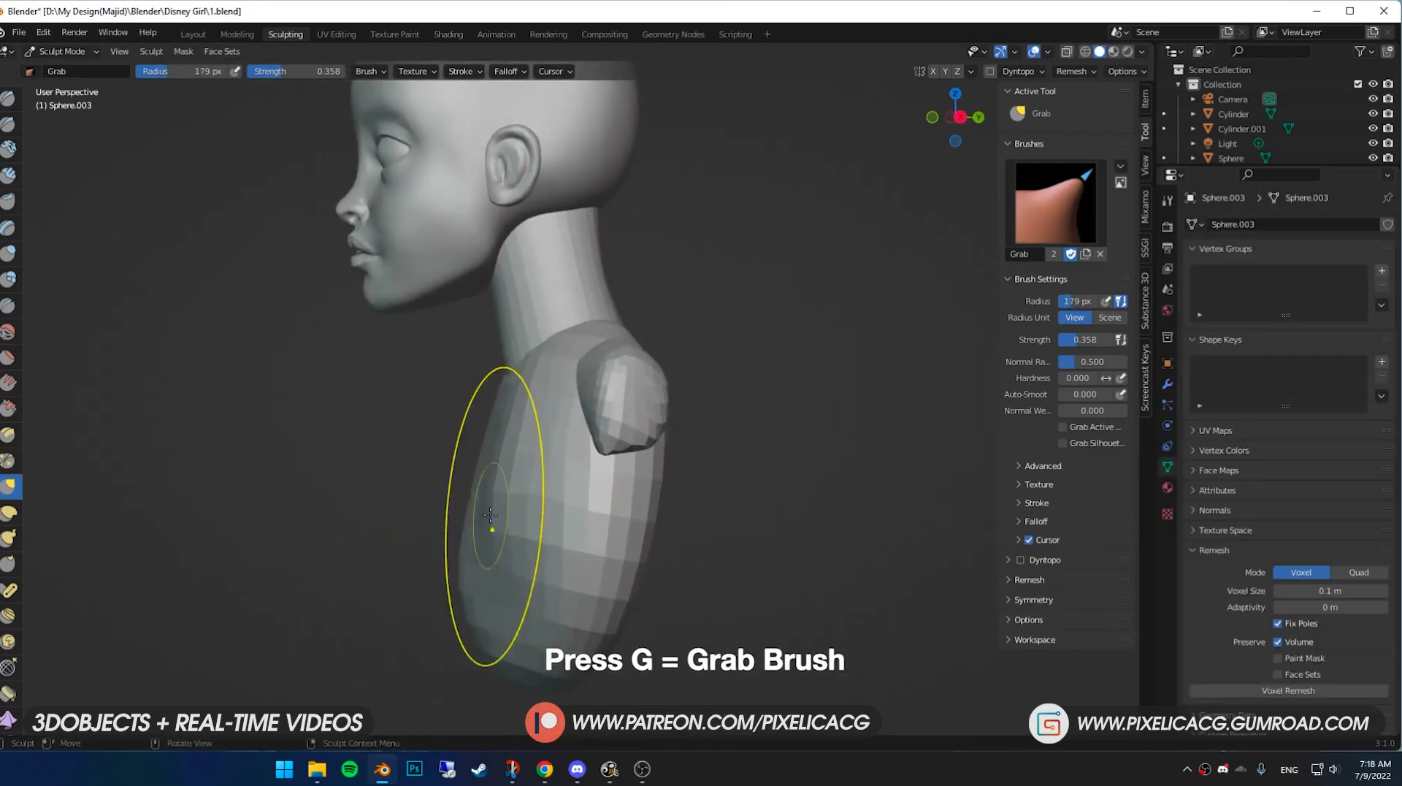
pyautogui.click(191, 34)
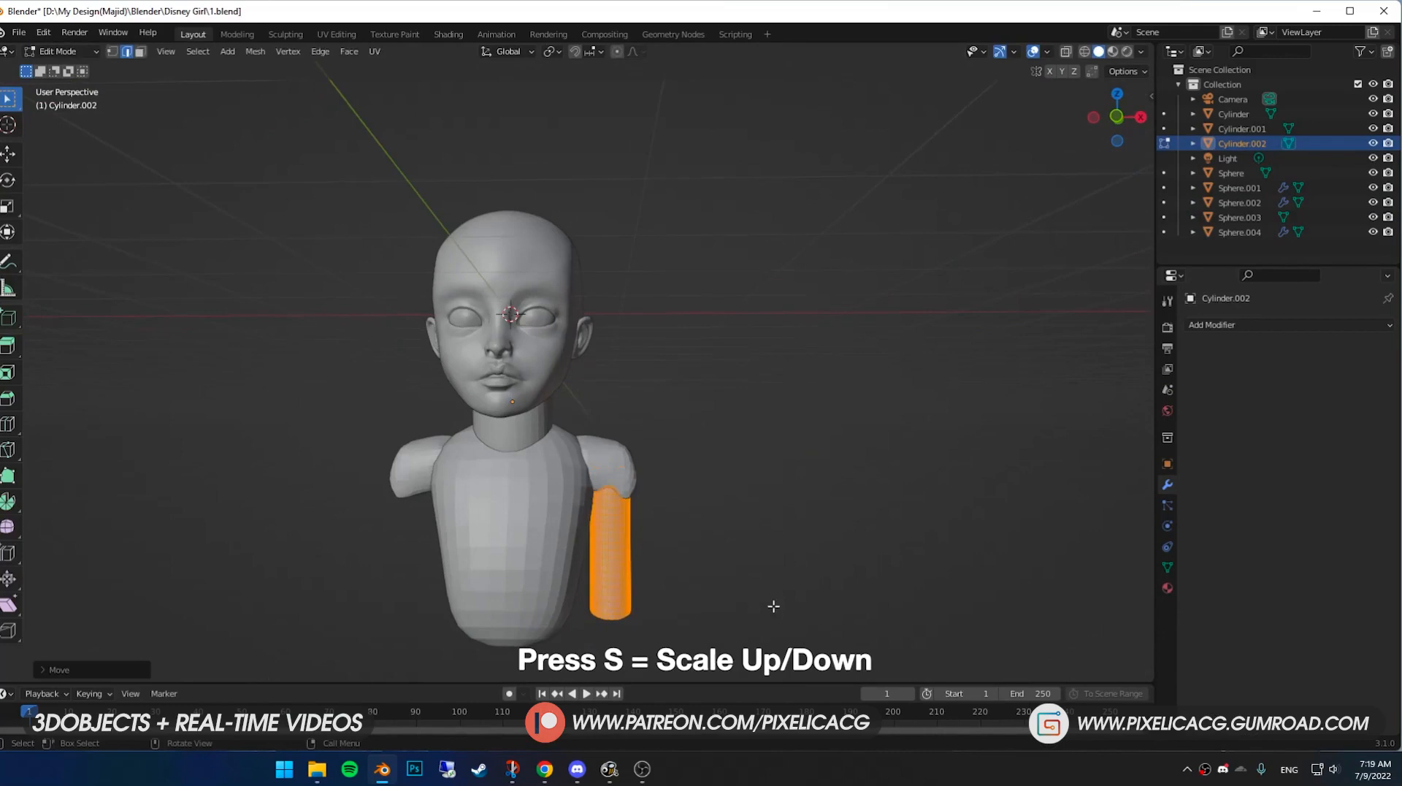
# Step: Confirm the upper-arm cylinder's size before mirroring shoulders and arms
pyautogui.click(285, 33)
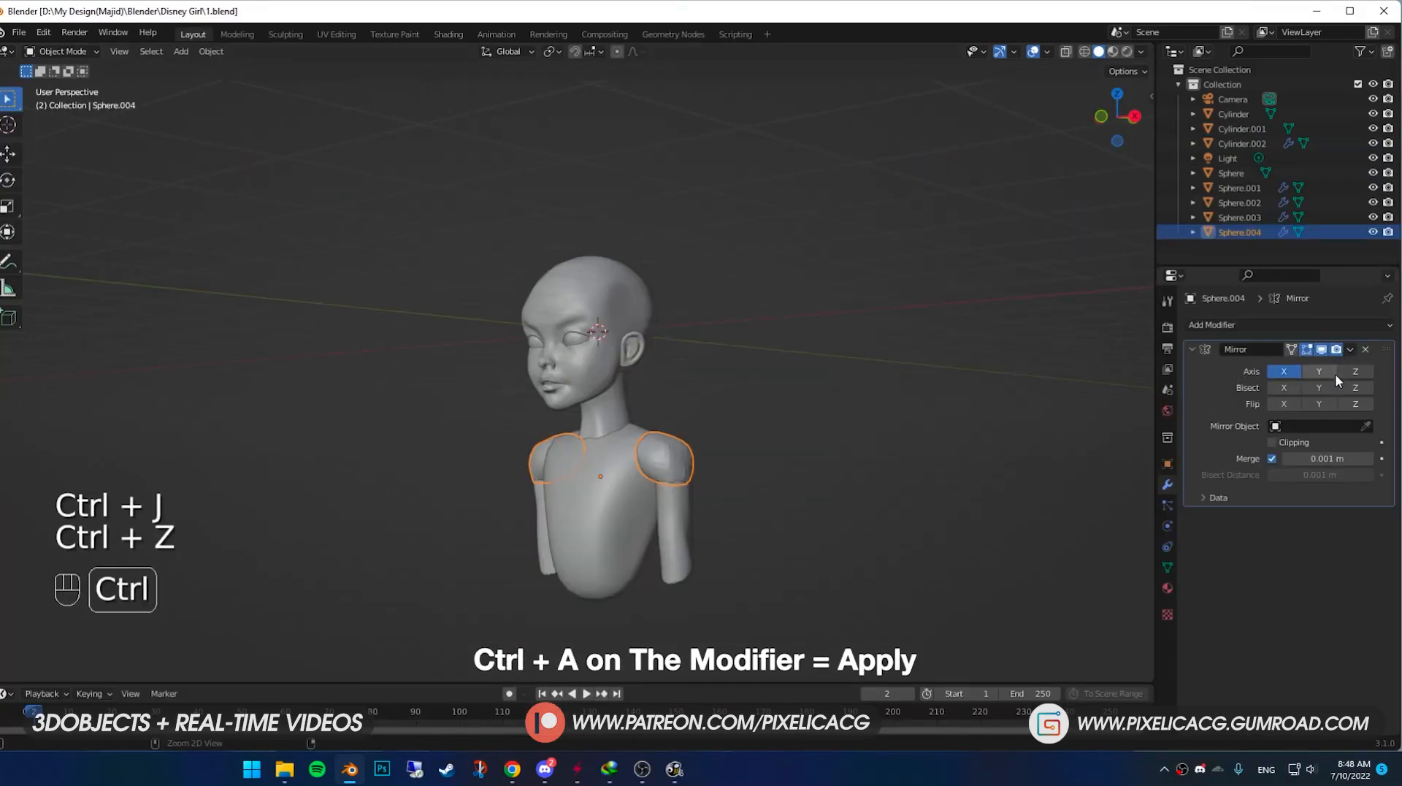
# Step: Apply the mirrors, join head, torso and arms into one mesh and voxel remesh it
pyautogui.press('ctrl+a')
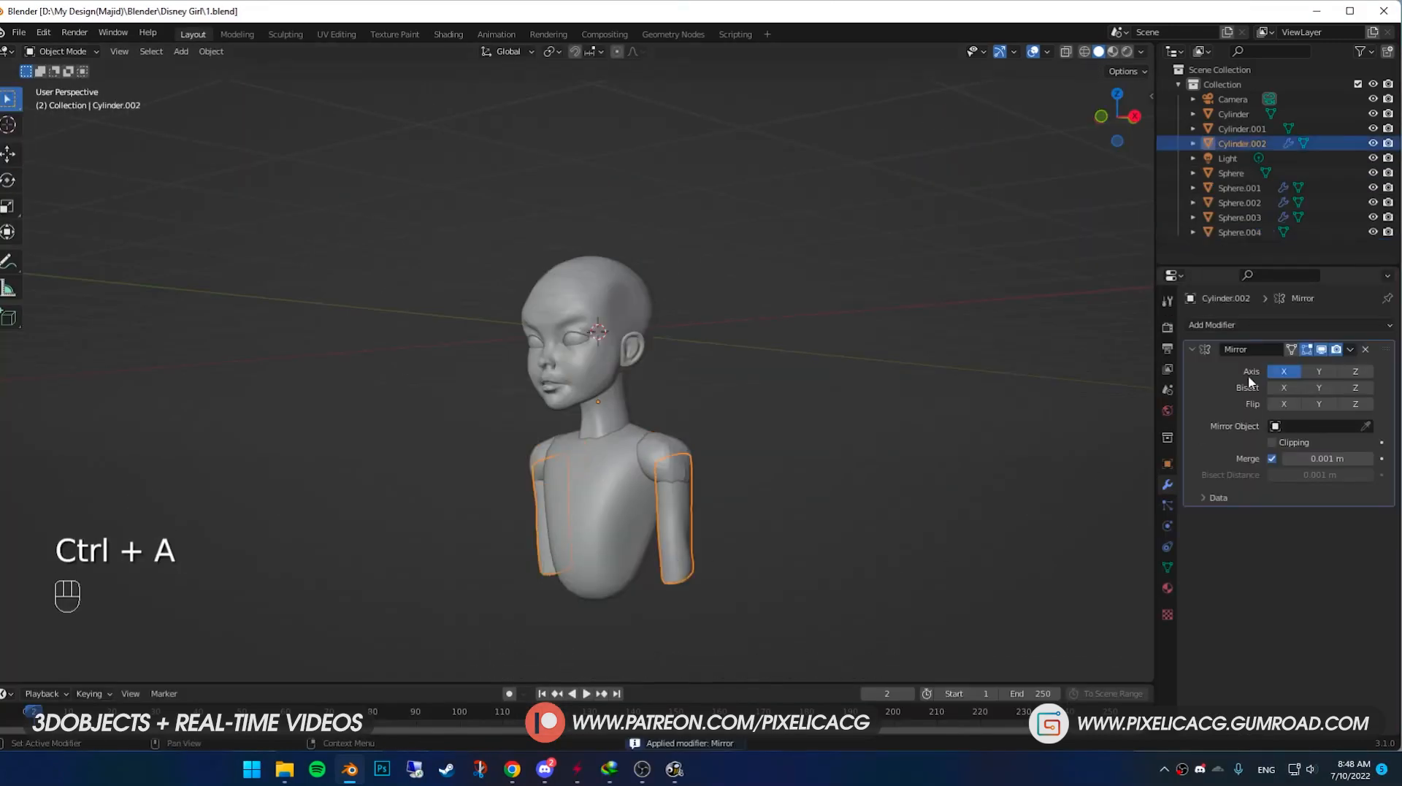
pyautogui.press('ctrl+j')
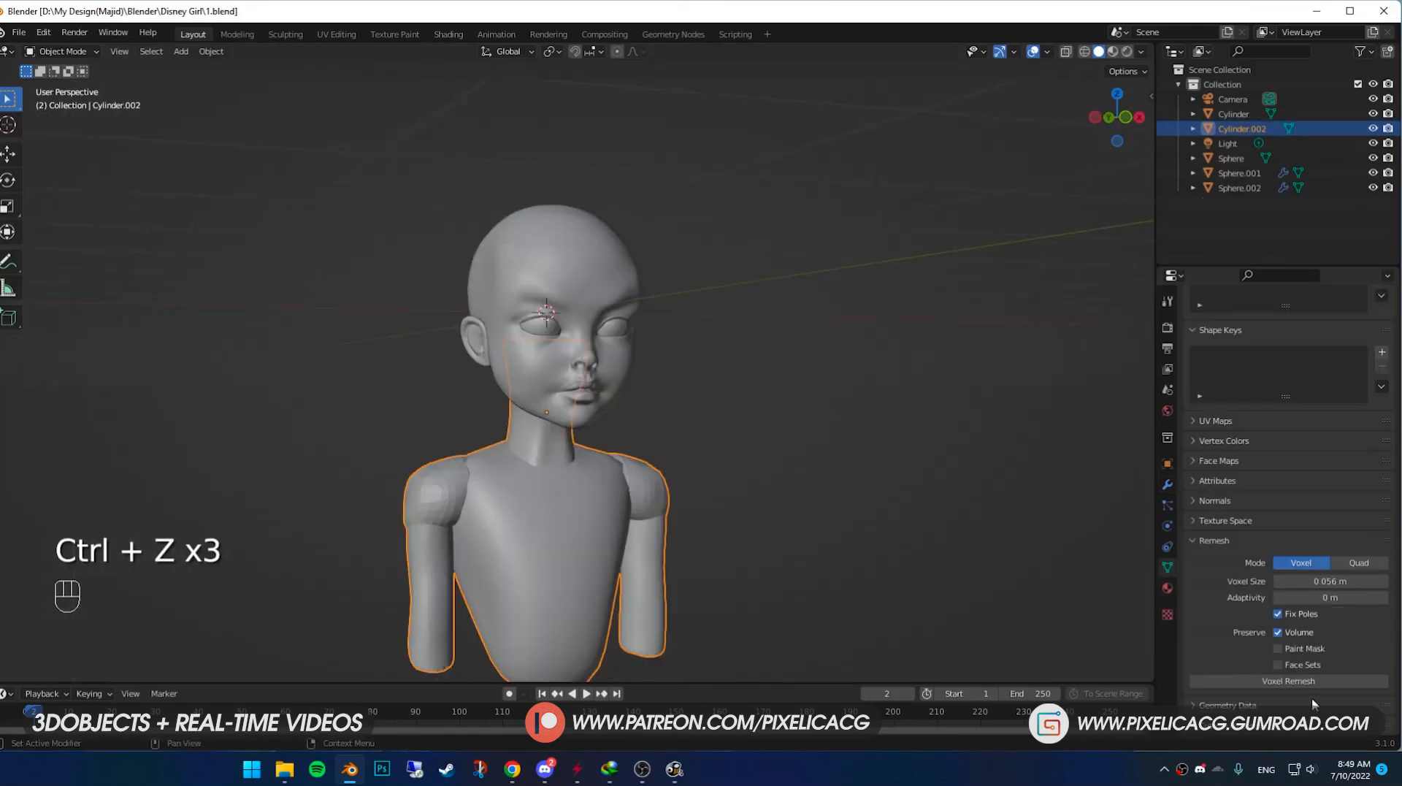
pyautogui.click(285, 34)
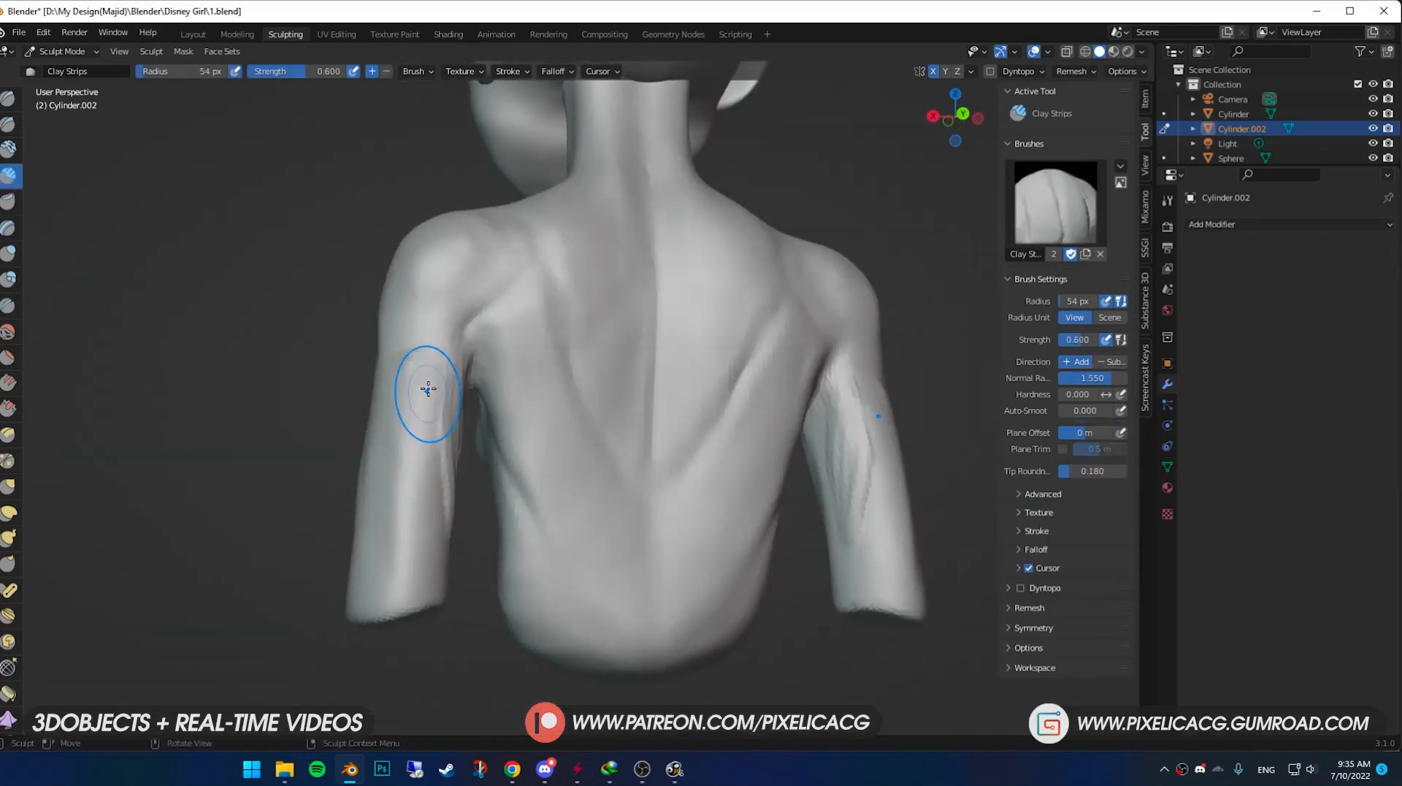
# Step: Build up upper-arm muscle and extend the quad retopology mesh over the body
pyautogui.click(192, 34)
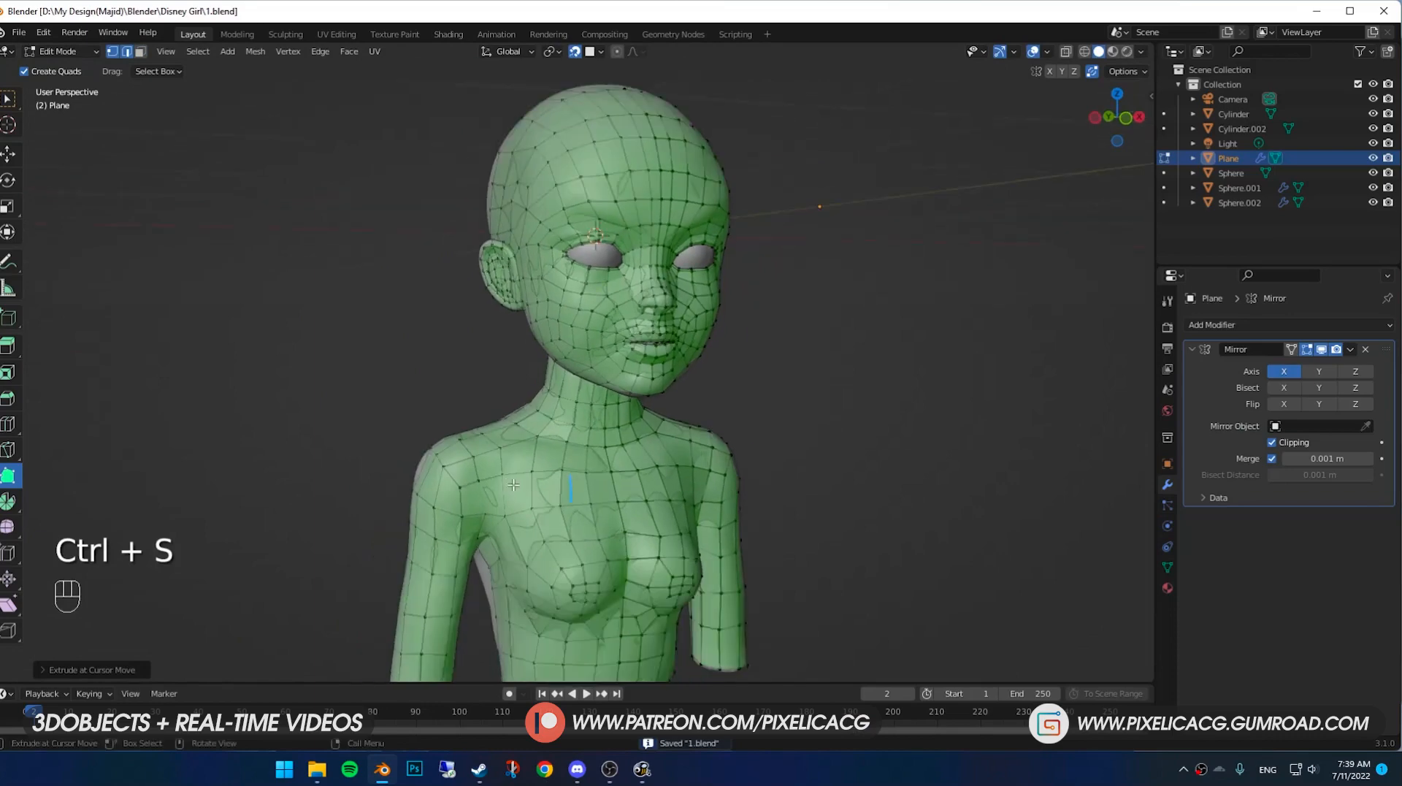
pyautogui.click(285, 33)
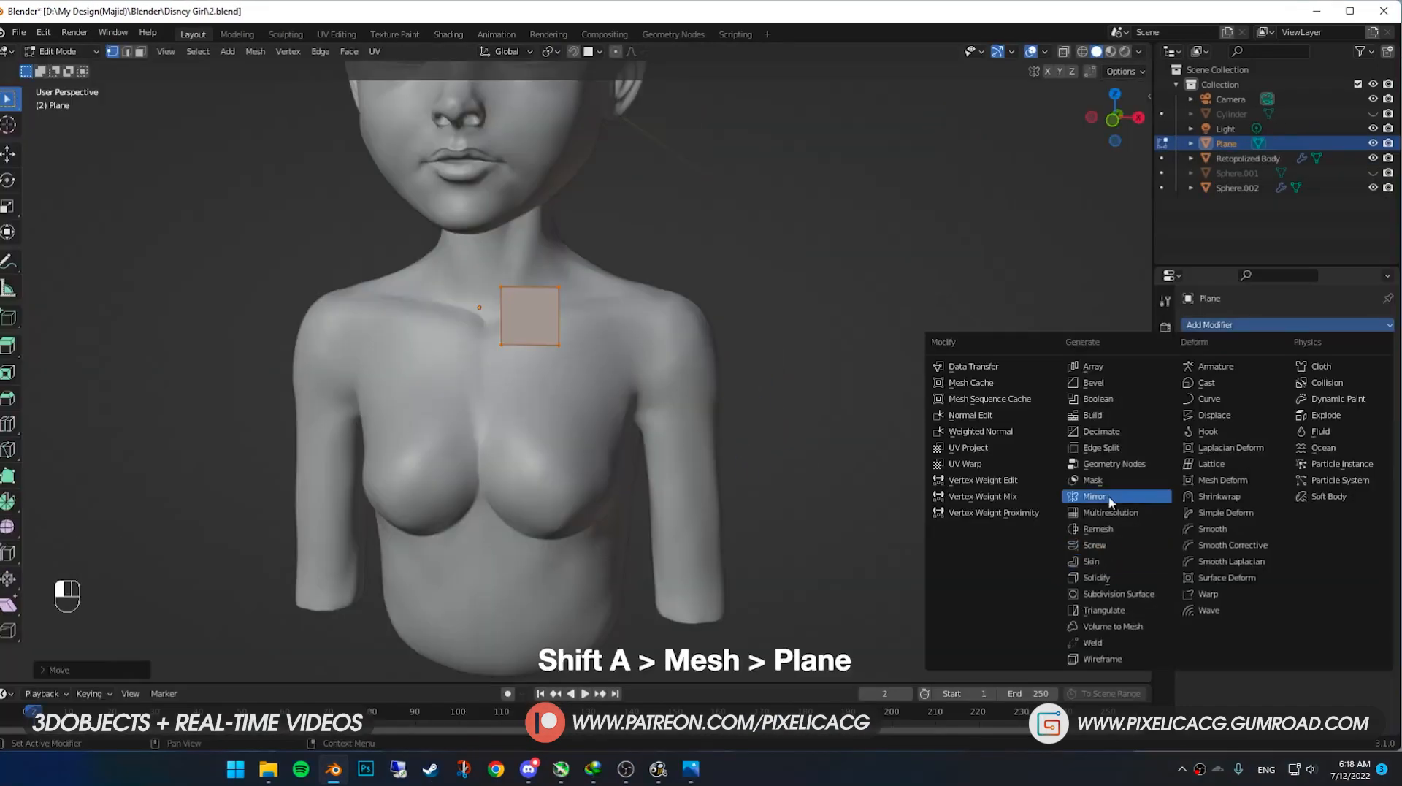
# Step: Mirror the chest plane with Clipping and extrude its edges into bands around the chest and arms
pyautogui.click(1094, 497)
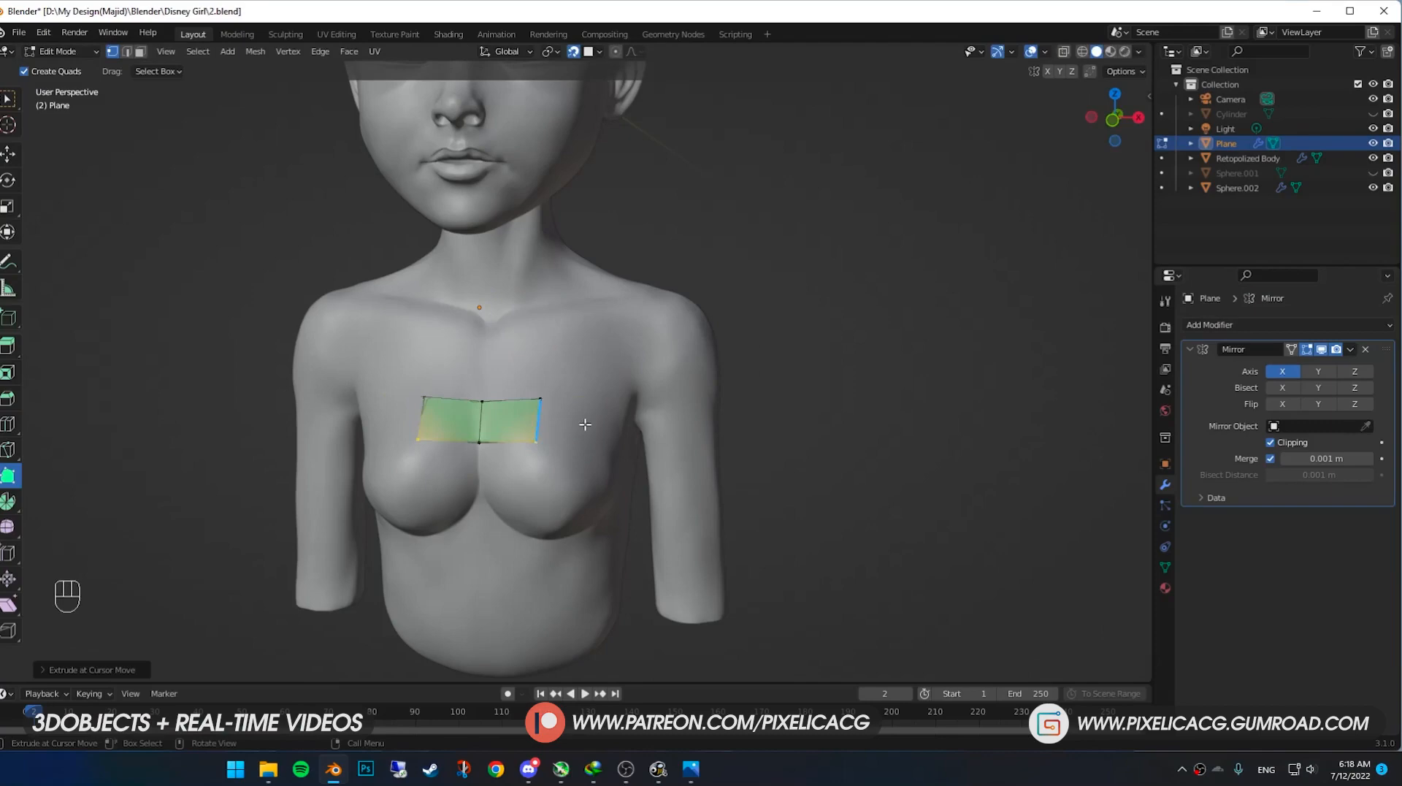
pyautogui.moveTo(582, 402); pyautogui.dragTo(501, 438)
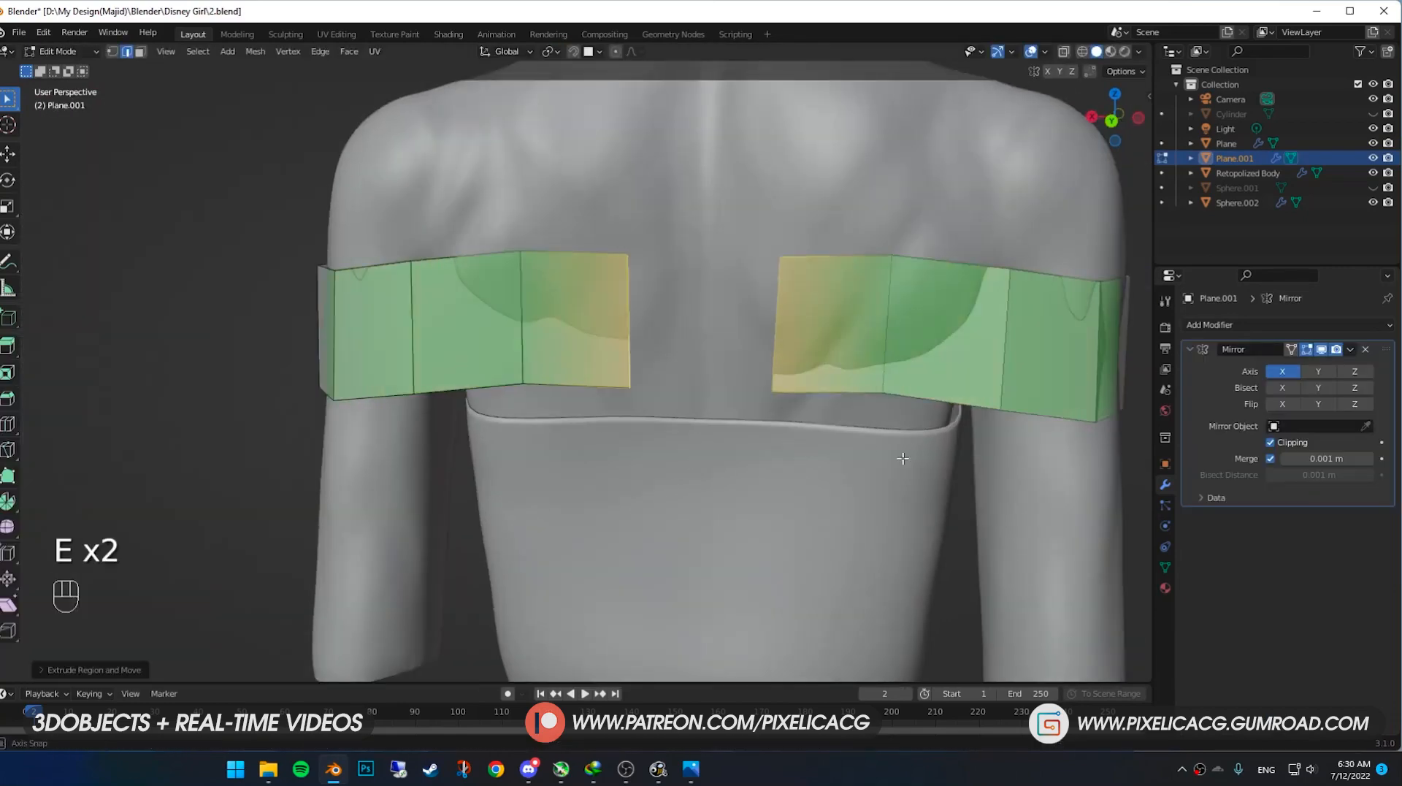
pyautogui.click(285, 33)
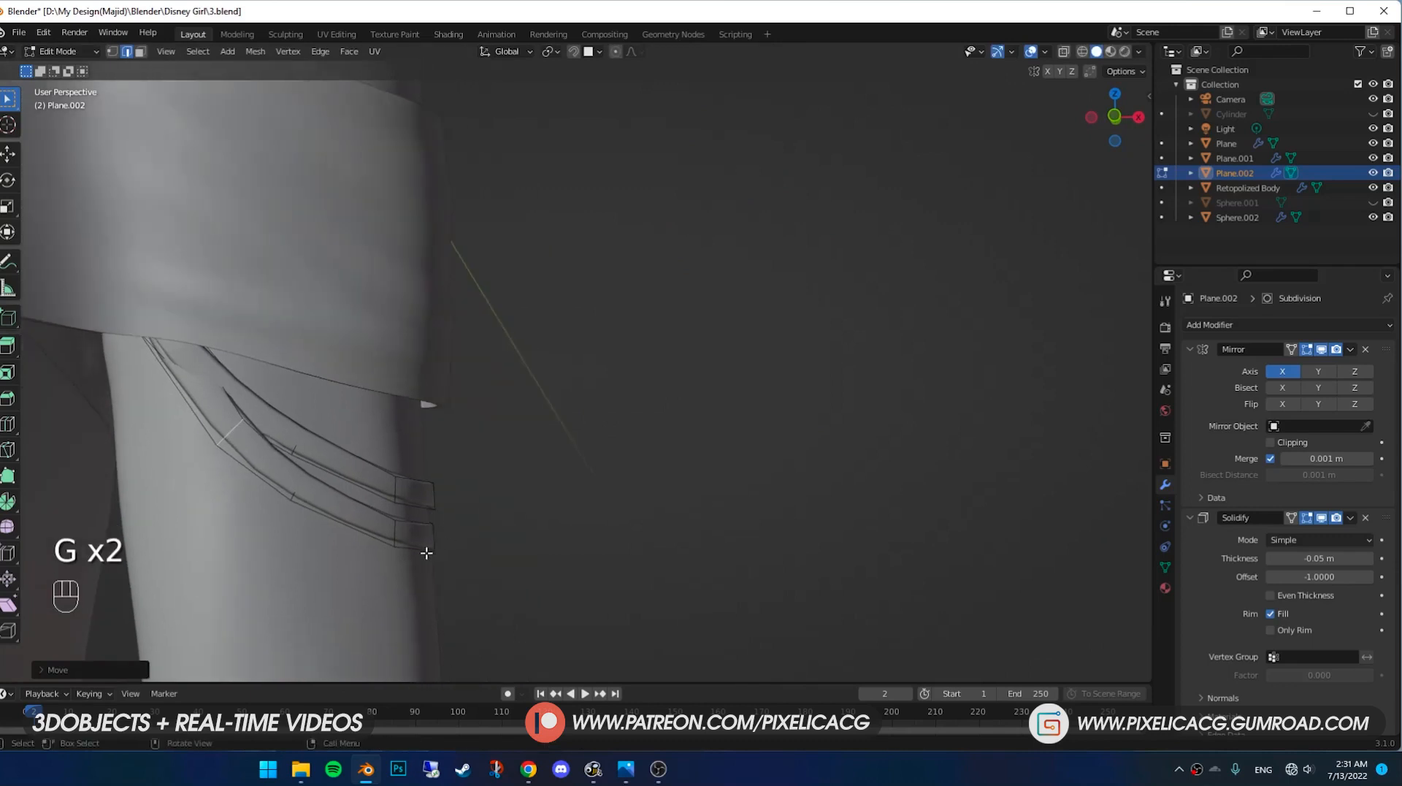
# Step: Slide the strap vertices along the arm, undo the stray loop cut and confirm the move
pyautogui.moveTo(425, 552); pyautogui.dragTo(564, 510)
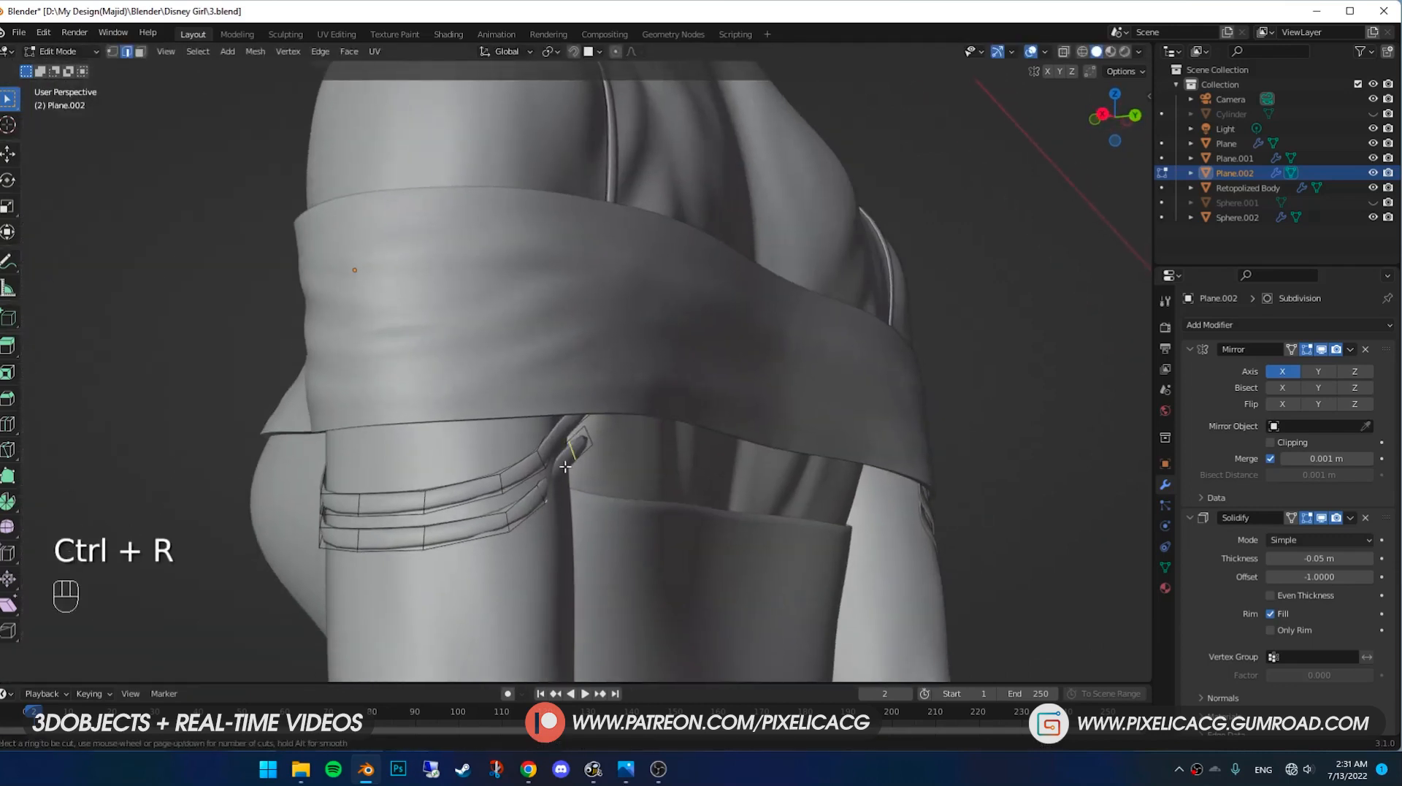
pyautogui.press('ctrl+z')
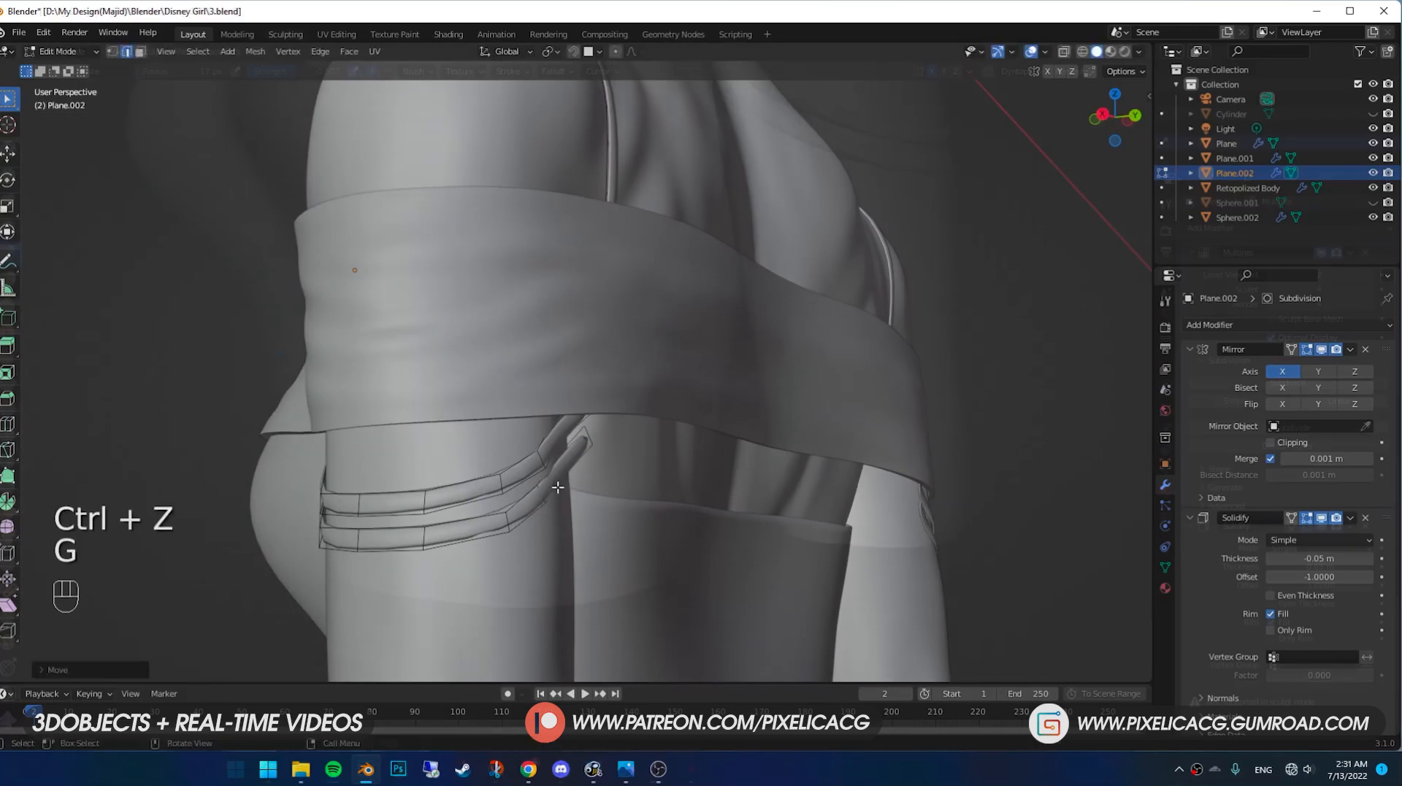
pyautogui.click(285, 34)
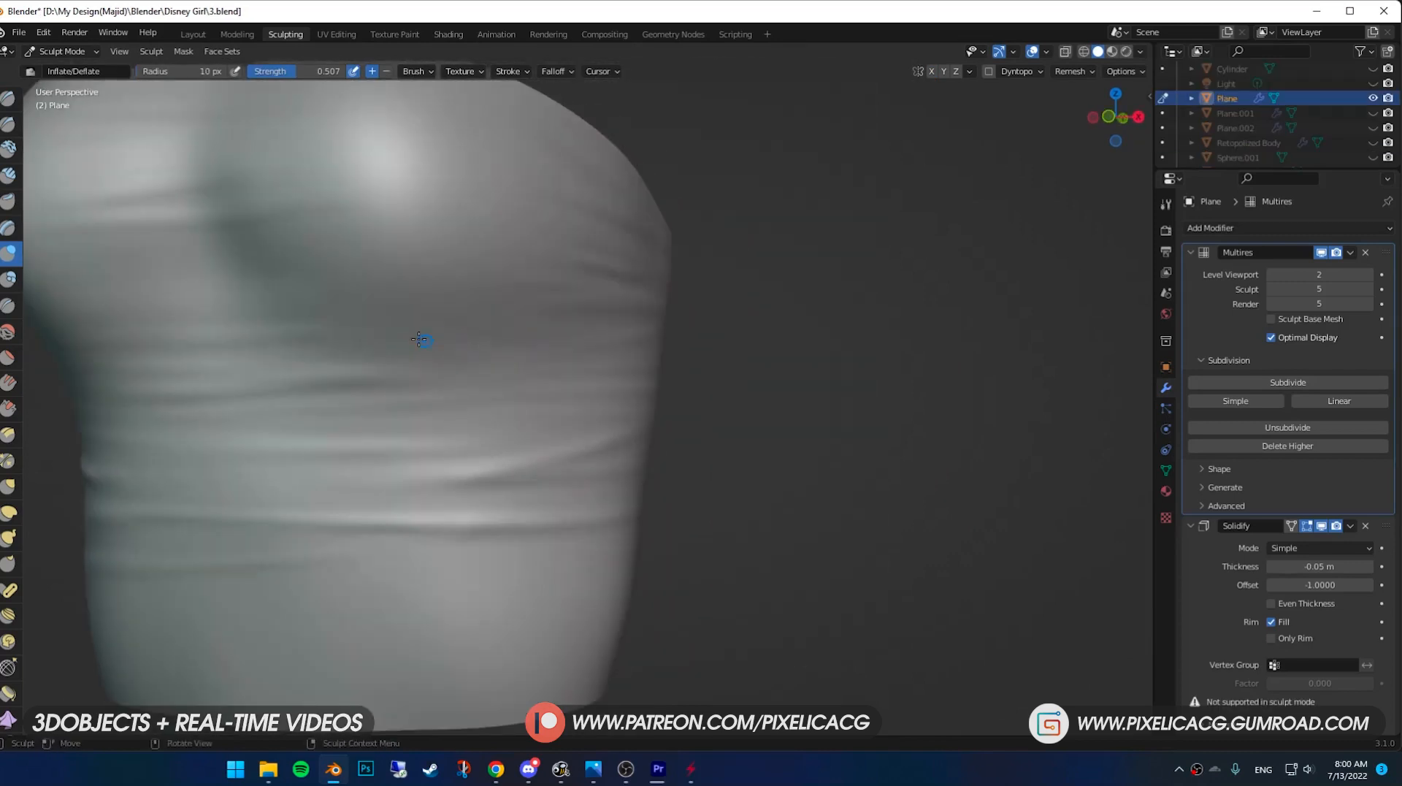
# Step: Switch to the Crease brush and carve two sharp fold creases down the dress band
pyautogui.press('shift+c')
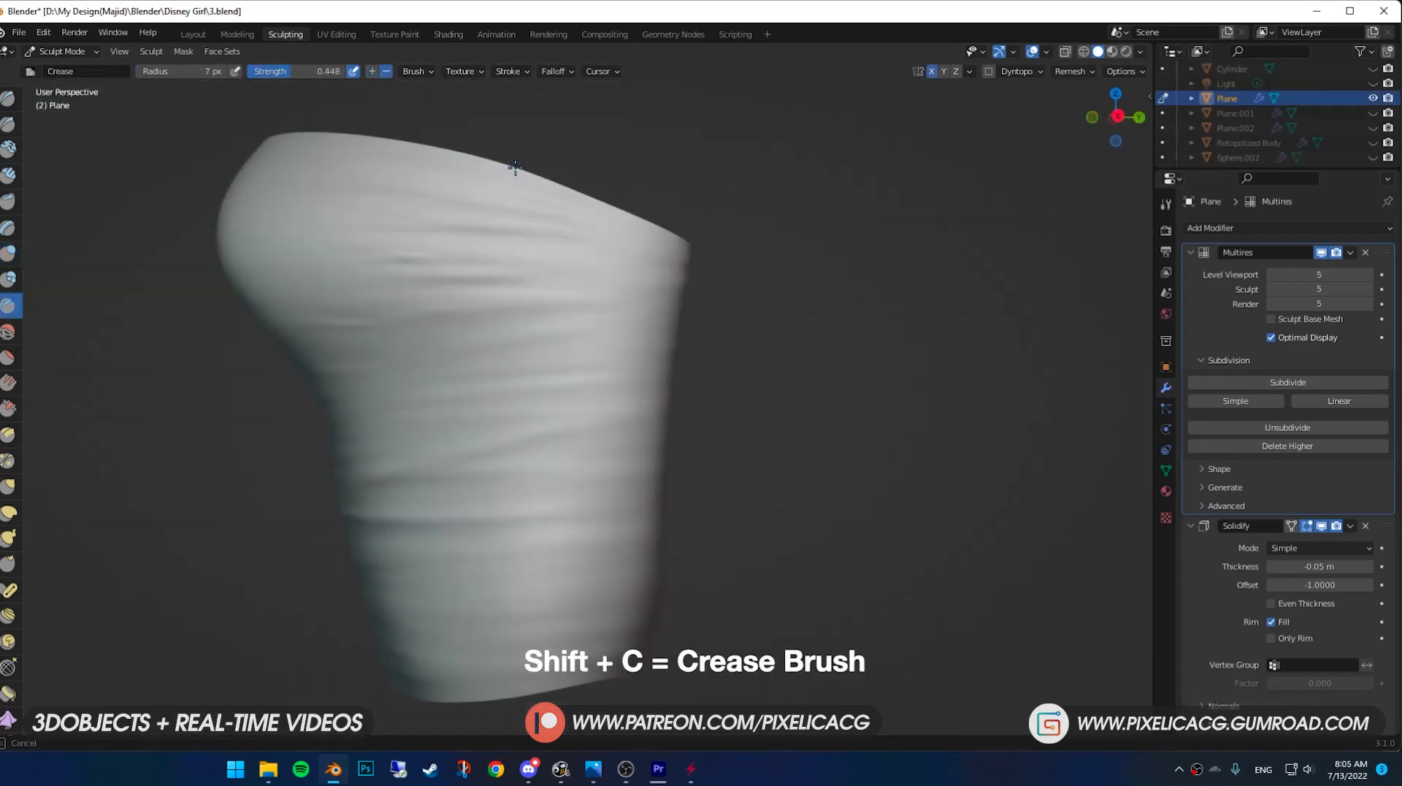
pyautogui.moveTo(514, 168); pyautogui.dragTo(532, 531)
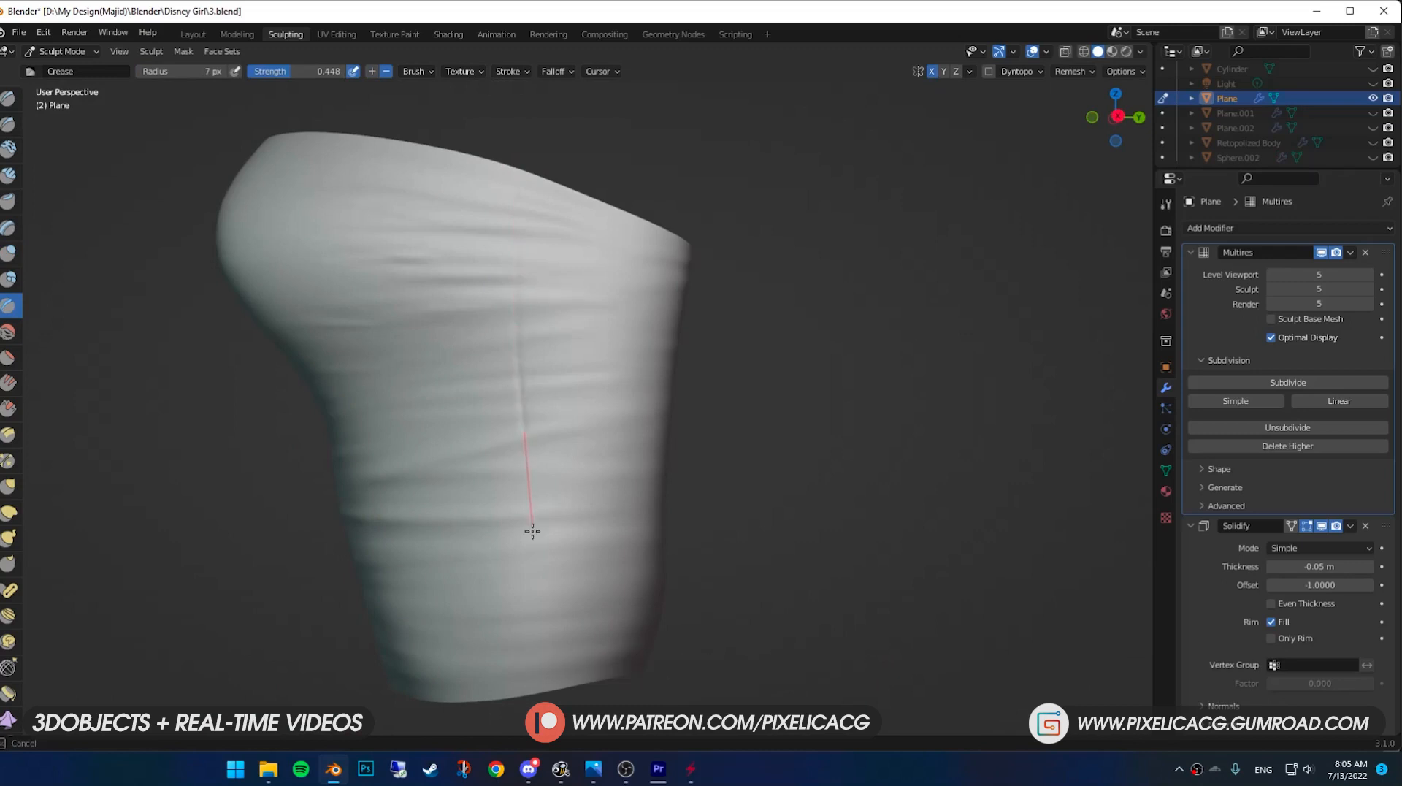
pyautogui.moveTo(532, 530); pyautogui.dragTo(607, 523)
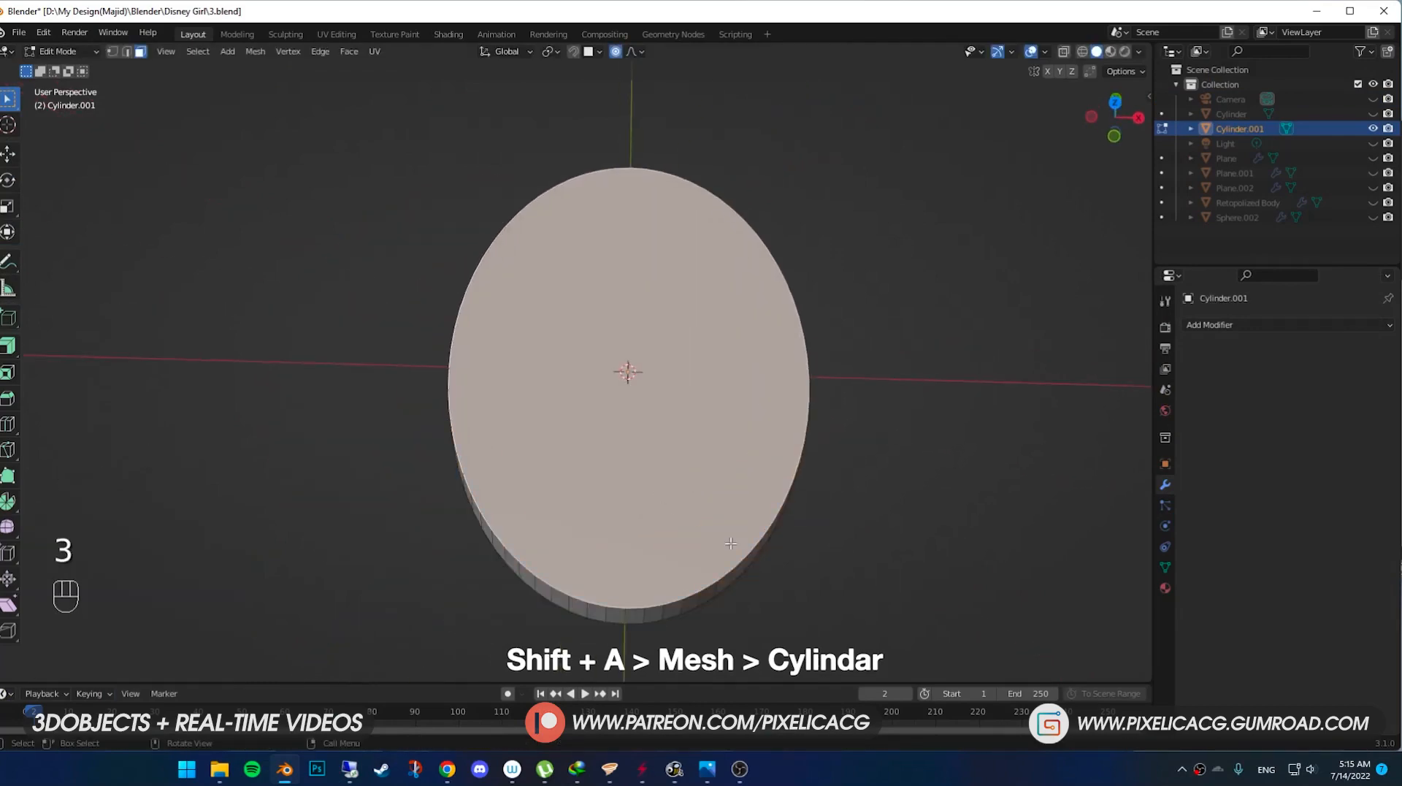
# Step: Extrude the disc into a rim and raise alternating faces into notches via Checker Deselect
pyautogui.press('e')
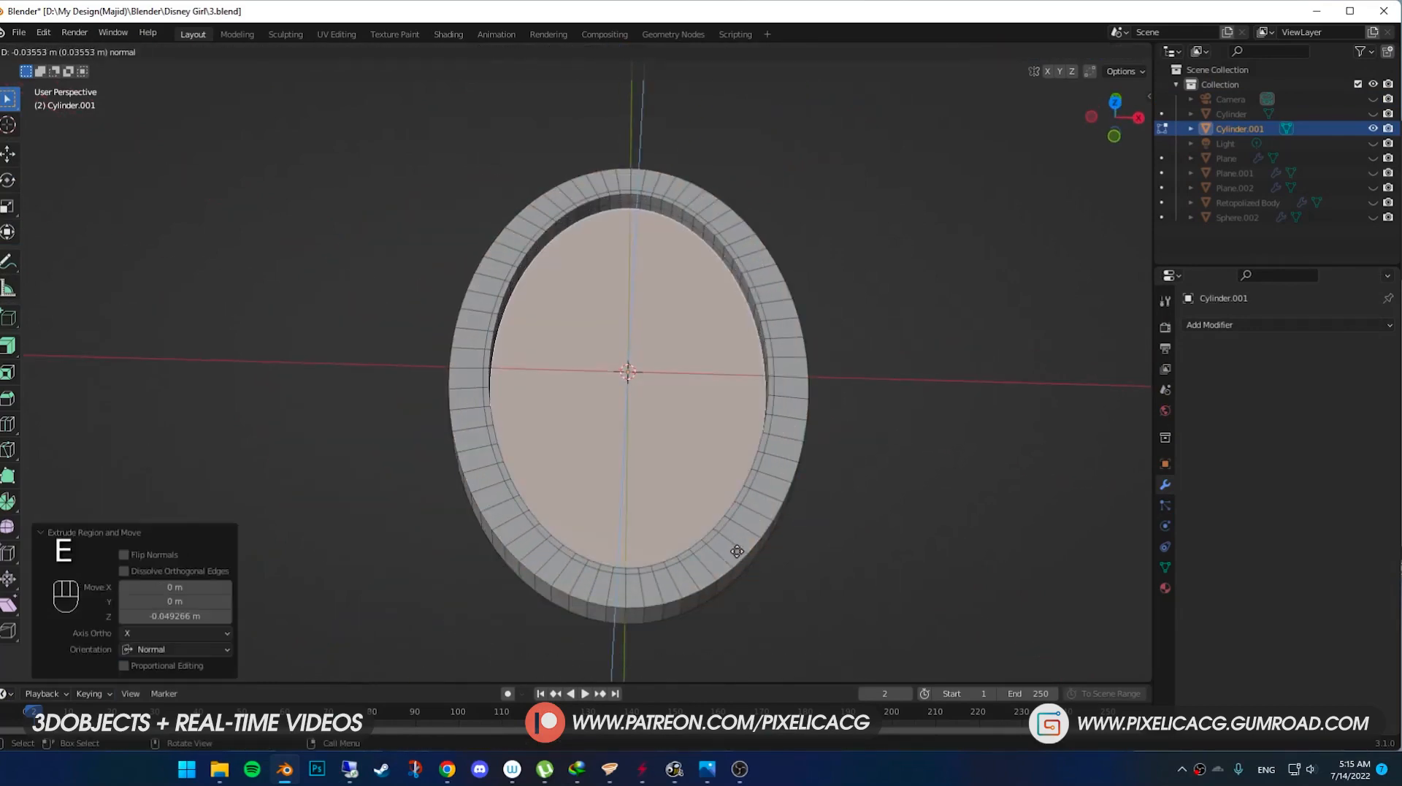
pyautogui.press('f3')
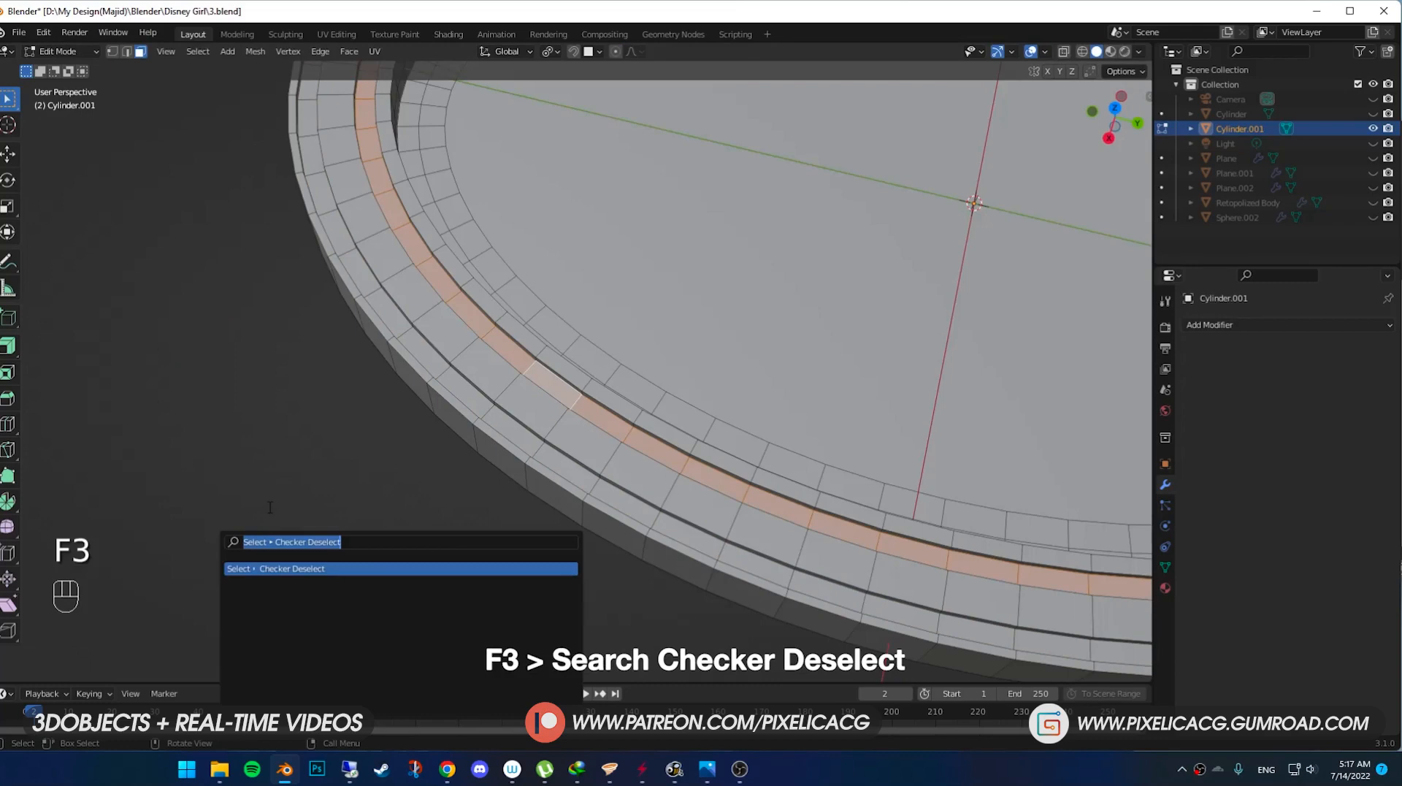
pyautogui.click(277, 569)
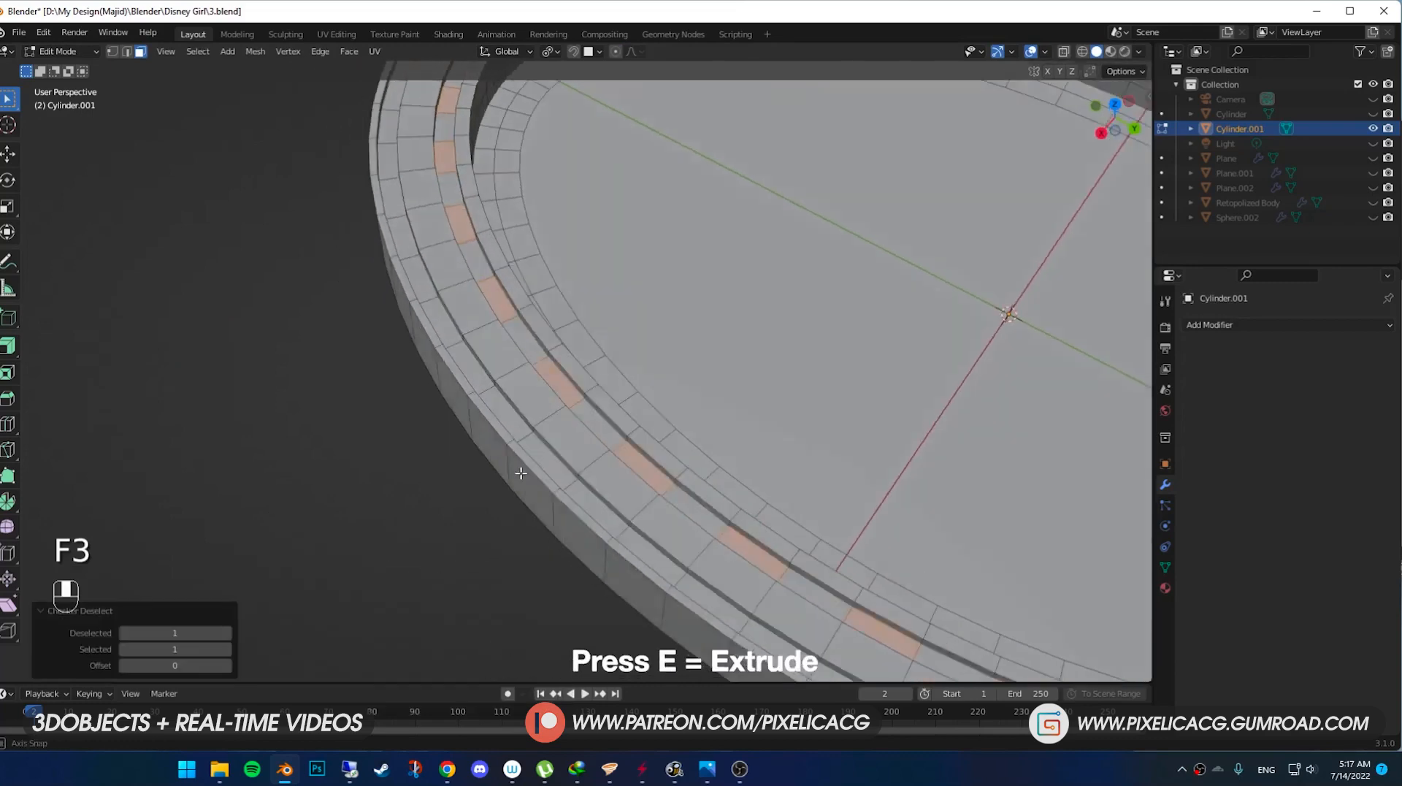
pyautogui.press('e')
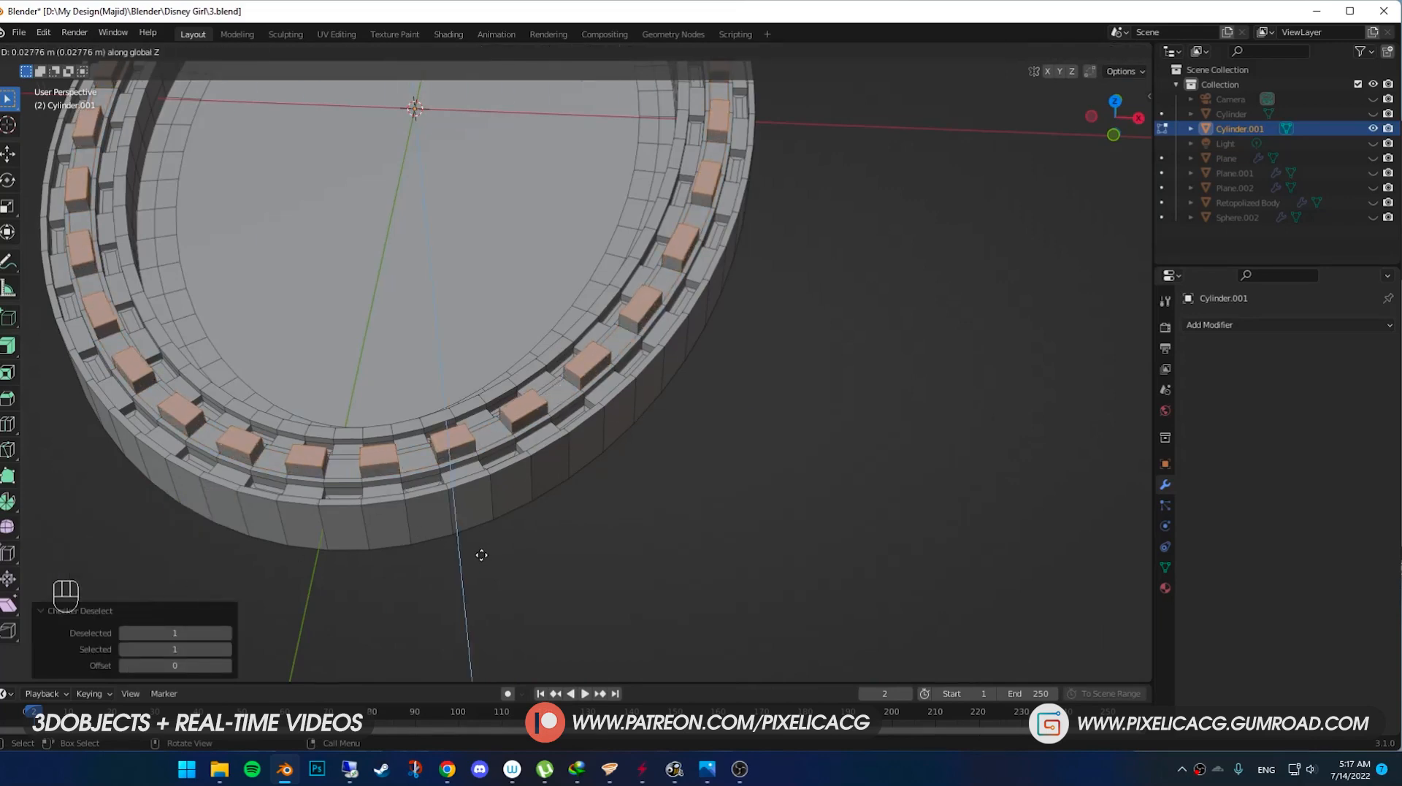
# Step: Shrink the notched ring slightly and add smooth subdivision to the setting
pyautogui.press('s')
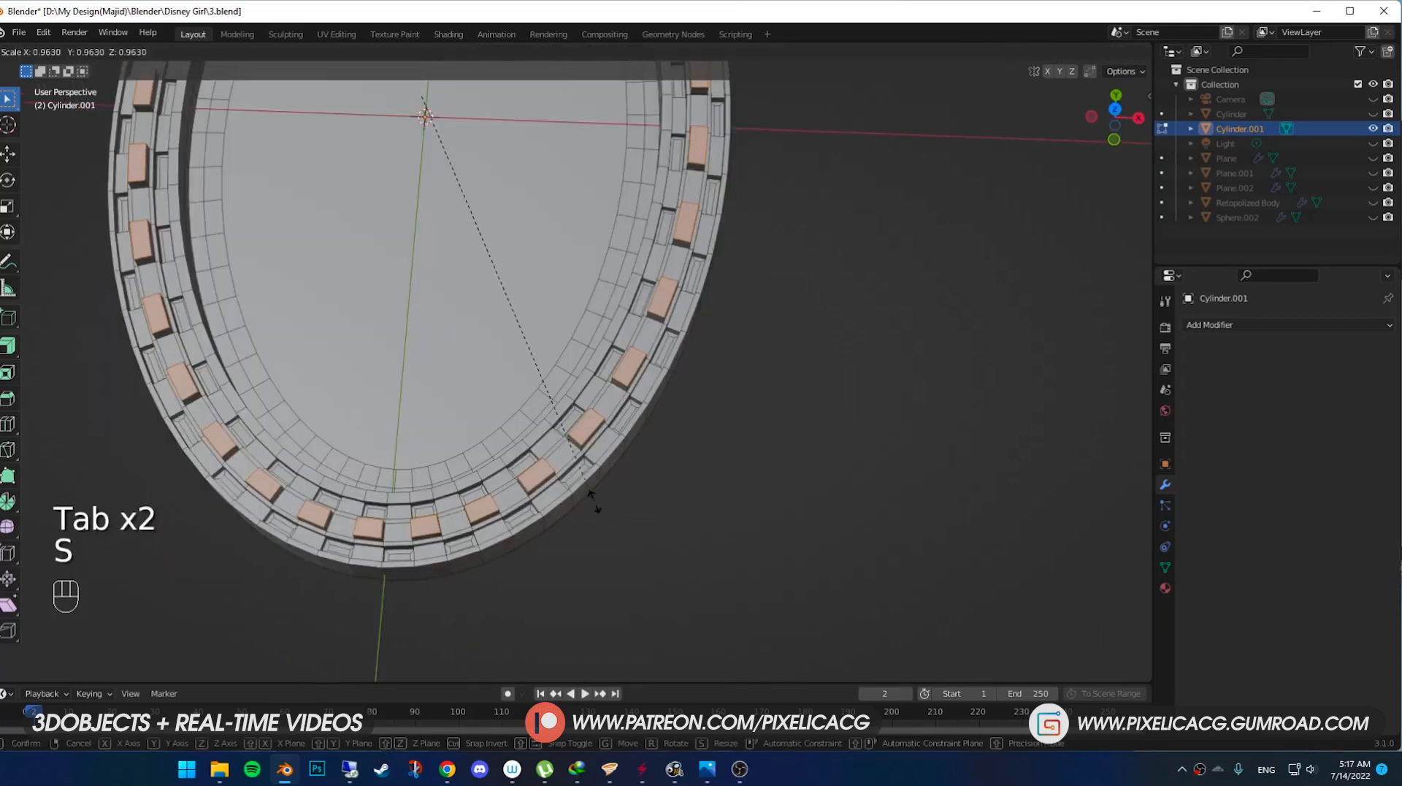
pyautogui.click(1260, 223)
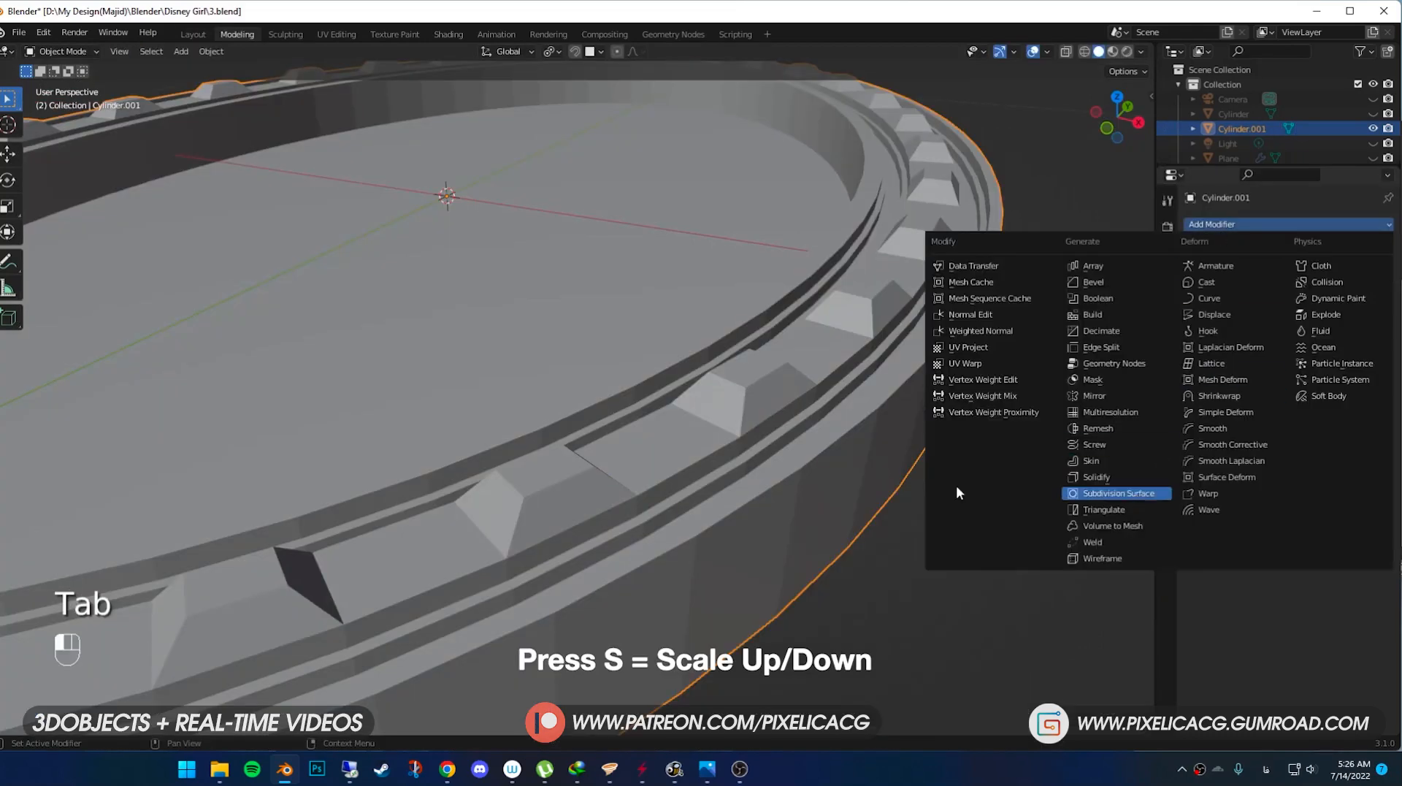
pyautogui.click(1118, 492)
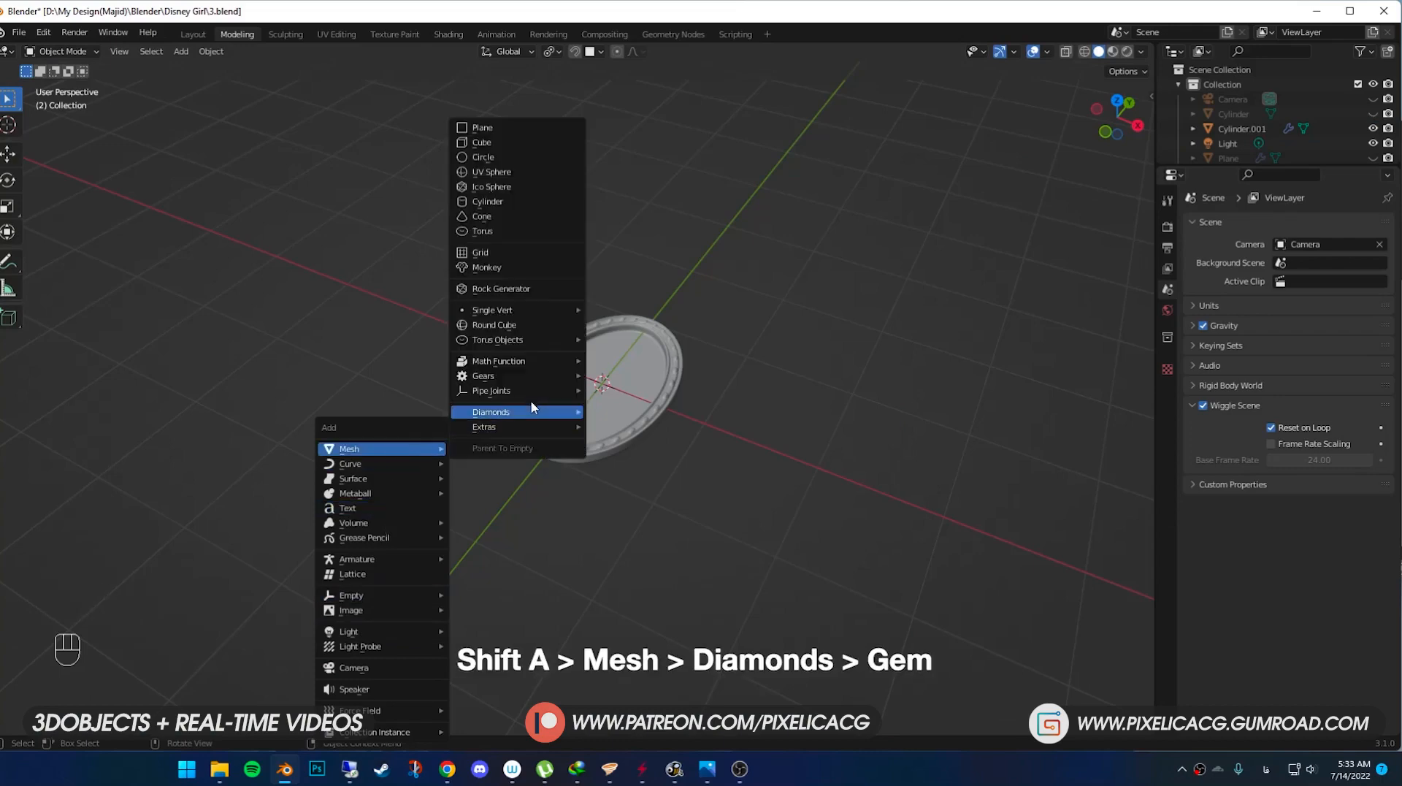
pyautogui.moveTo(491, 412)
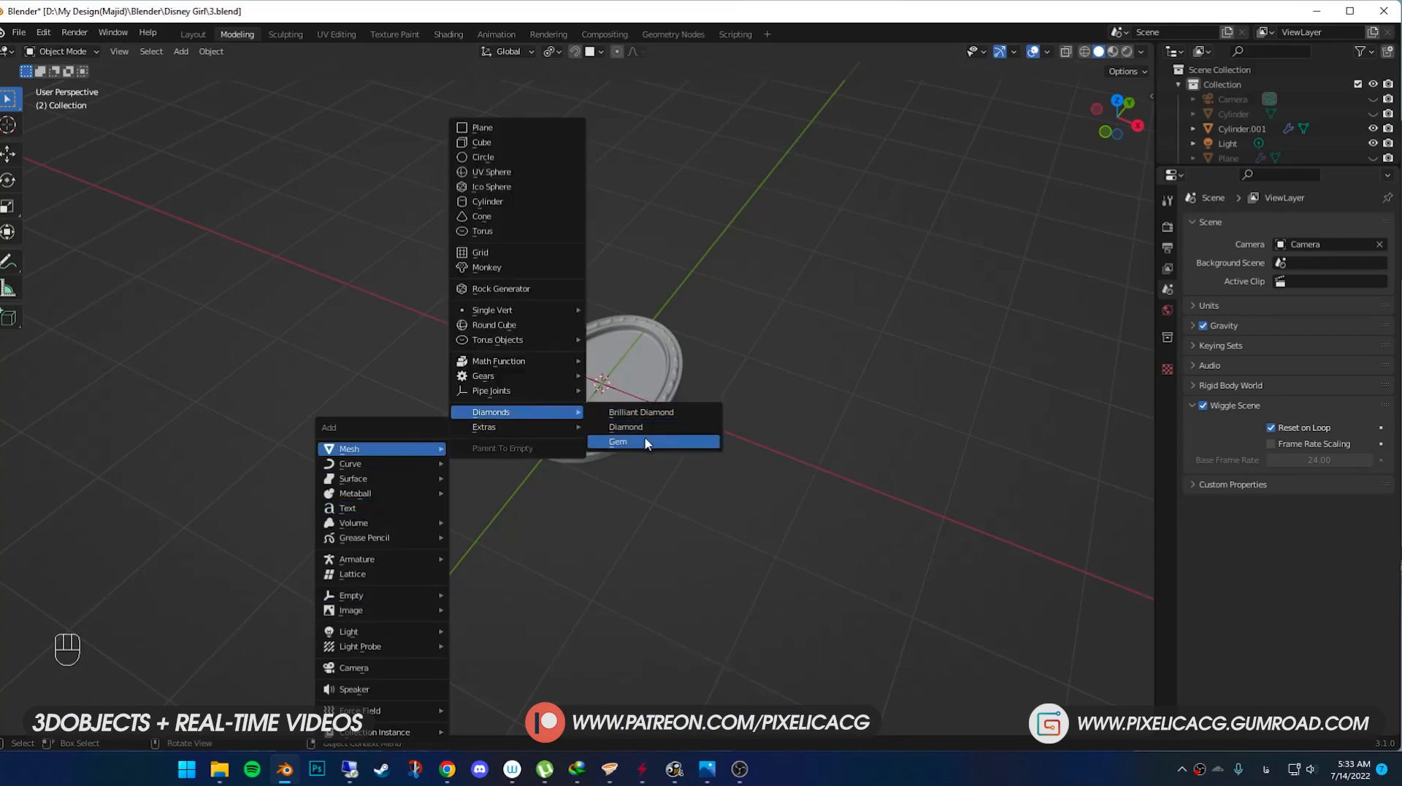
# Step: Add a Gem mesh scaled into the oval setting and parent it to the Jewelry object
pyautogui.click(617, 441)
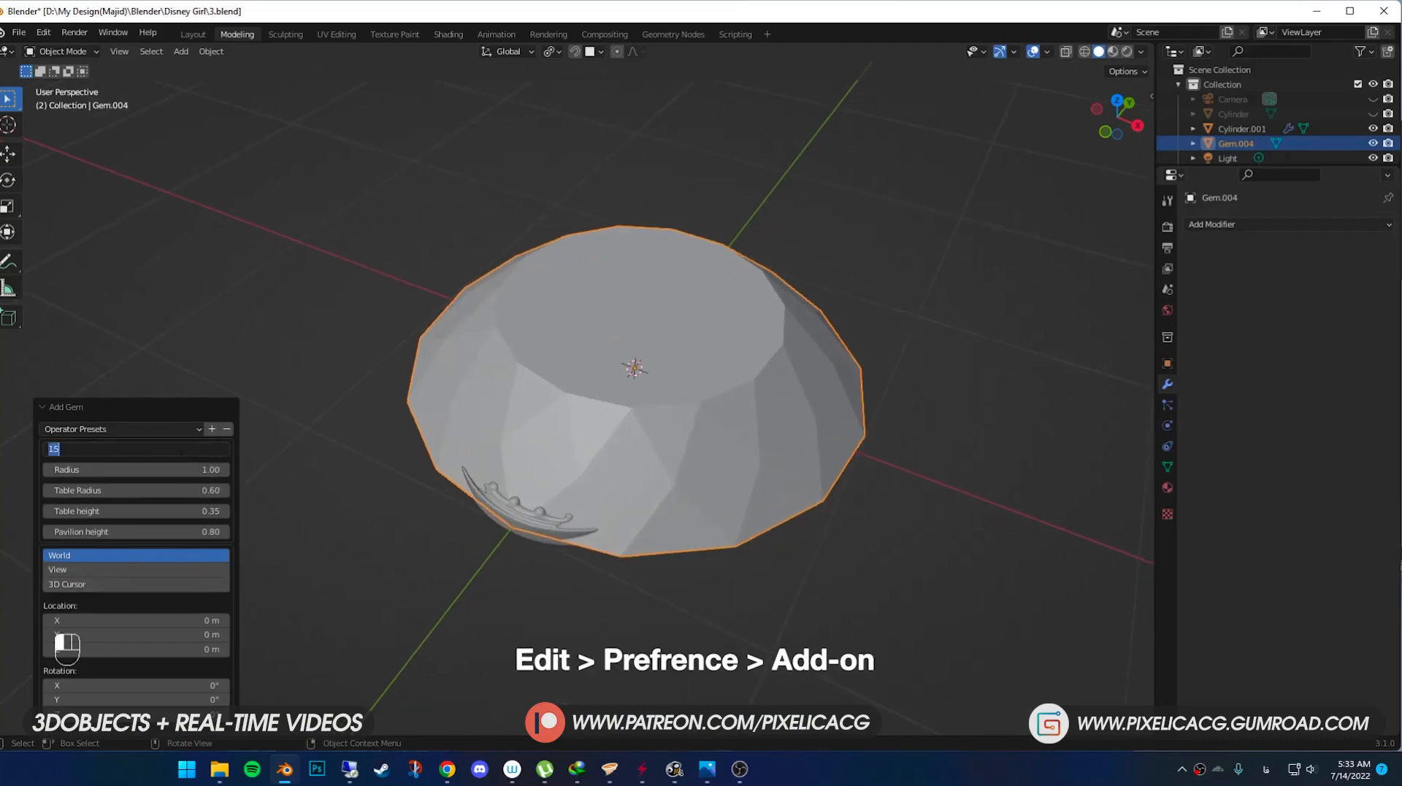
pyautogui.write('1')
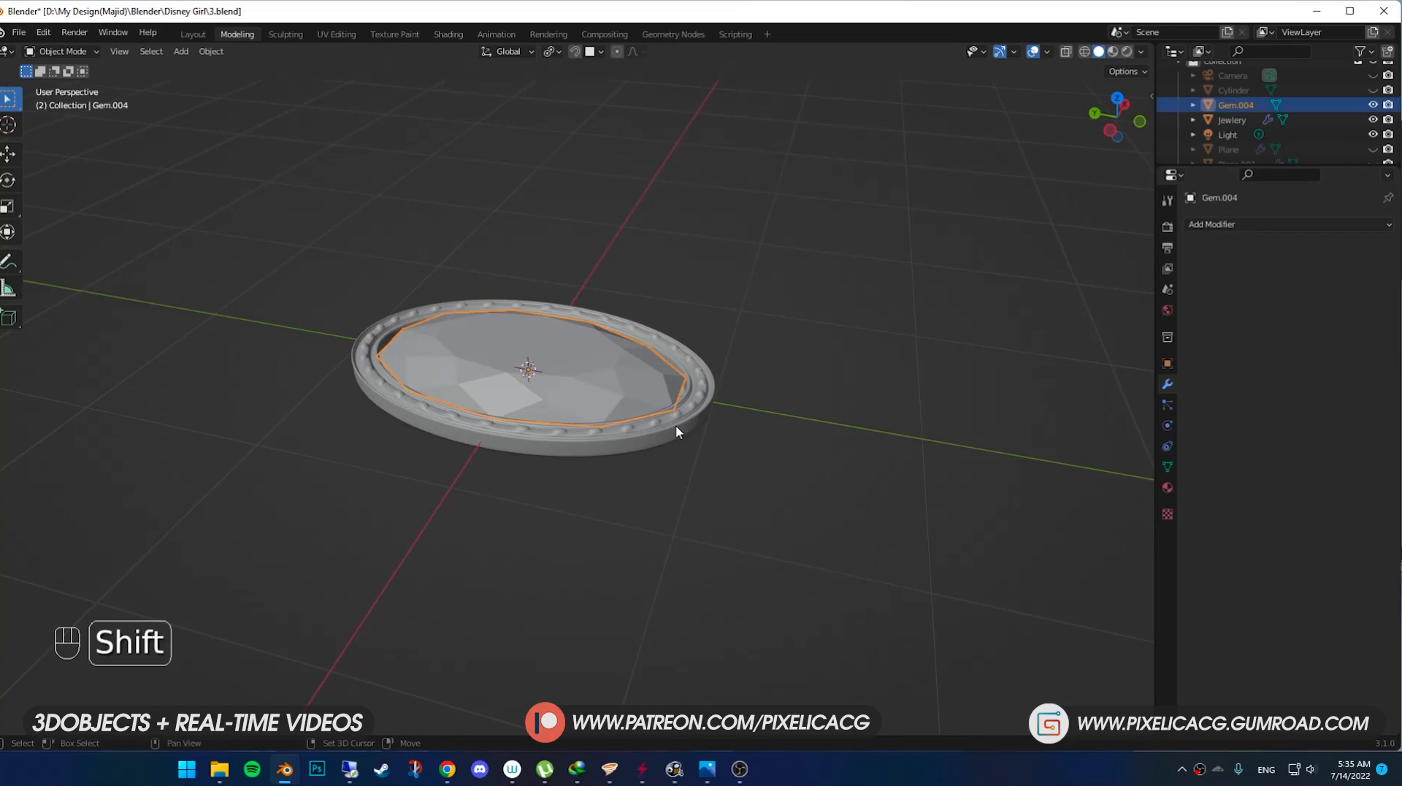
pyautogui.press('ctrl+p')
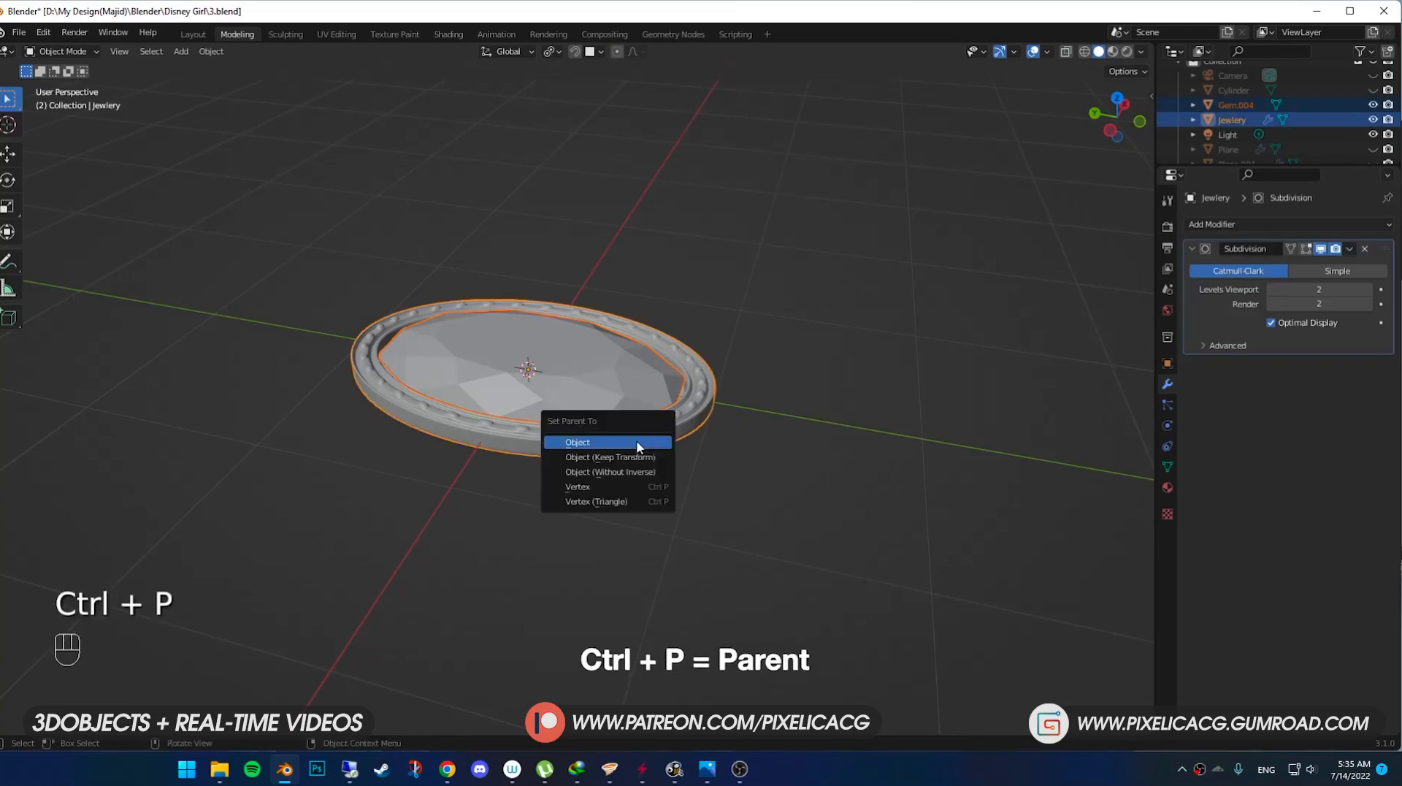
pyautogui.click(577, 442)
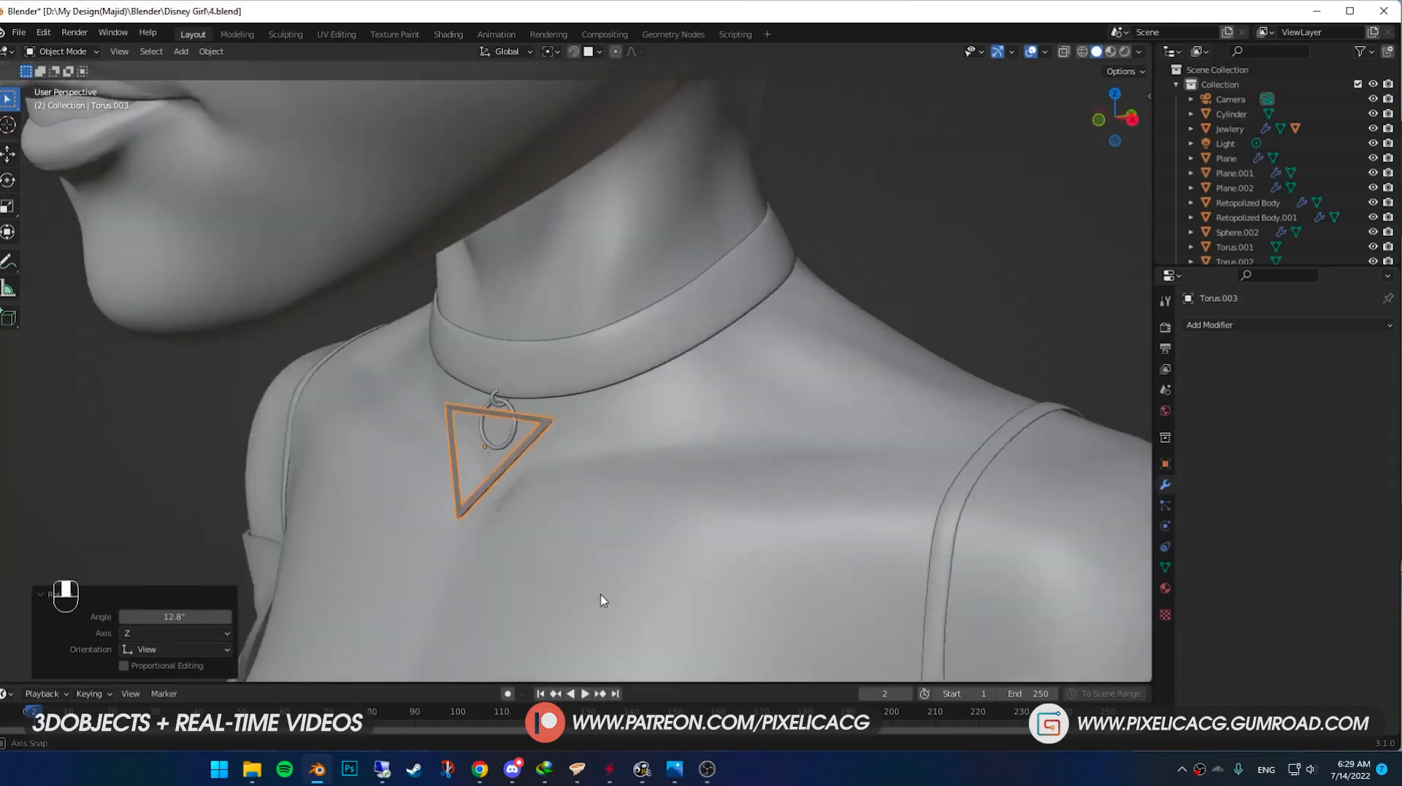
# Step: Tilt the triangle pendant and lower the duplicated gold gem onto the bodice, mirrored both sides
pyautogui.press('r')
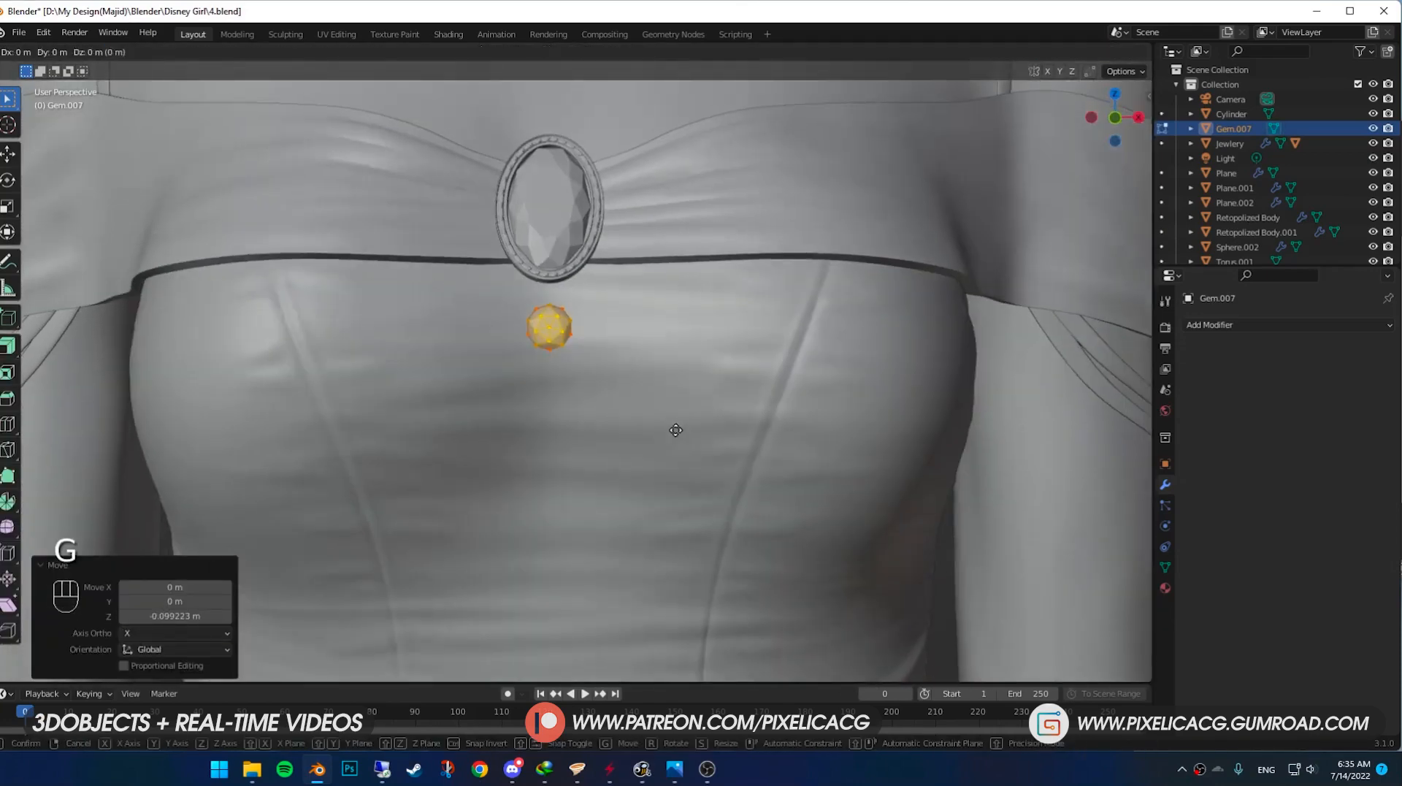
pyautogui.press('Tab')
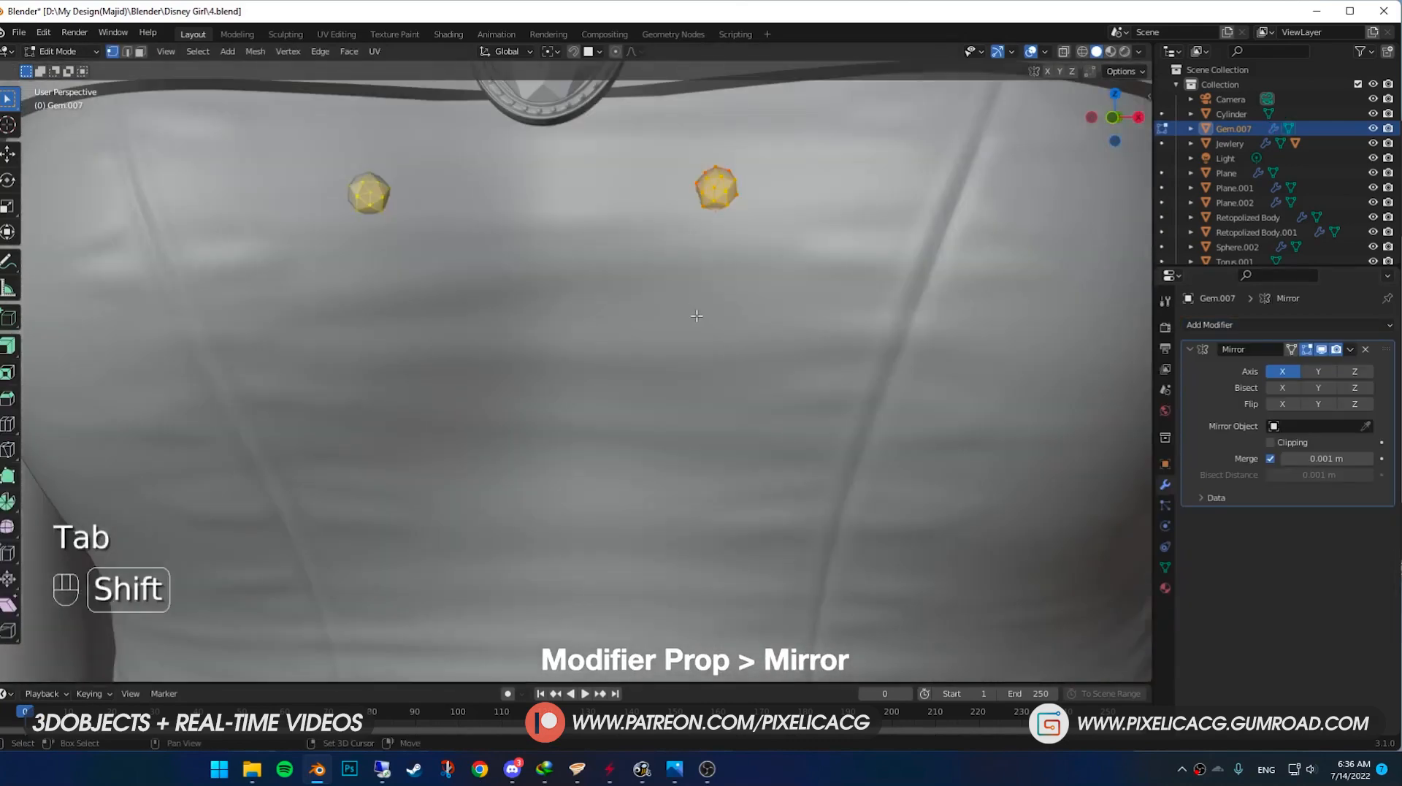
pyautogui.press('r')
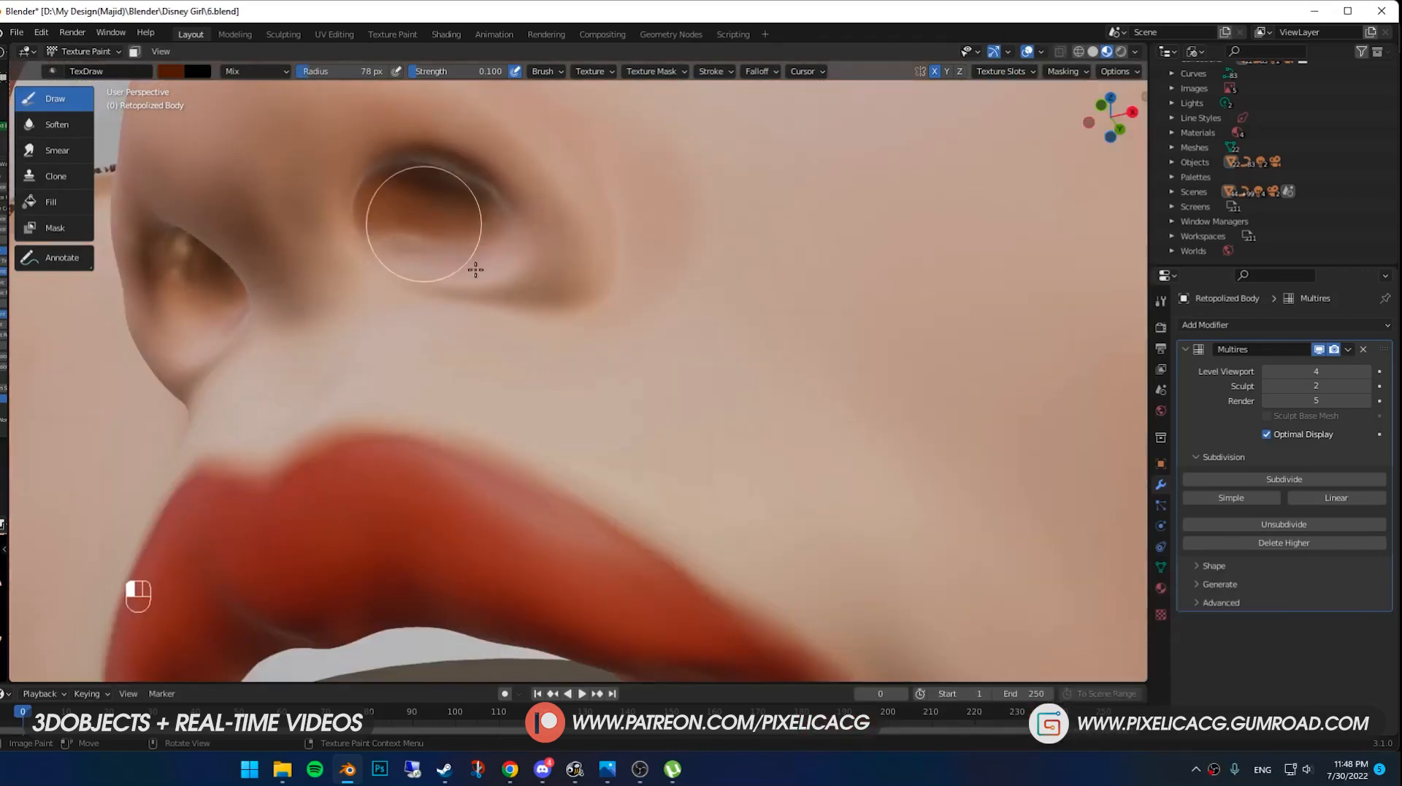
# Step: Dab warm brown TexDraw strokes into the nostril area of the skin texture
pyautogui.click(333, 33)
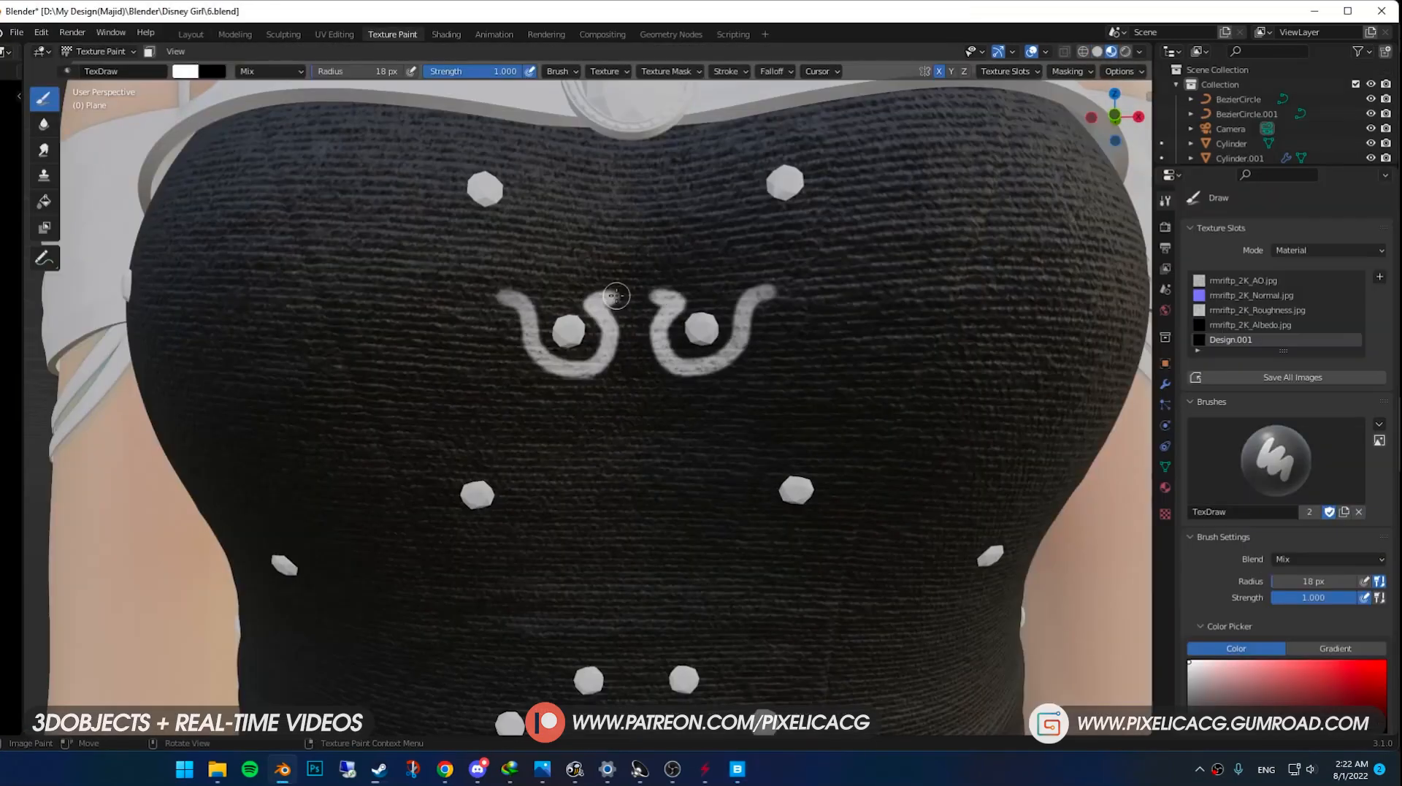
# Step: Paint white swirls, dots and patches on the Design.001 black dress texture
pyautogui.moveTo(615, 295); pyautogui.dragTo(539, 525)
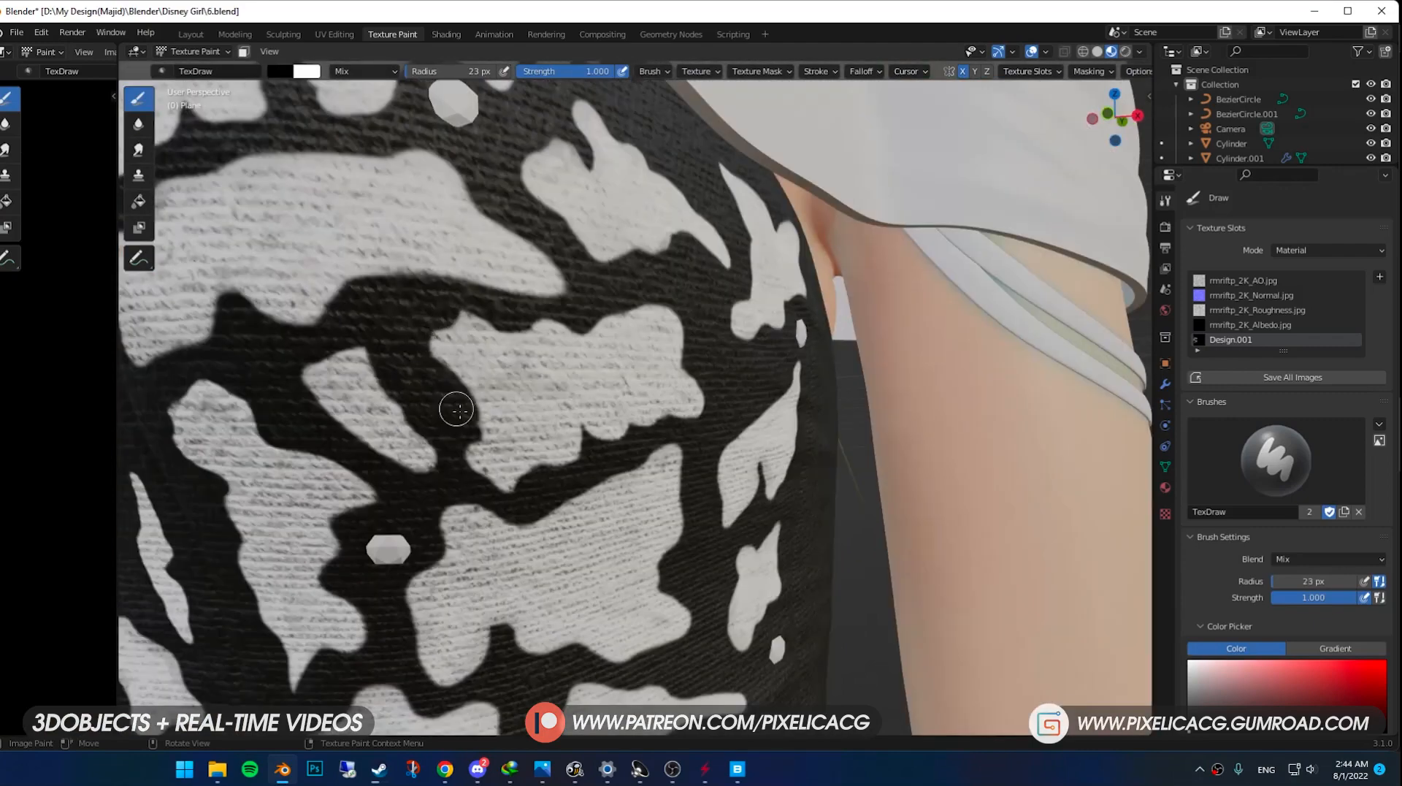
pyautogui.scroll(-3)
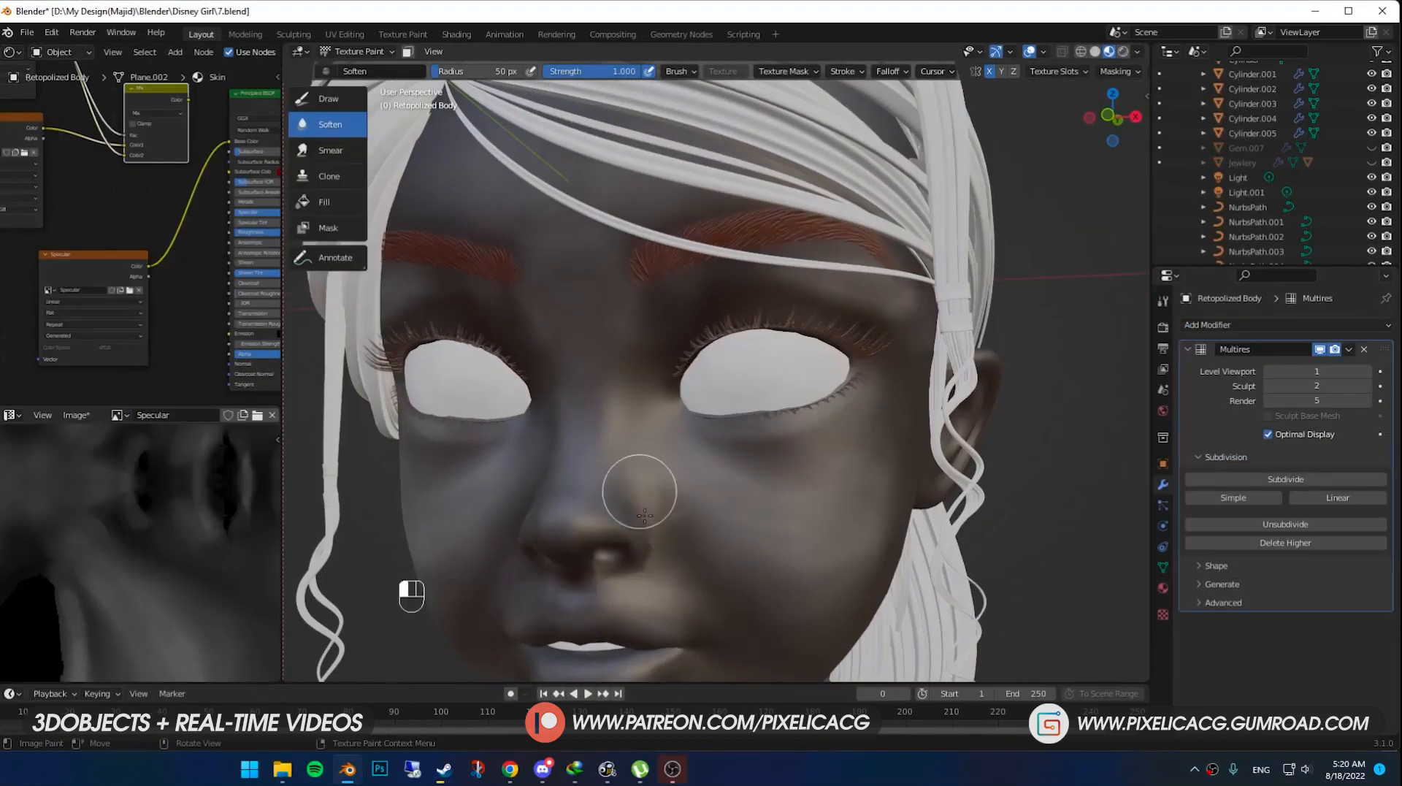
# Step: Save the file and paint the dark winged liner along the upper eyelid with the stencil
pyautogui.press('ctrl+s')
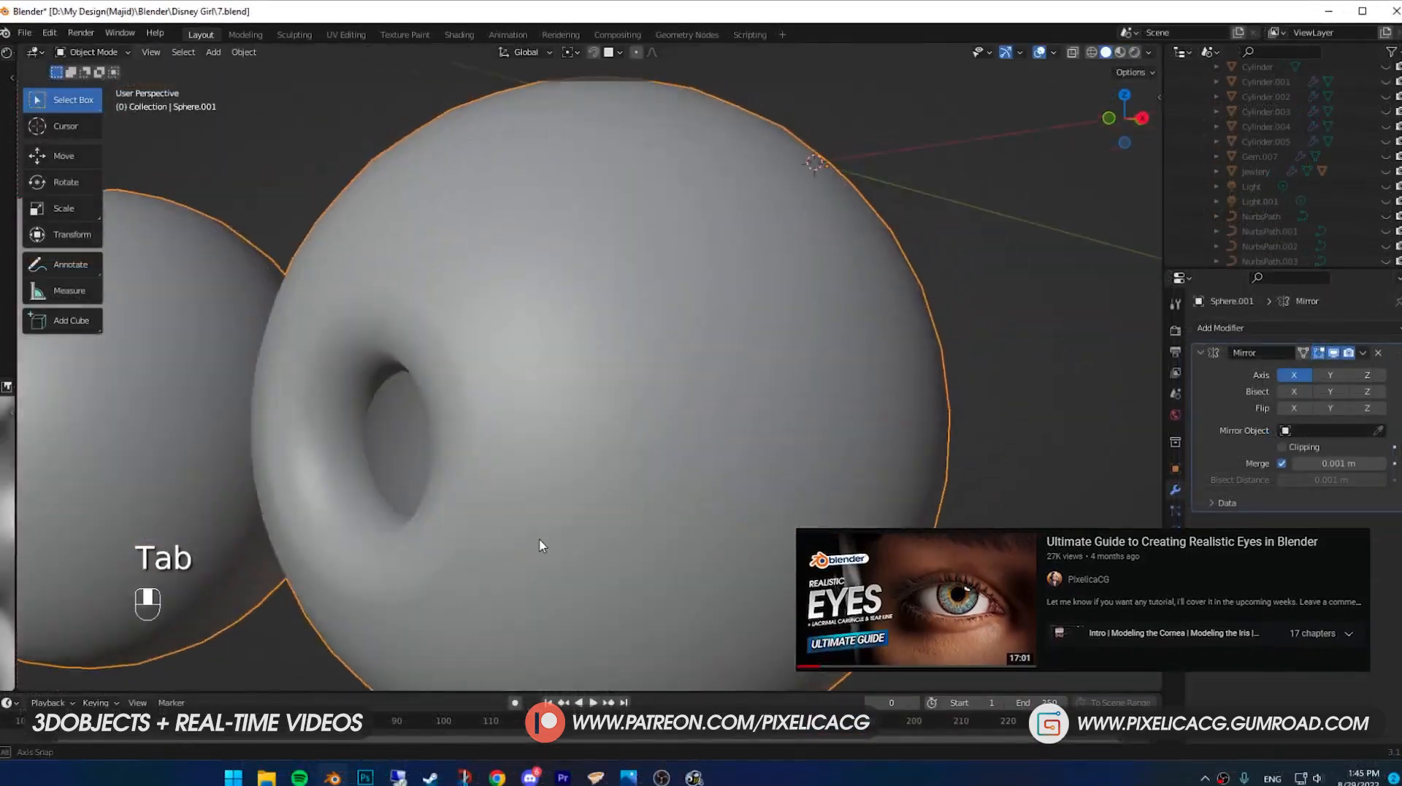
pyautogui.click(403, 34)
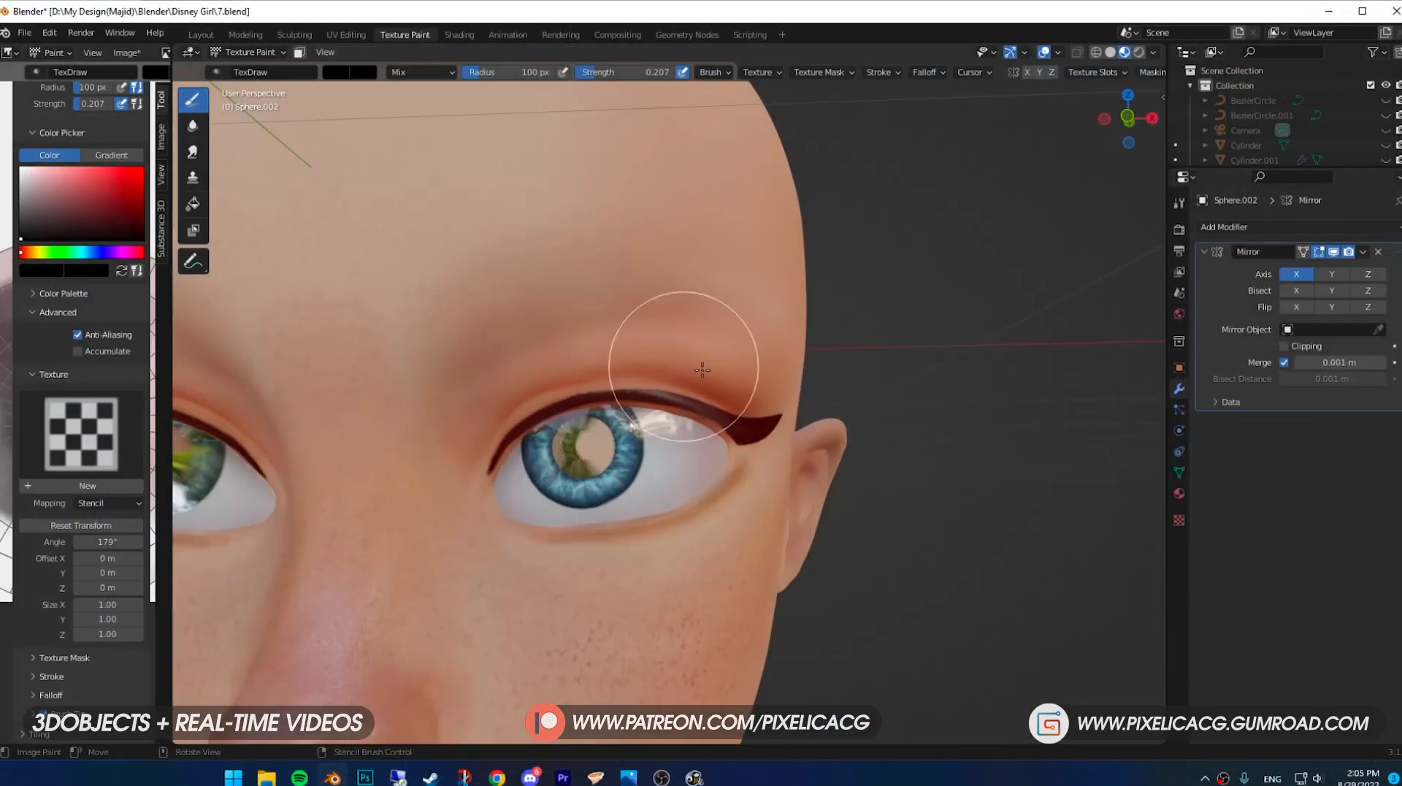
# Step: Add Basis and Key 1 shape keys to the body and lasso-select the hair vertices
pyautogui.click(200, 34)
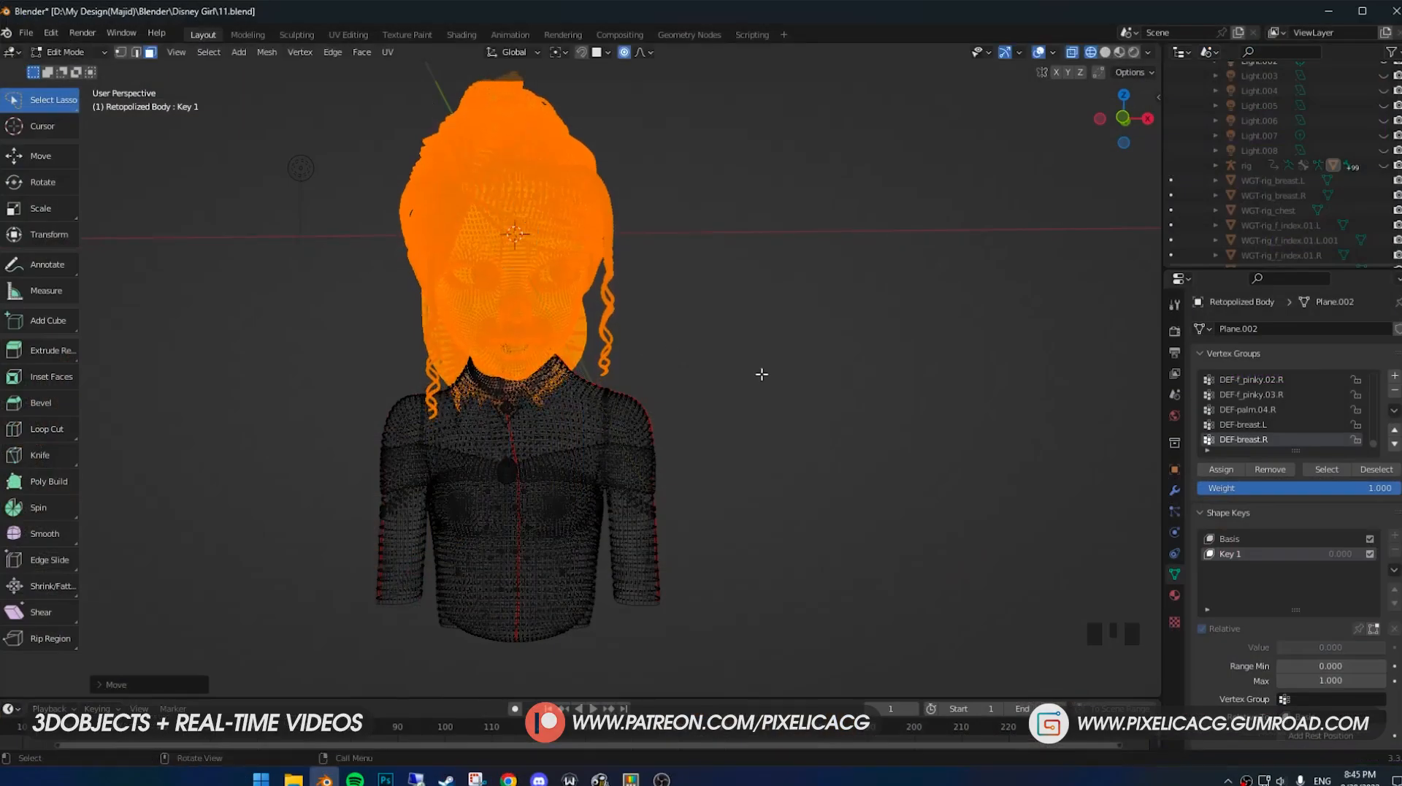
# Step: Leave the body's Edit Mode and frame the bust through the 88 mm scene camera
pyautogui.press('Tab')
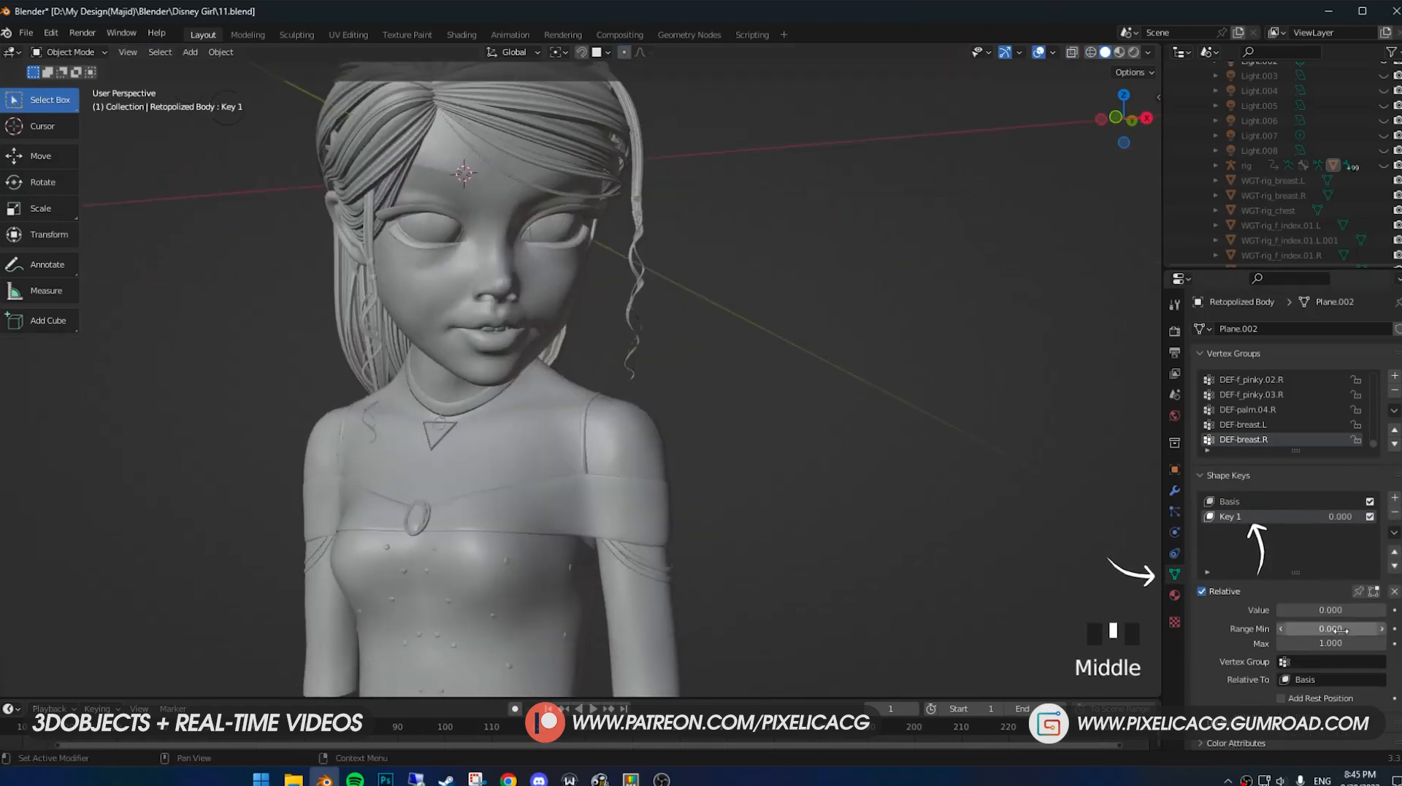
pyautogui.moveTo(1297, 609); pyautogui.dragTo(1332, 609)
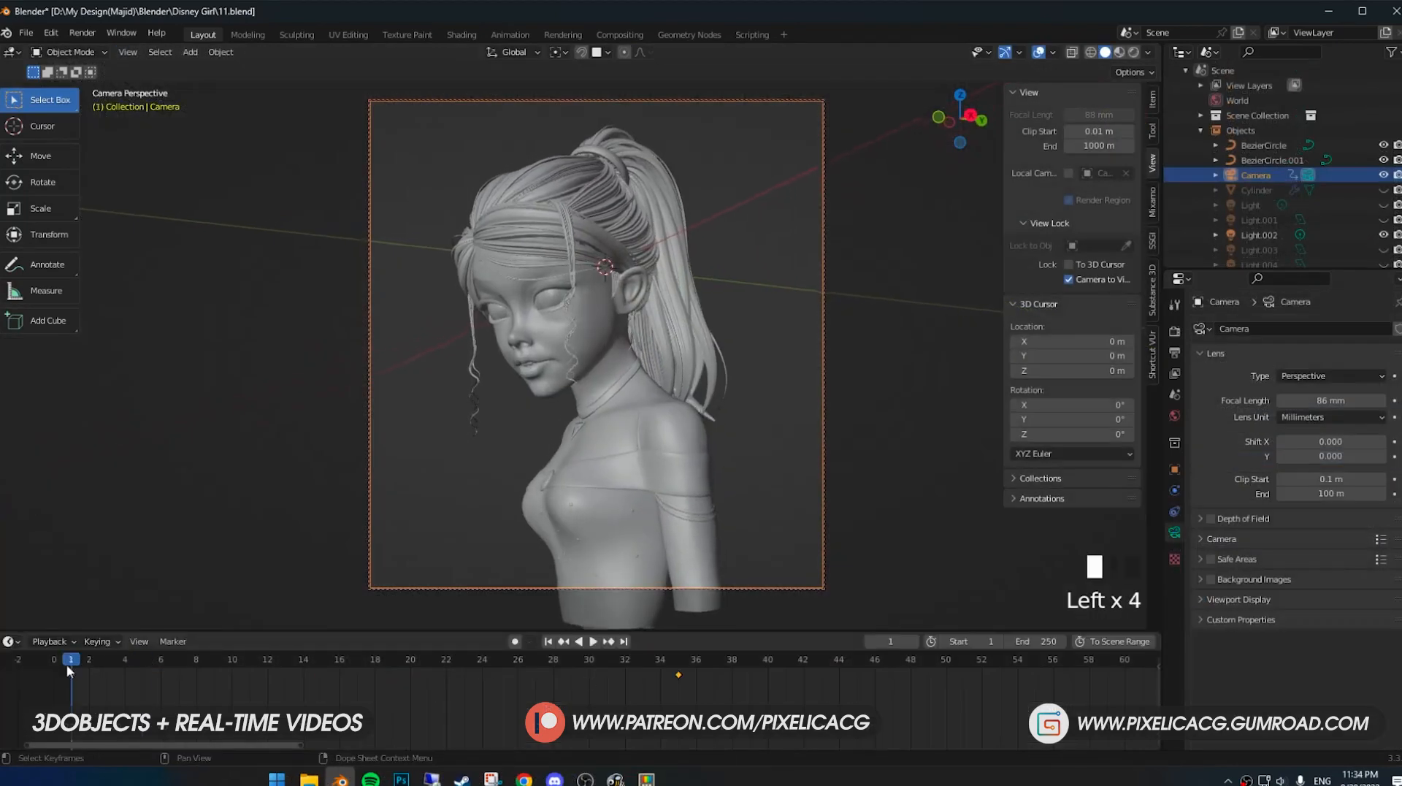
# Step: Add a Noise modifier (Scale 16, Strength 0.02, restricted frame range) to the camera's Y rotation and preview playback
pyautogui.moveTo(71, 659); pyautogui.dragTo(472, 659)
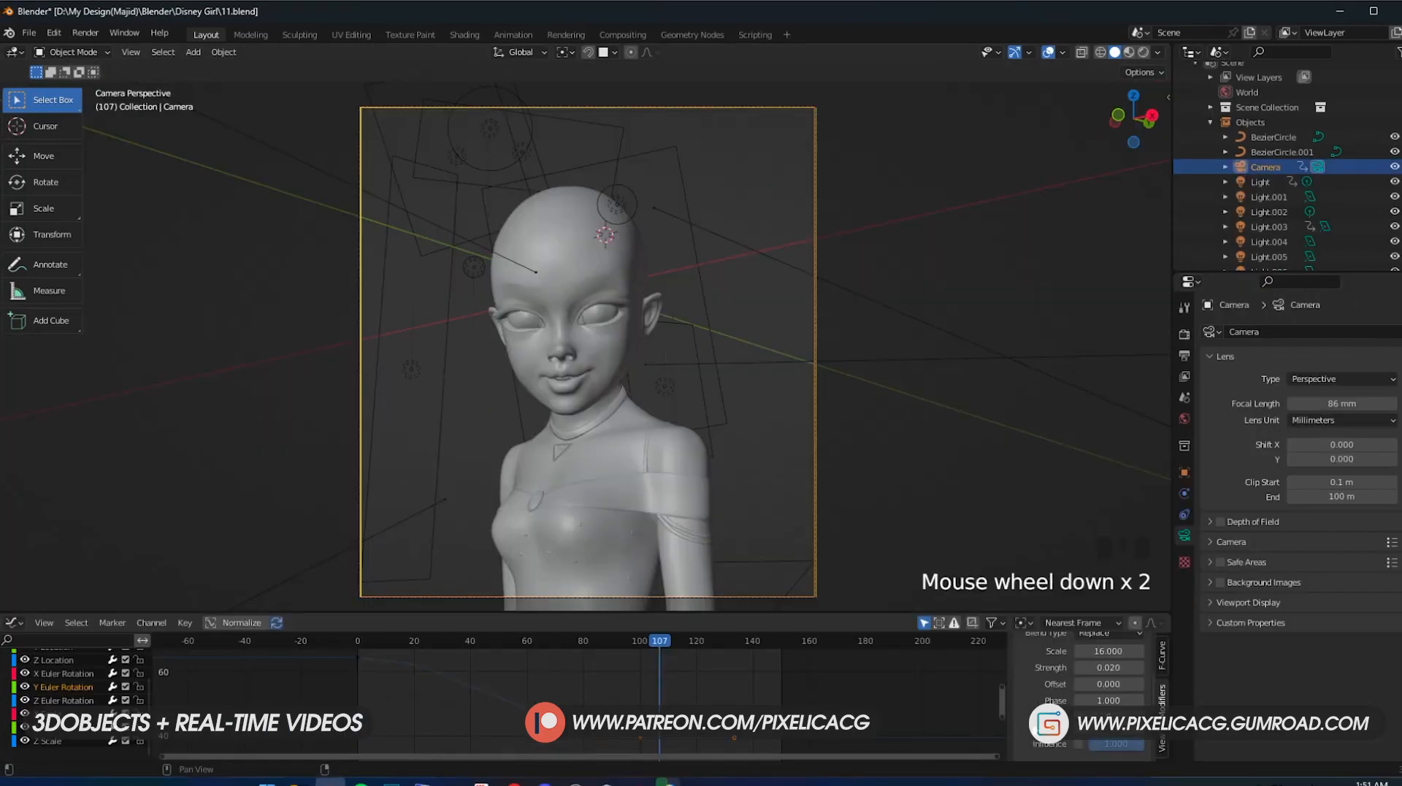
pyautogui.press('space')
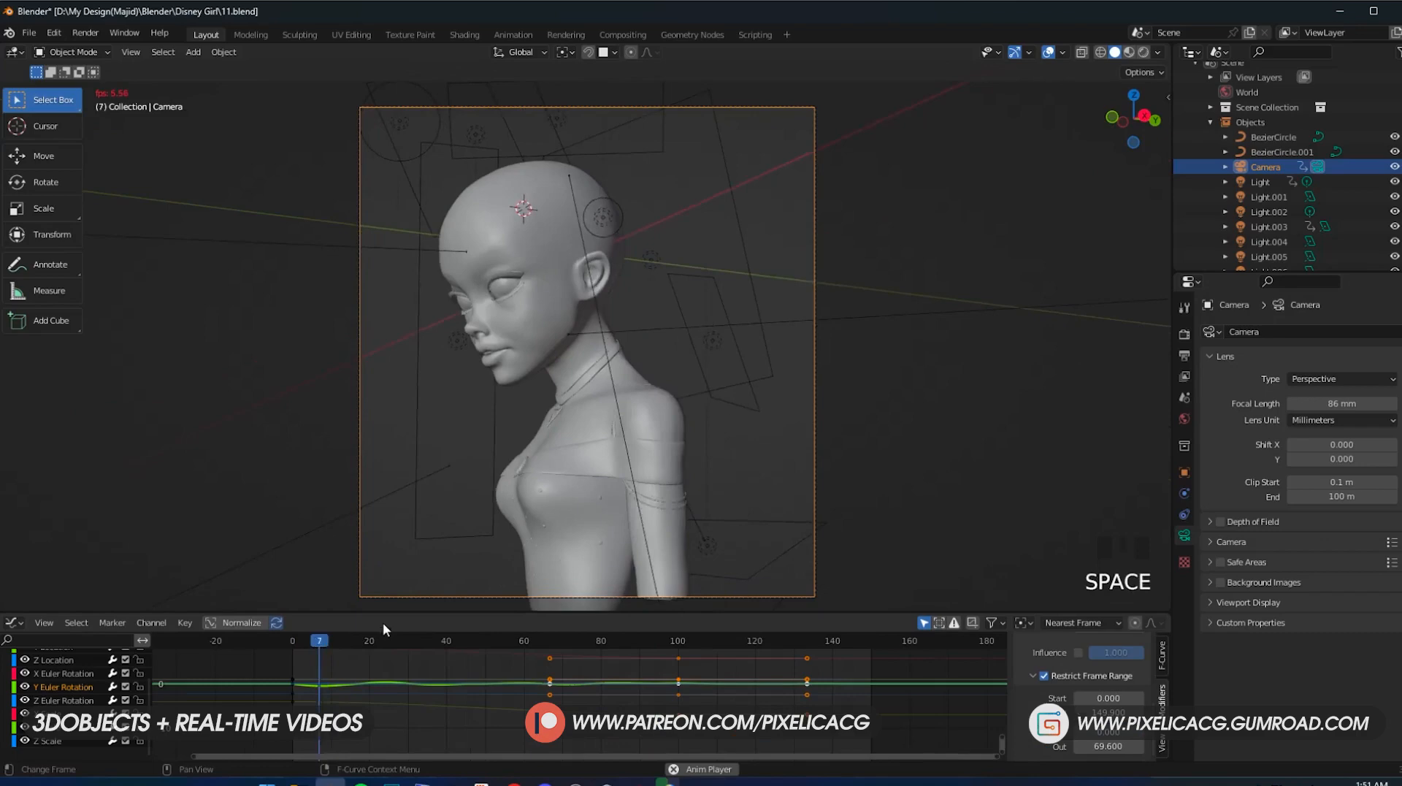
pyautogui.press('space')
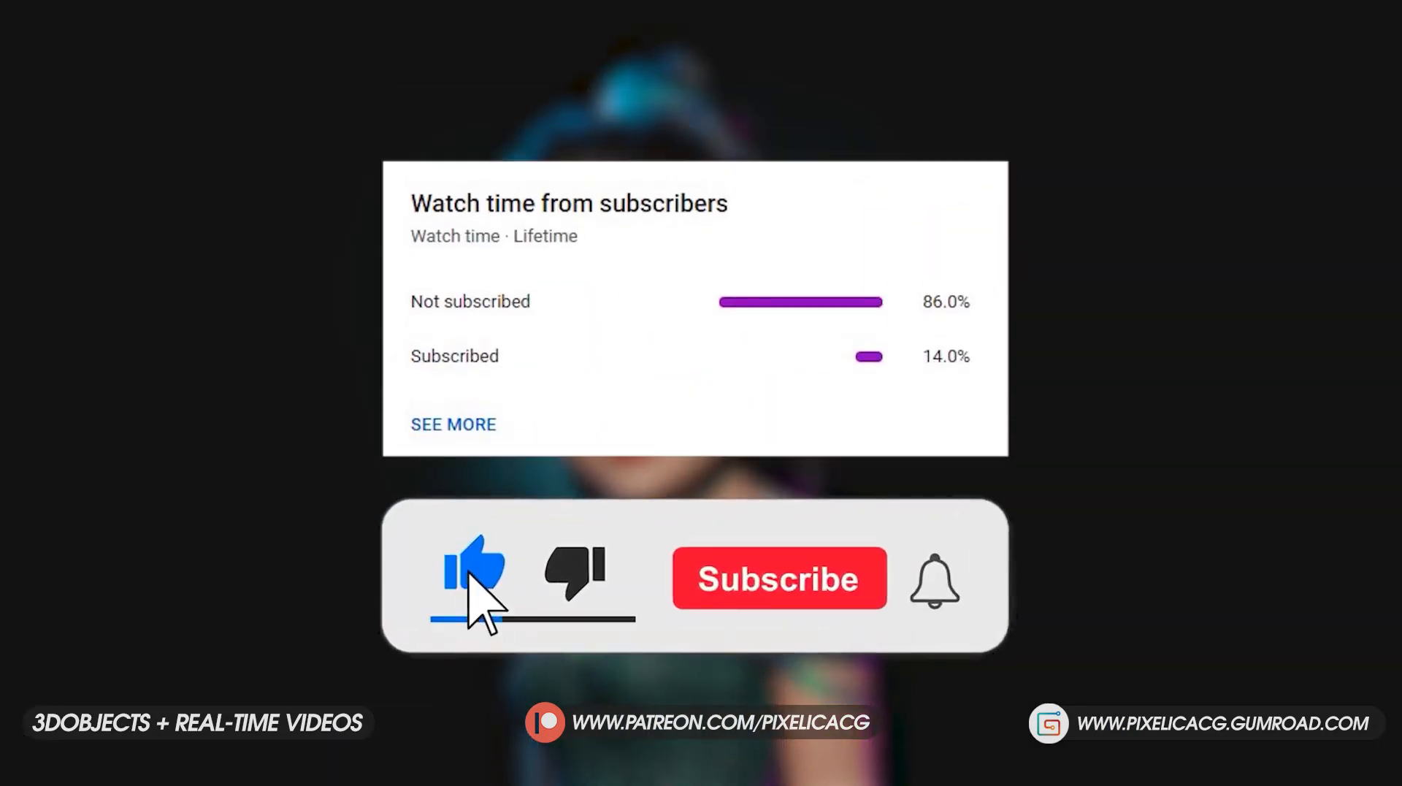
pyautogui.click(778, 579)
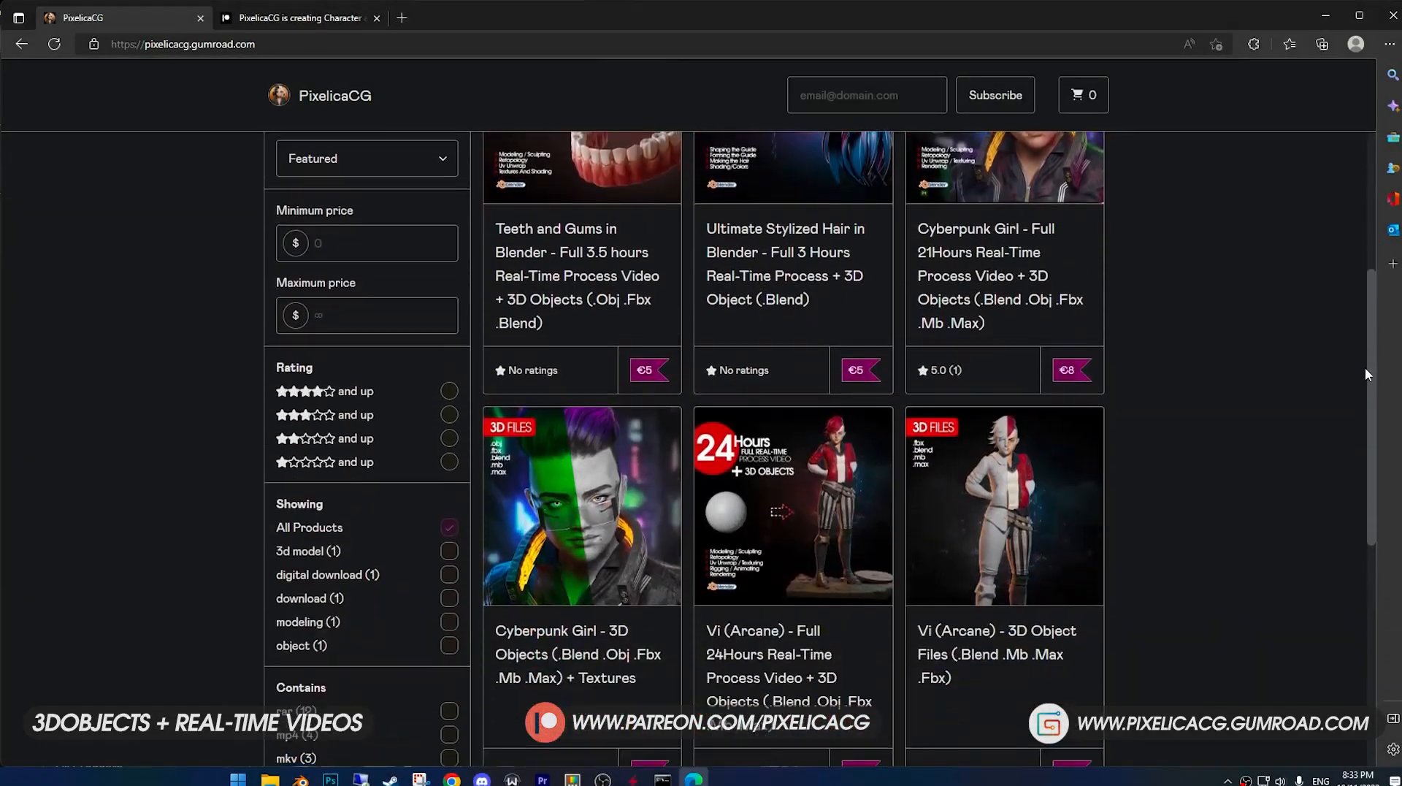
# Step: Show the PixelicaCG Patreon membership tiers priced €1, €3 and €5
pyautogui.click(299, 17)
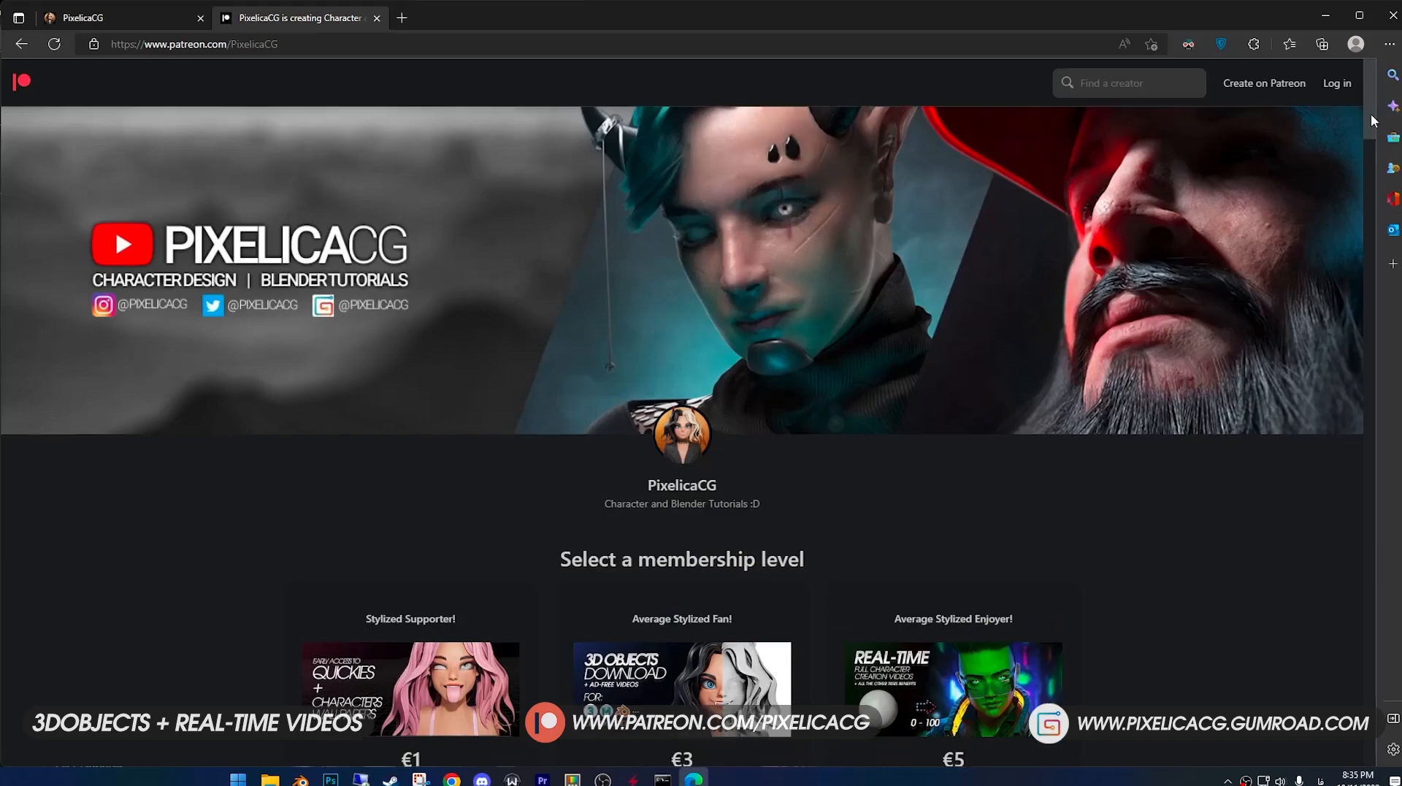
pyautogui.scroll(-3)
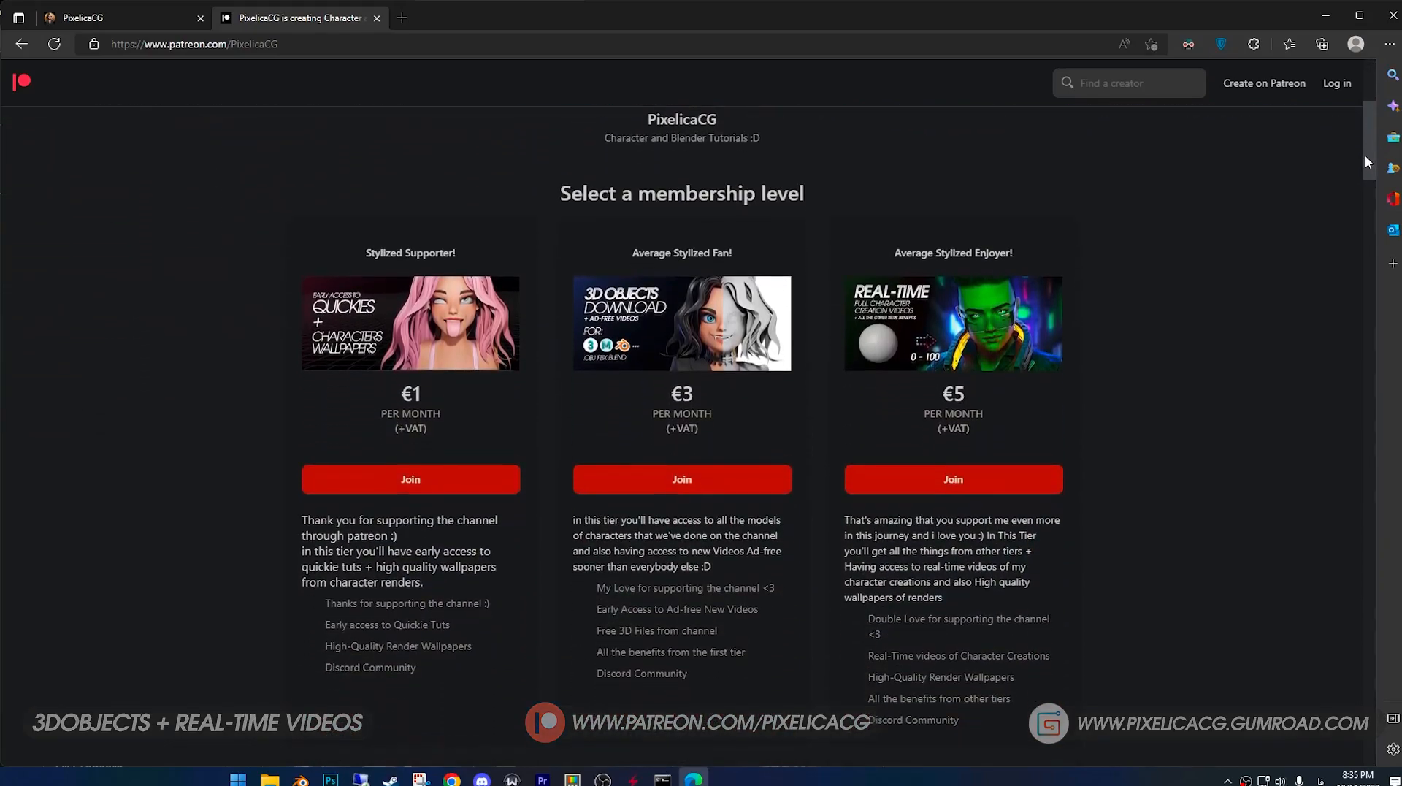